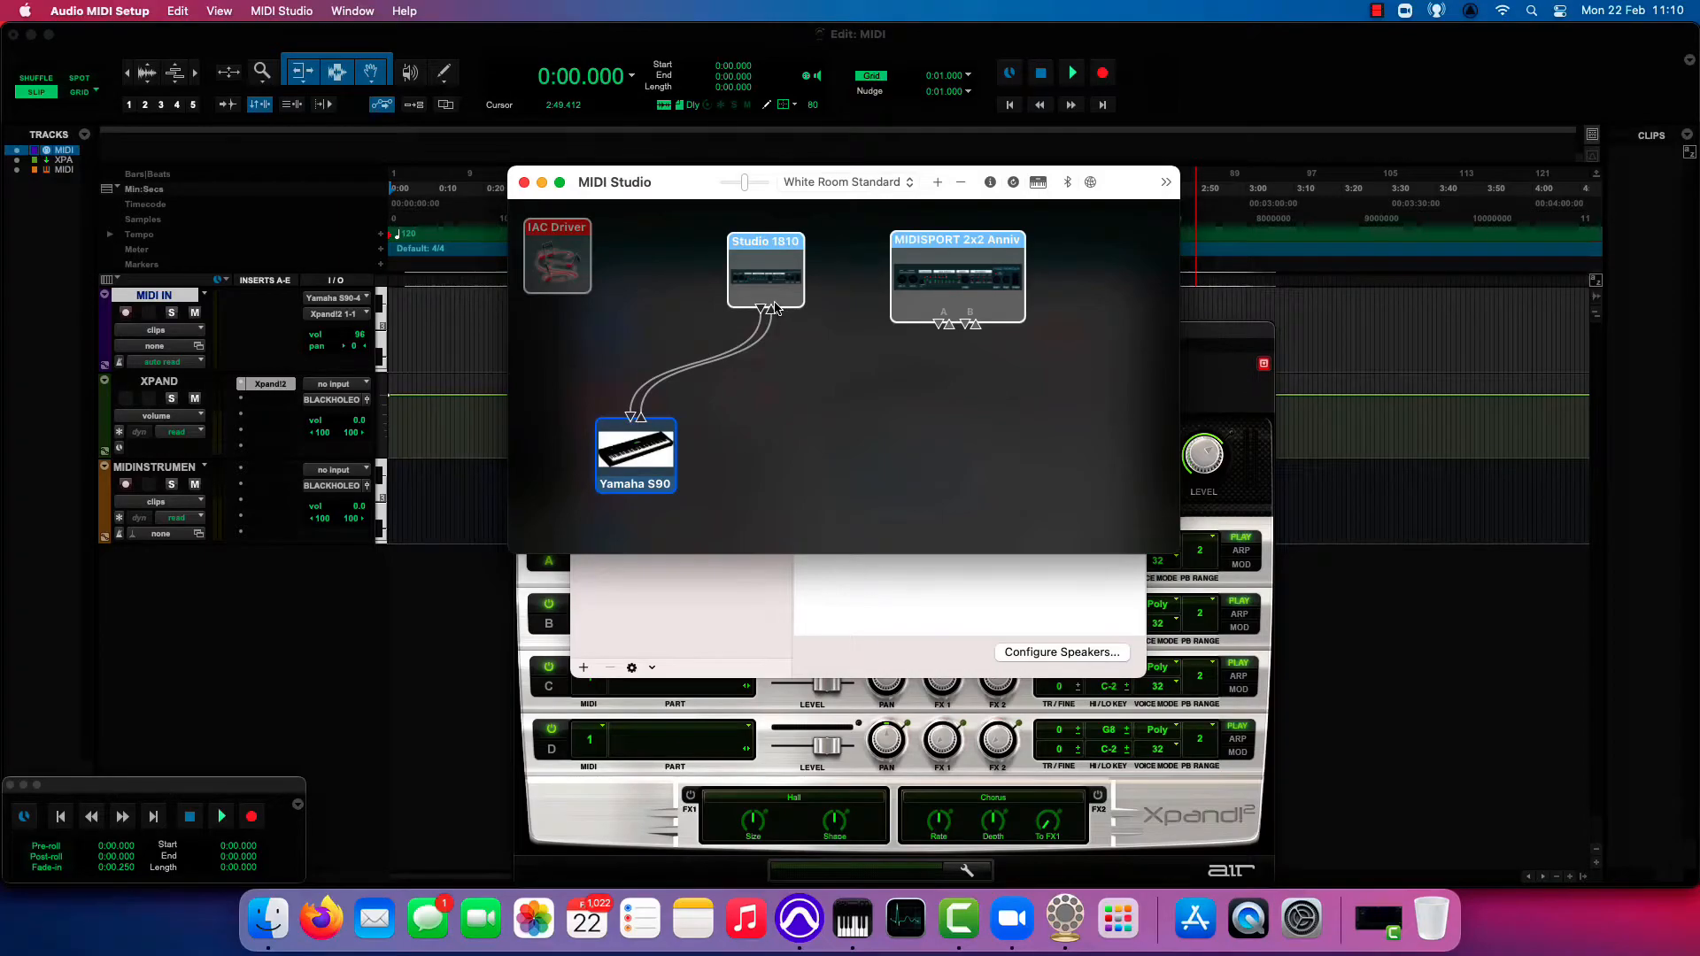
Step: Select the Studio 1810 and MIDISPORT interfaces in MIDI Studio, then clear the selection
{"action": "left_click", "coordinate": [765, 271]}
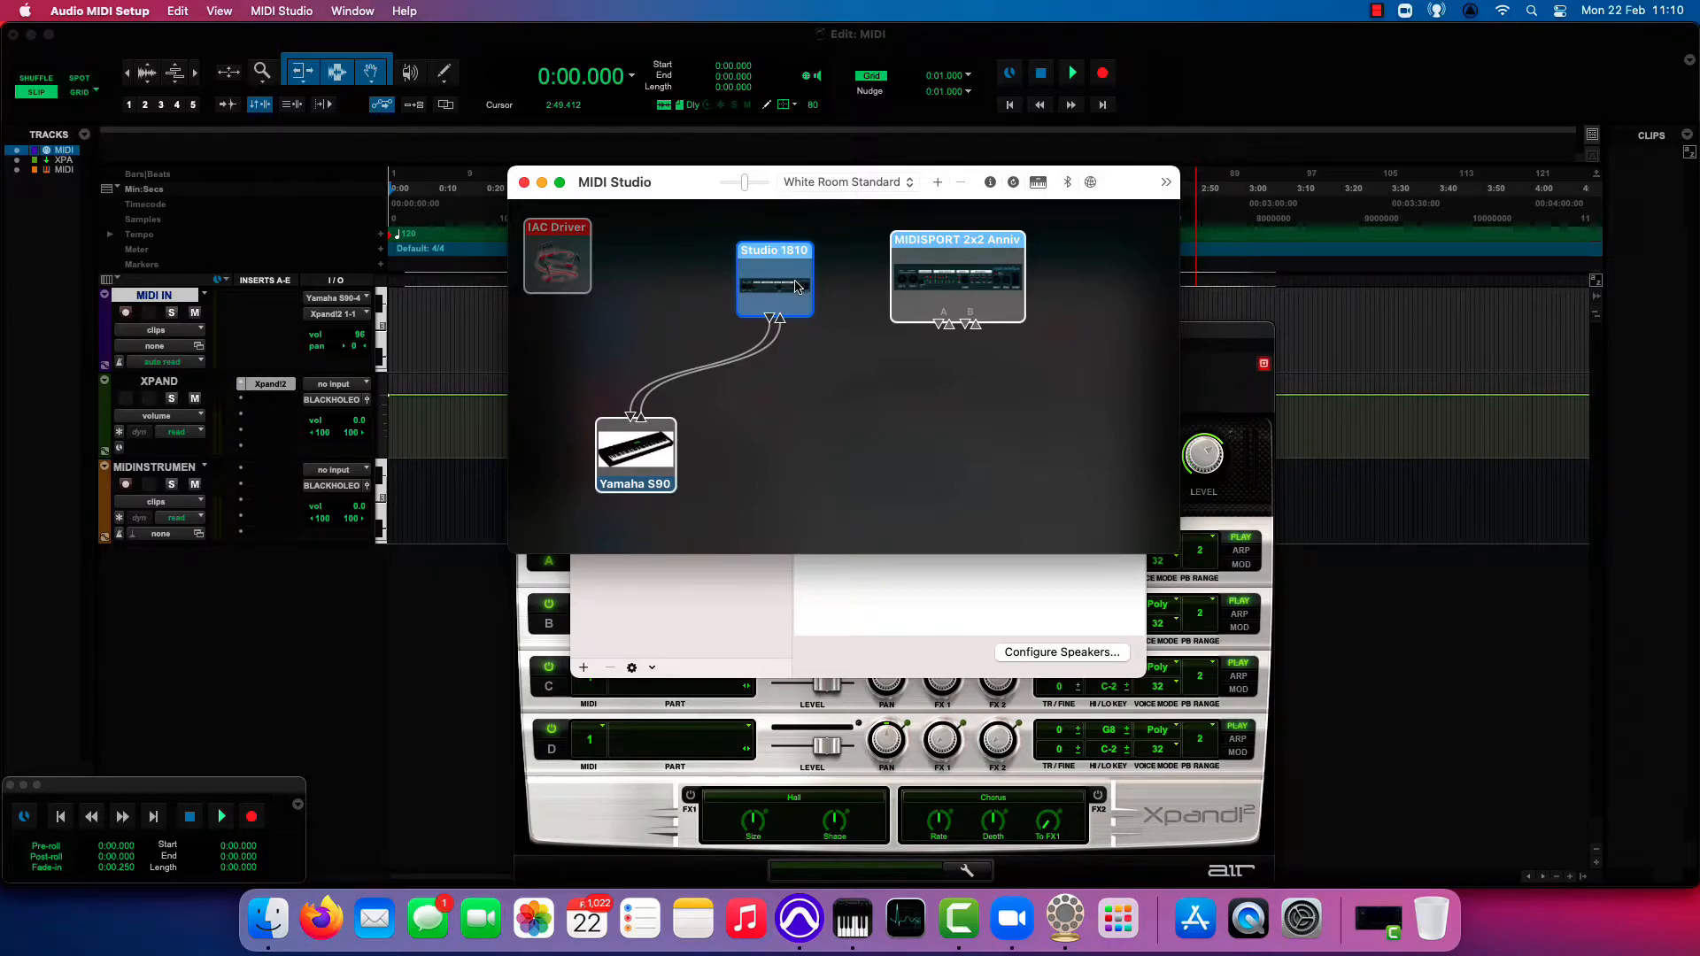
{"action": "left_click", "coordinate": [935, 276]}
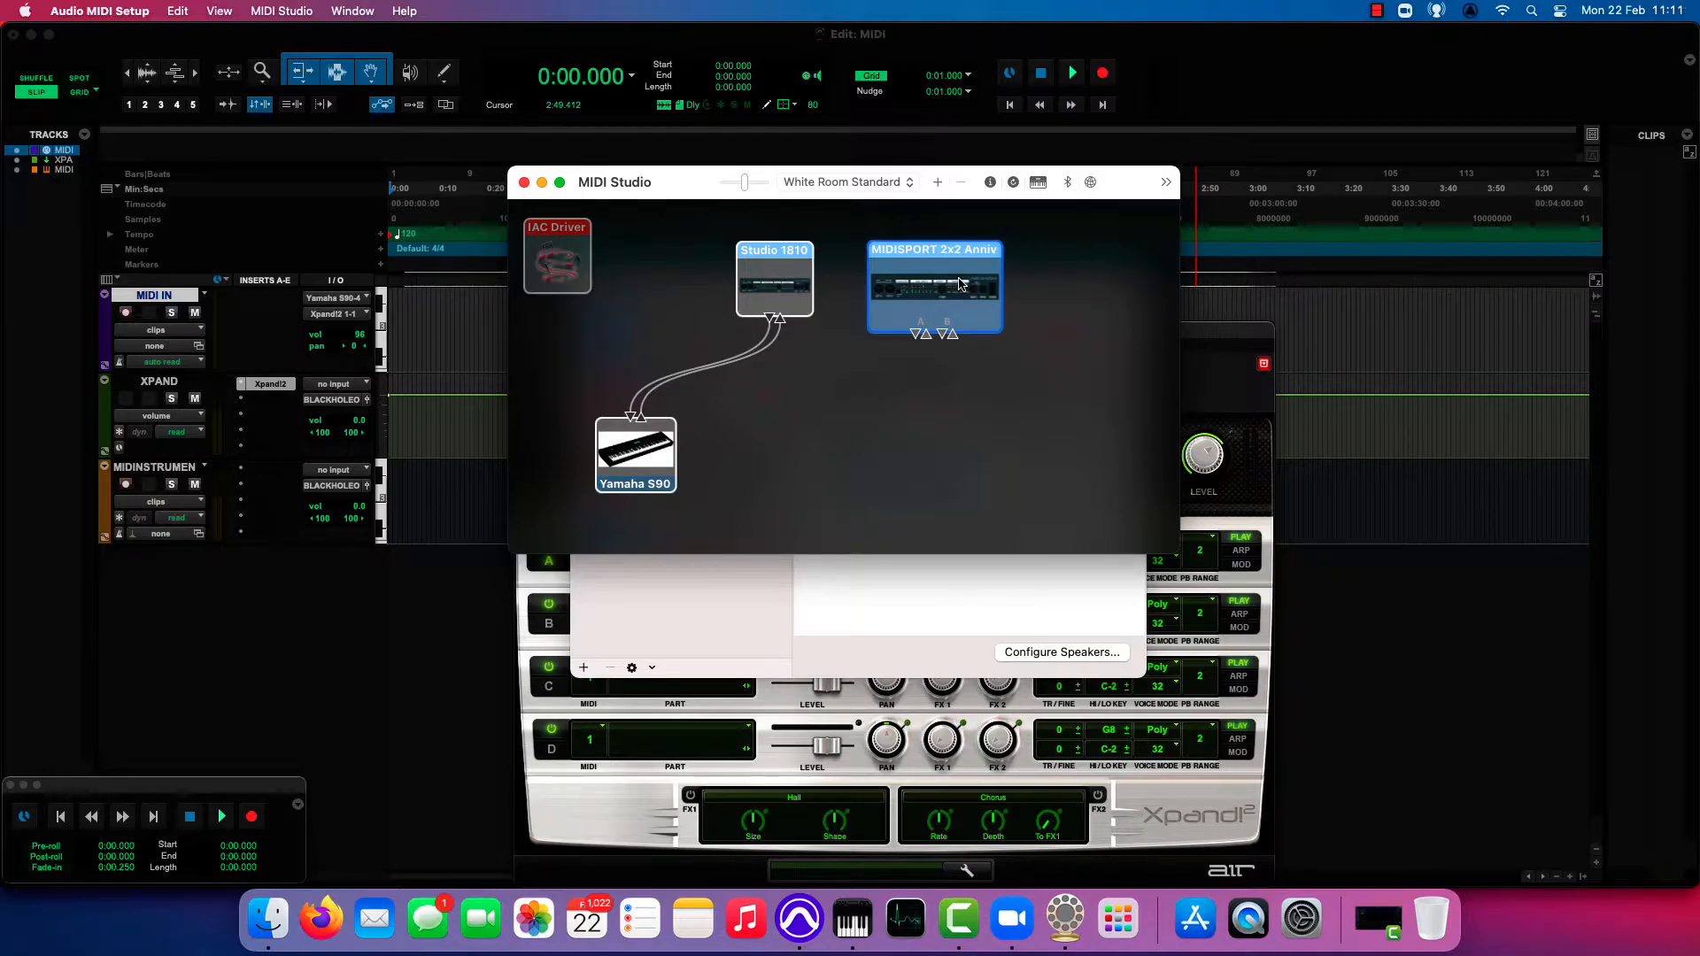
{"action": "mouse_move", "coordinate": [780, 269]}
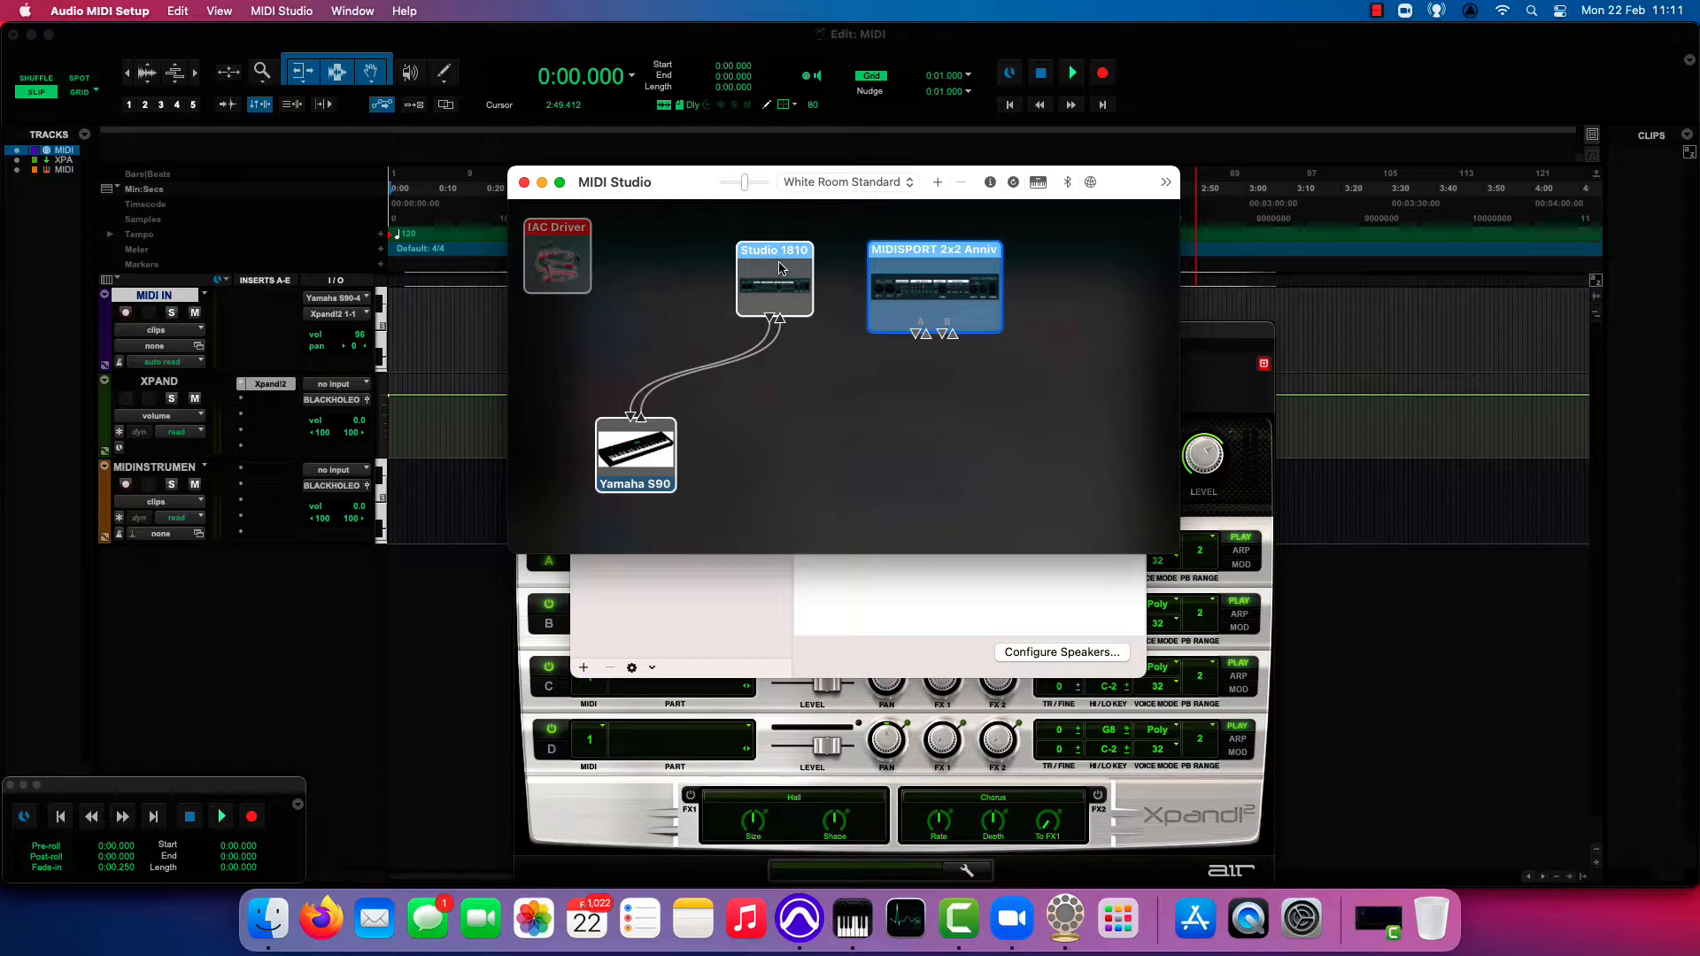
{"action": "mouse_move", "coordinate": [781, 289]}
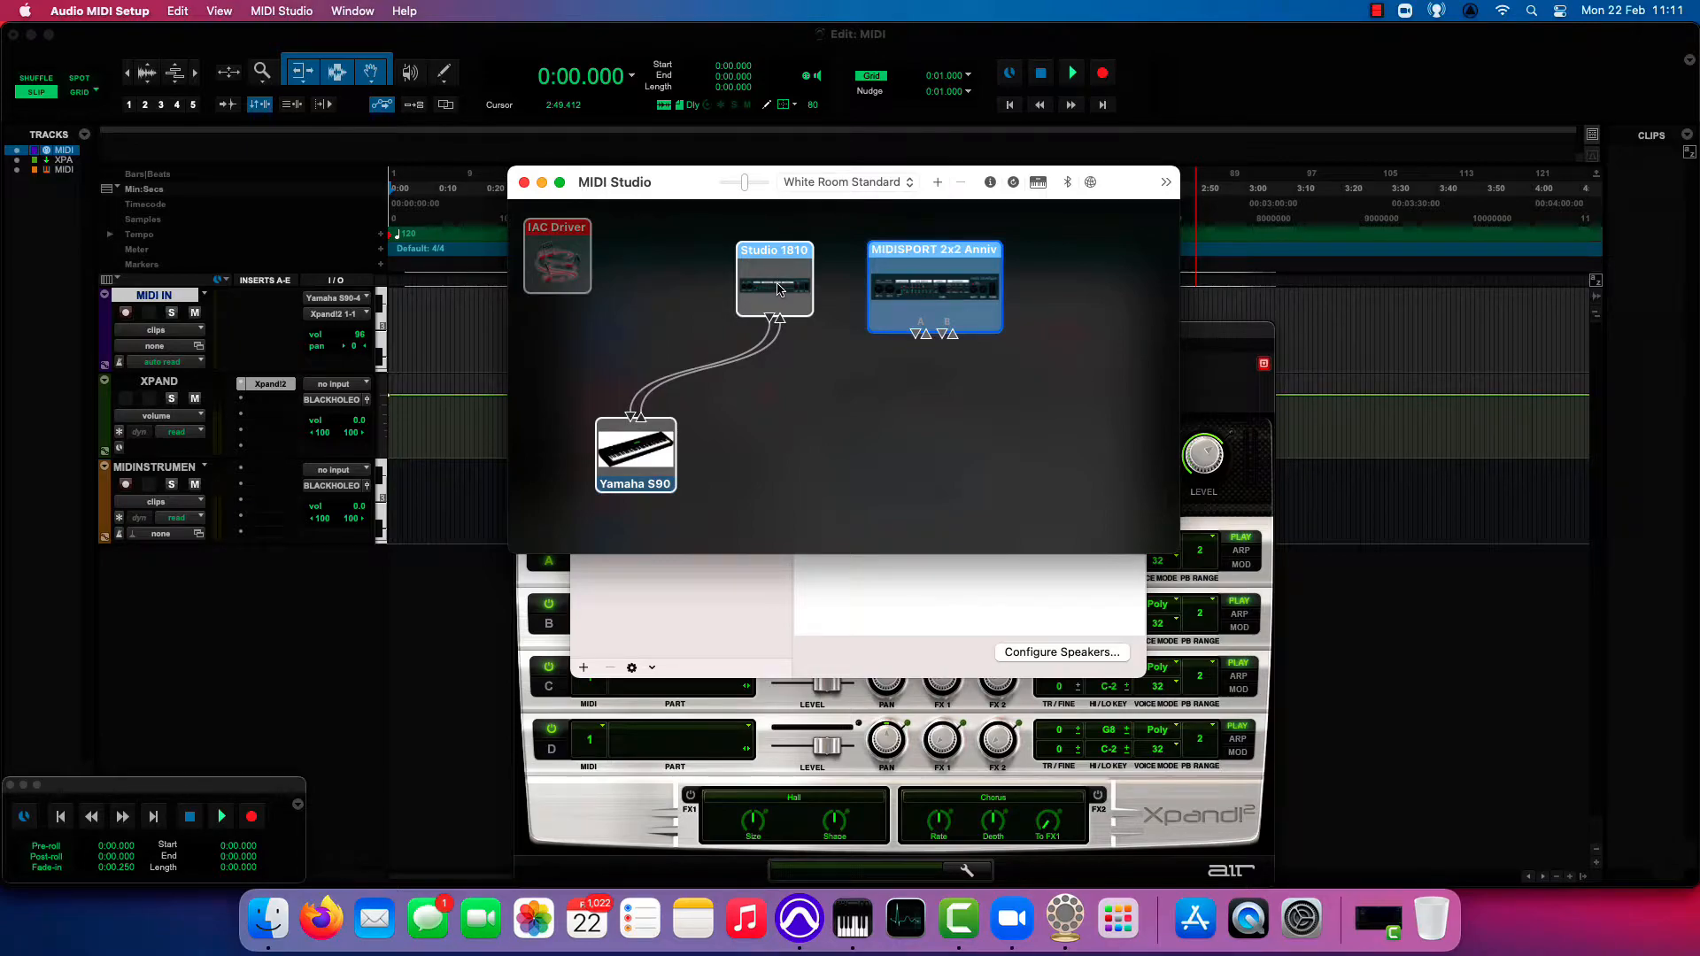
{"action": "mouse_move", "coordinate": [778, 322]}
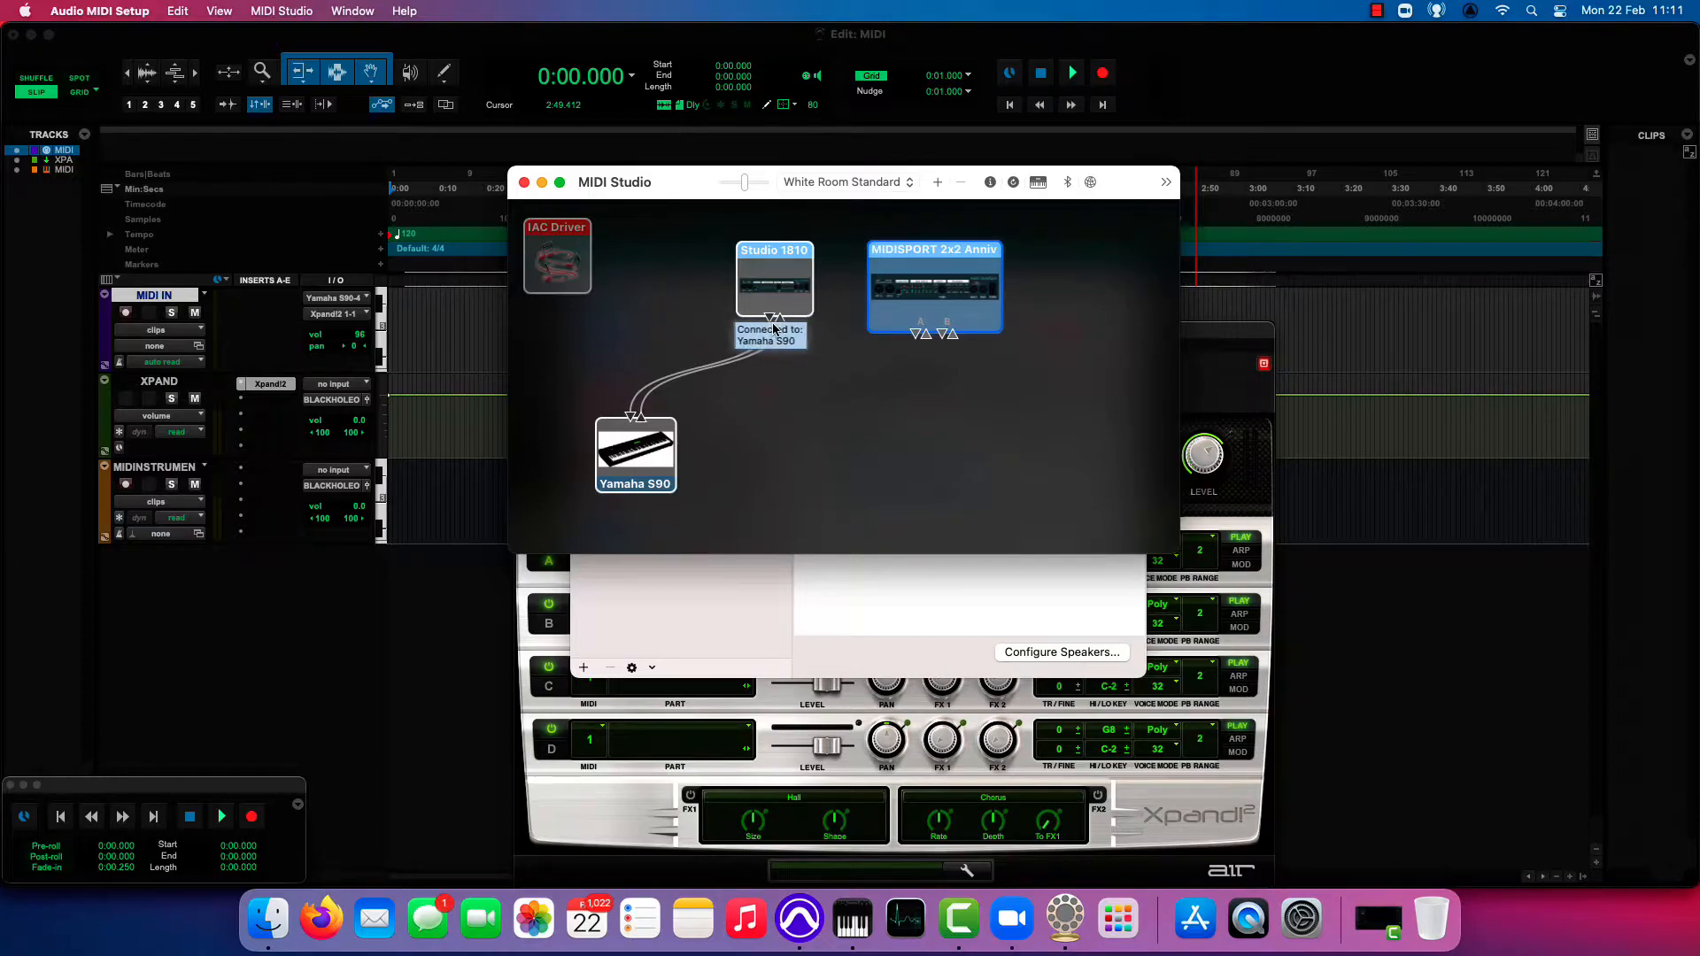
{"action": "left_click", "coordinate": [774, 284]}
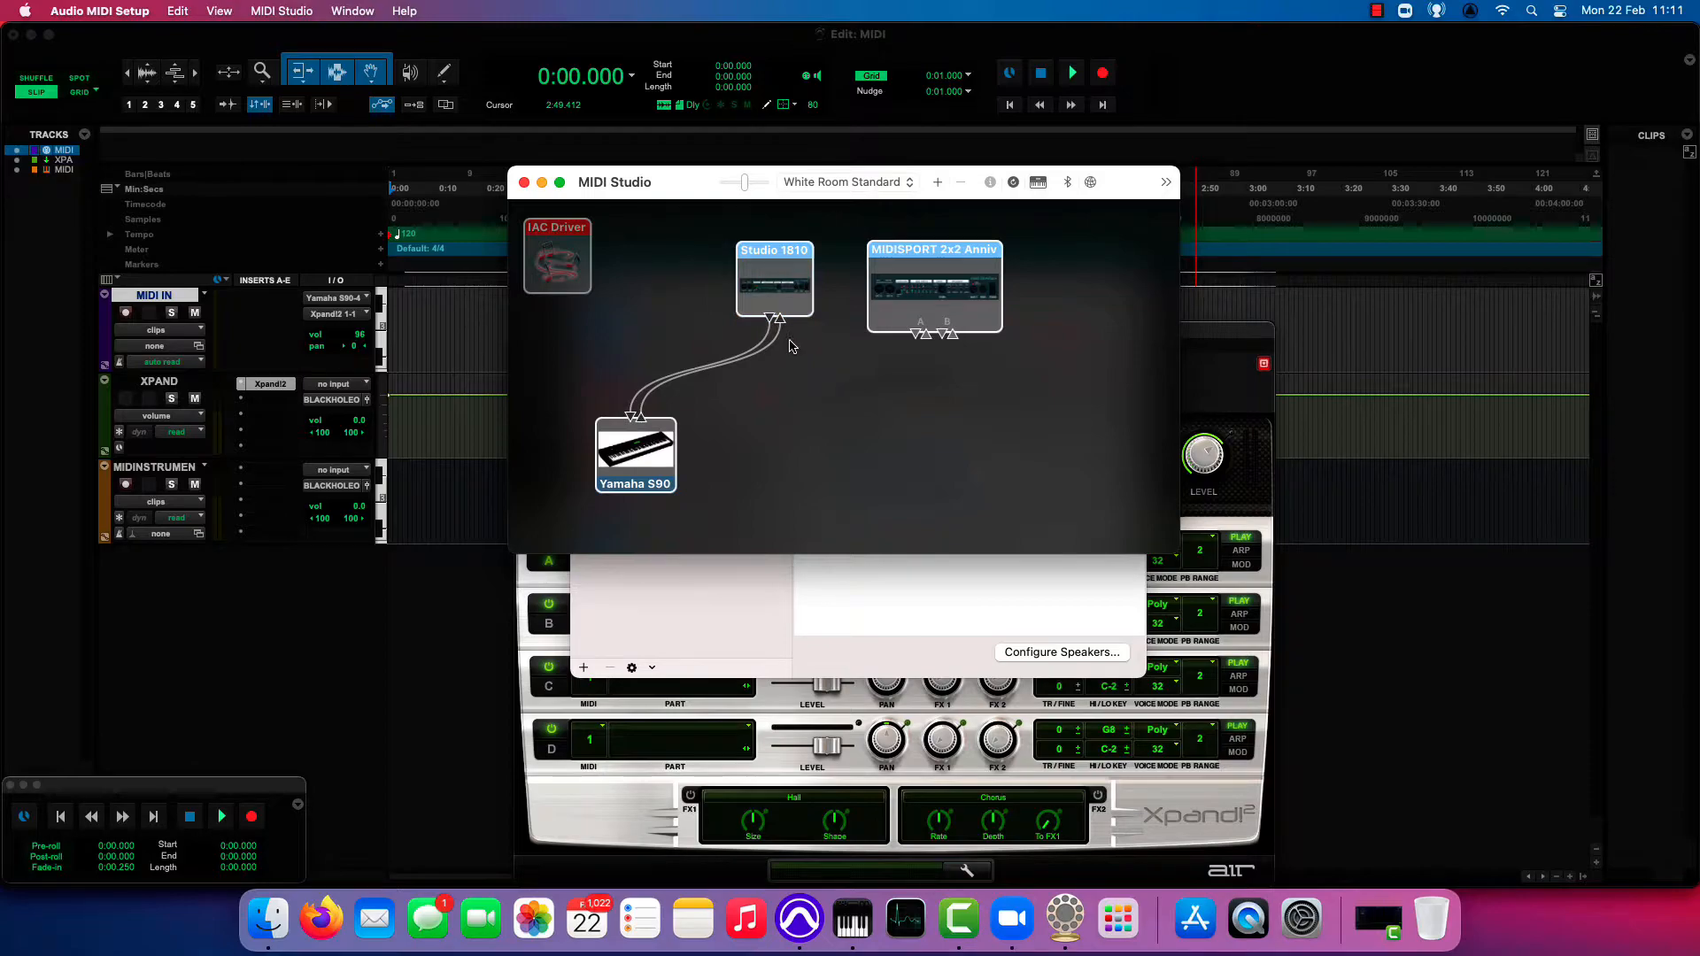
{"action": "mouse_move", "coordinate": [921, 271]}
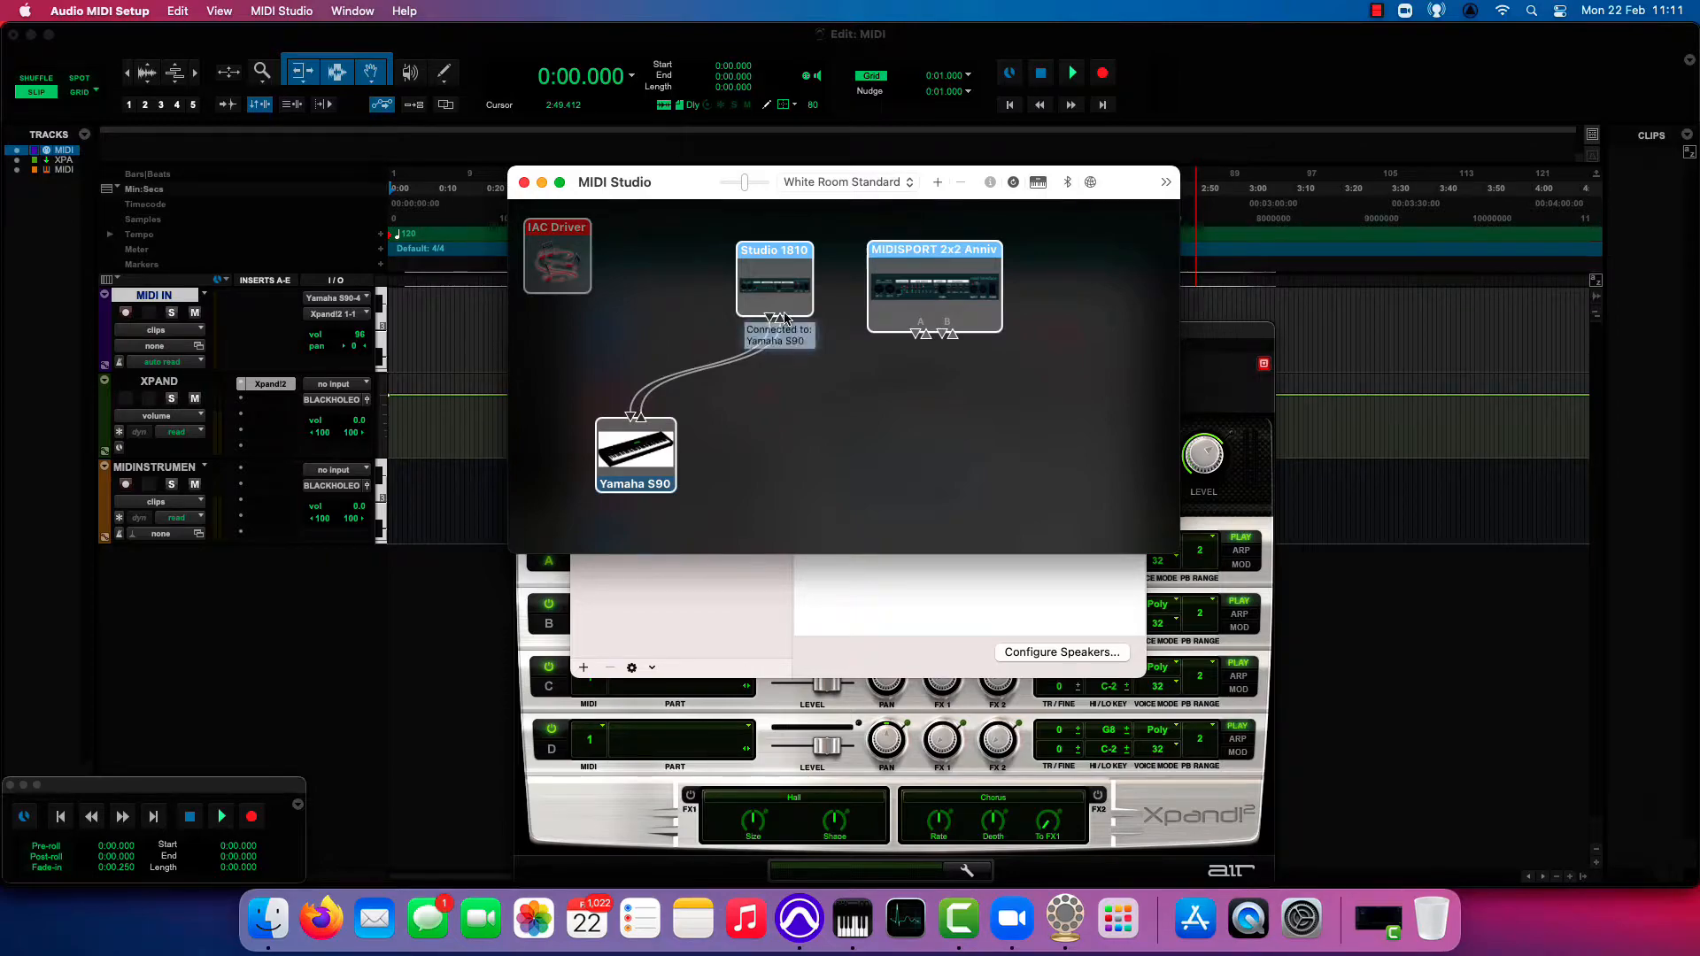
{"action": "mouse_move", "coordinate": [781, 319]}
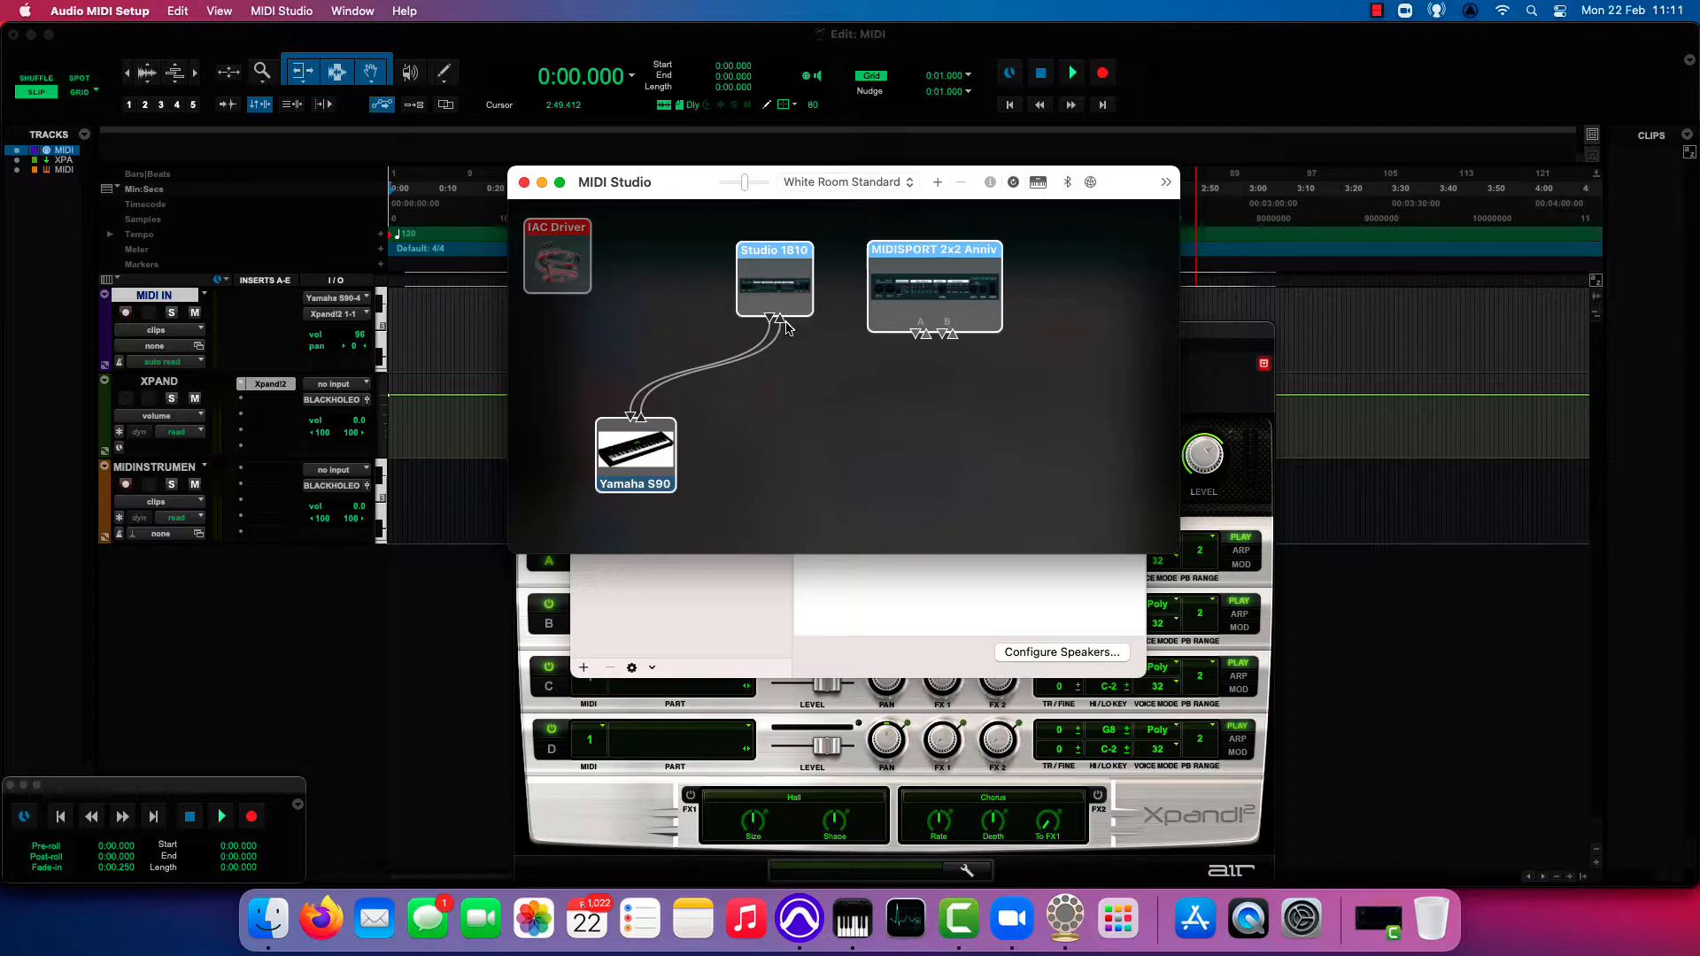
Step: Drag the Yamaha S90 under the Studio 1810, then nudge it back up and left
{"action": "left_click_drag", "start_coordinate": [636, 453], "coordinate": [767, 462]}
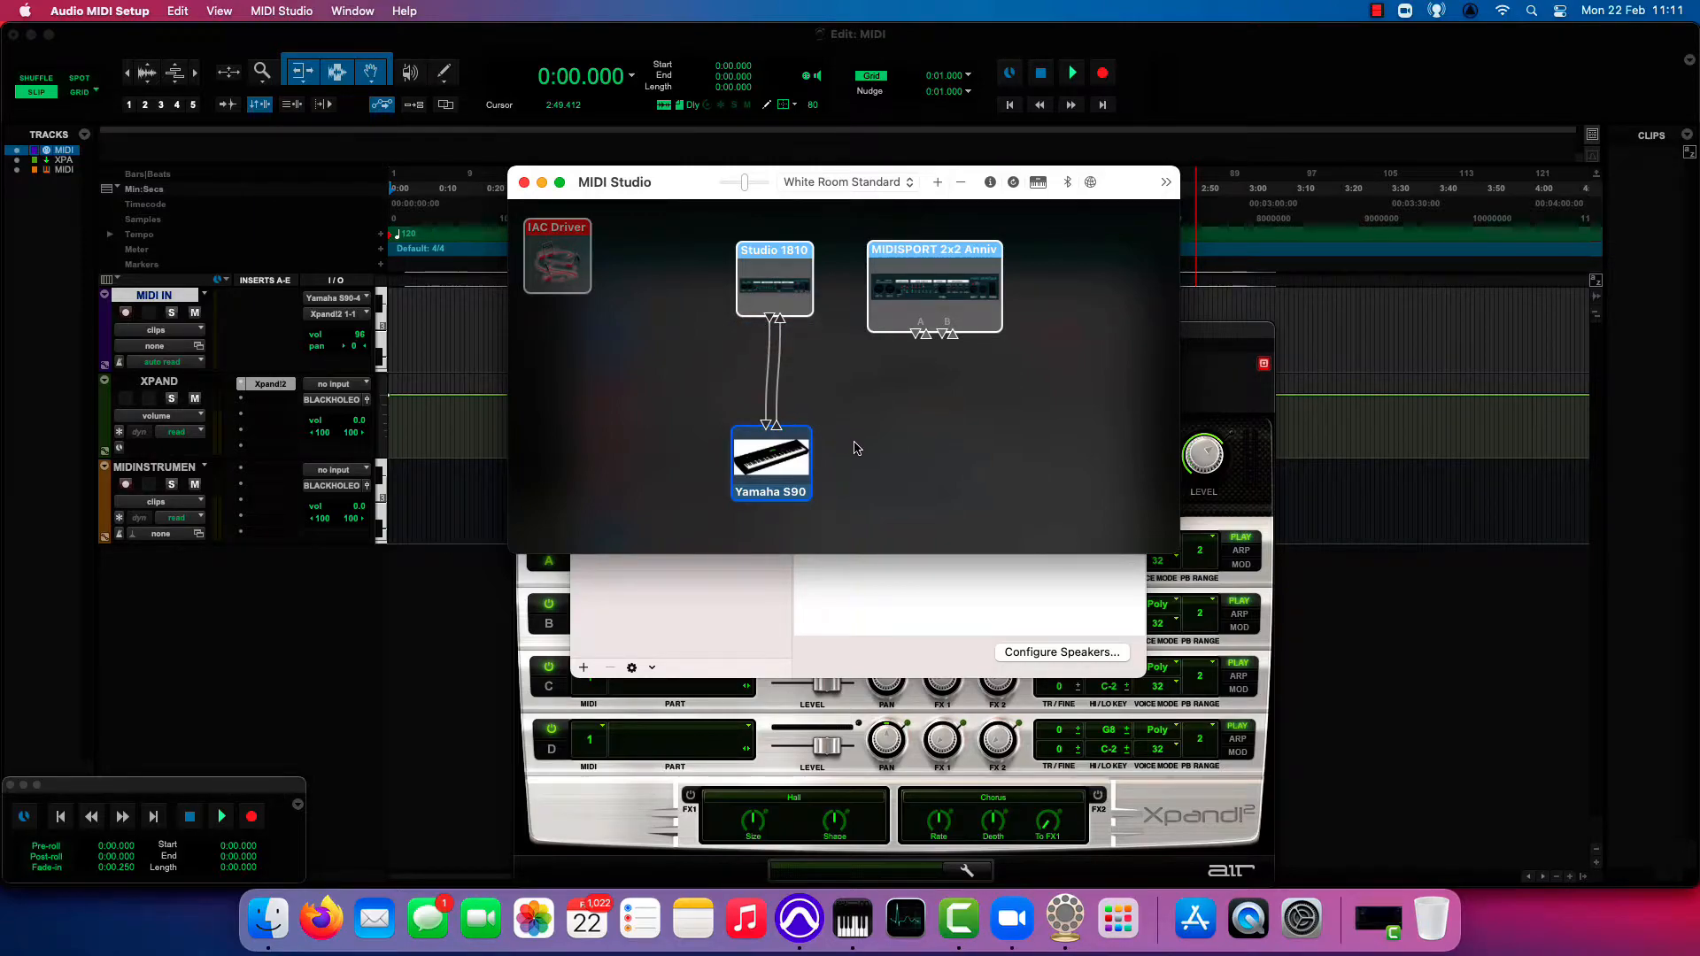
{"action": "left_click_drag", "start_coordinate": [770, 455], "coordinate": [708, 448]}
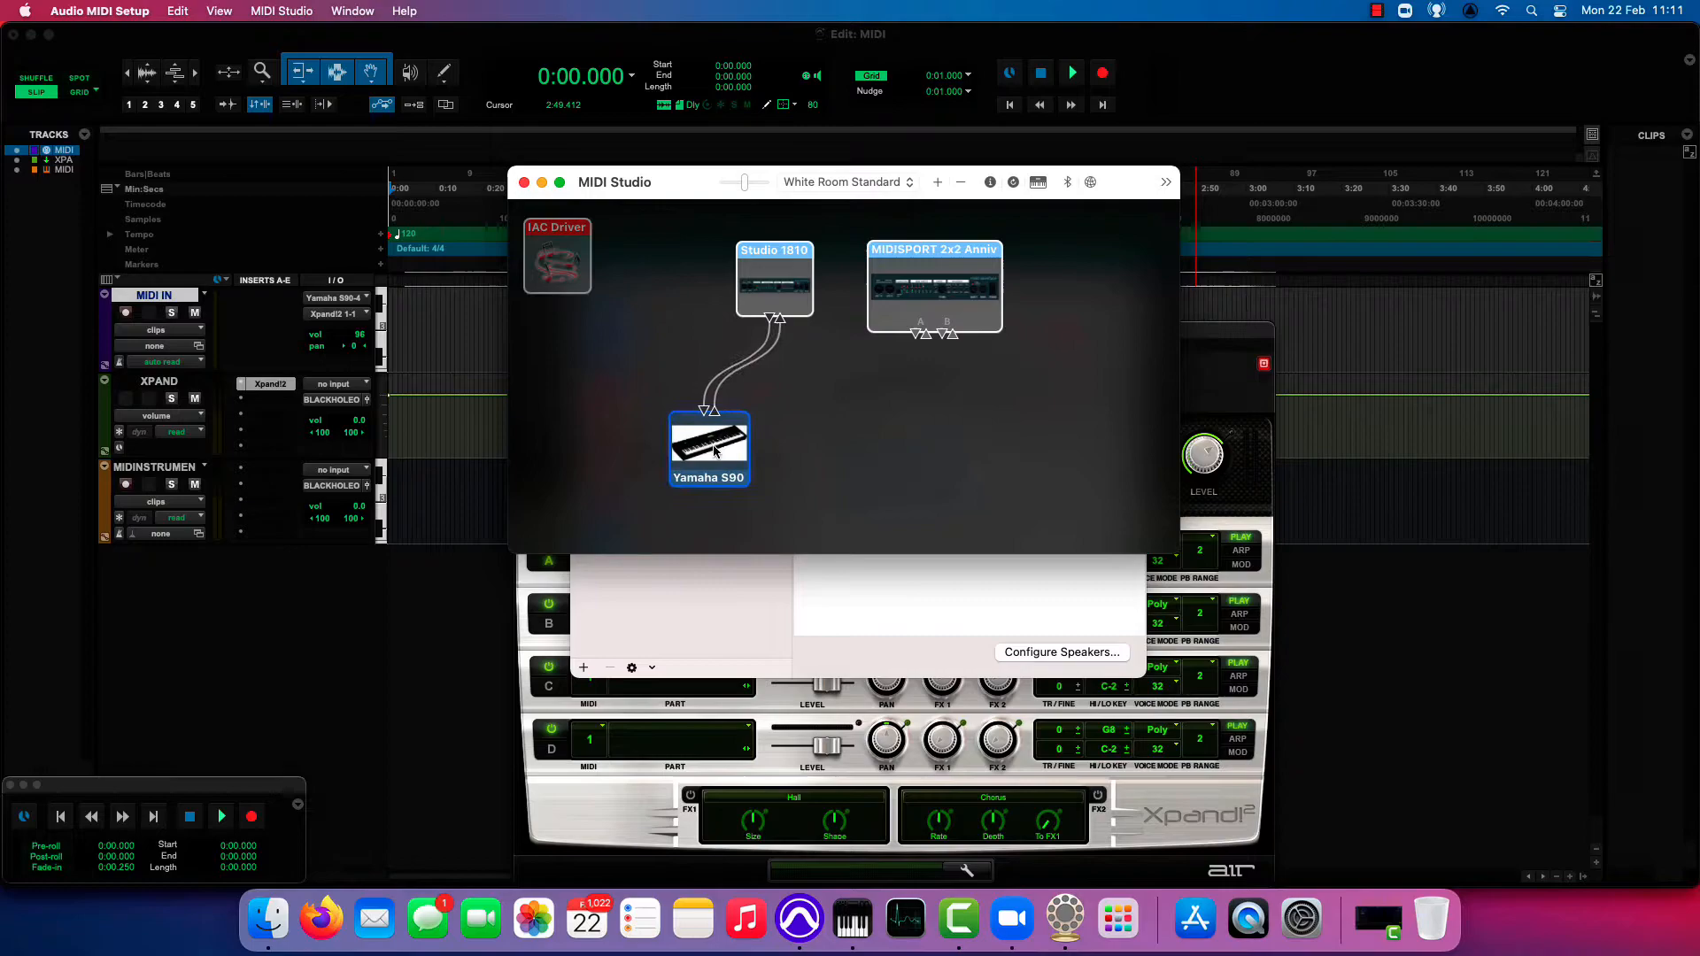
{"action": "left_click_drag", "start_coordinate": [709, 450], "coordinate": [678, 429]}
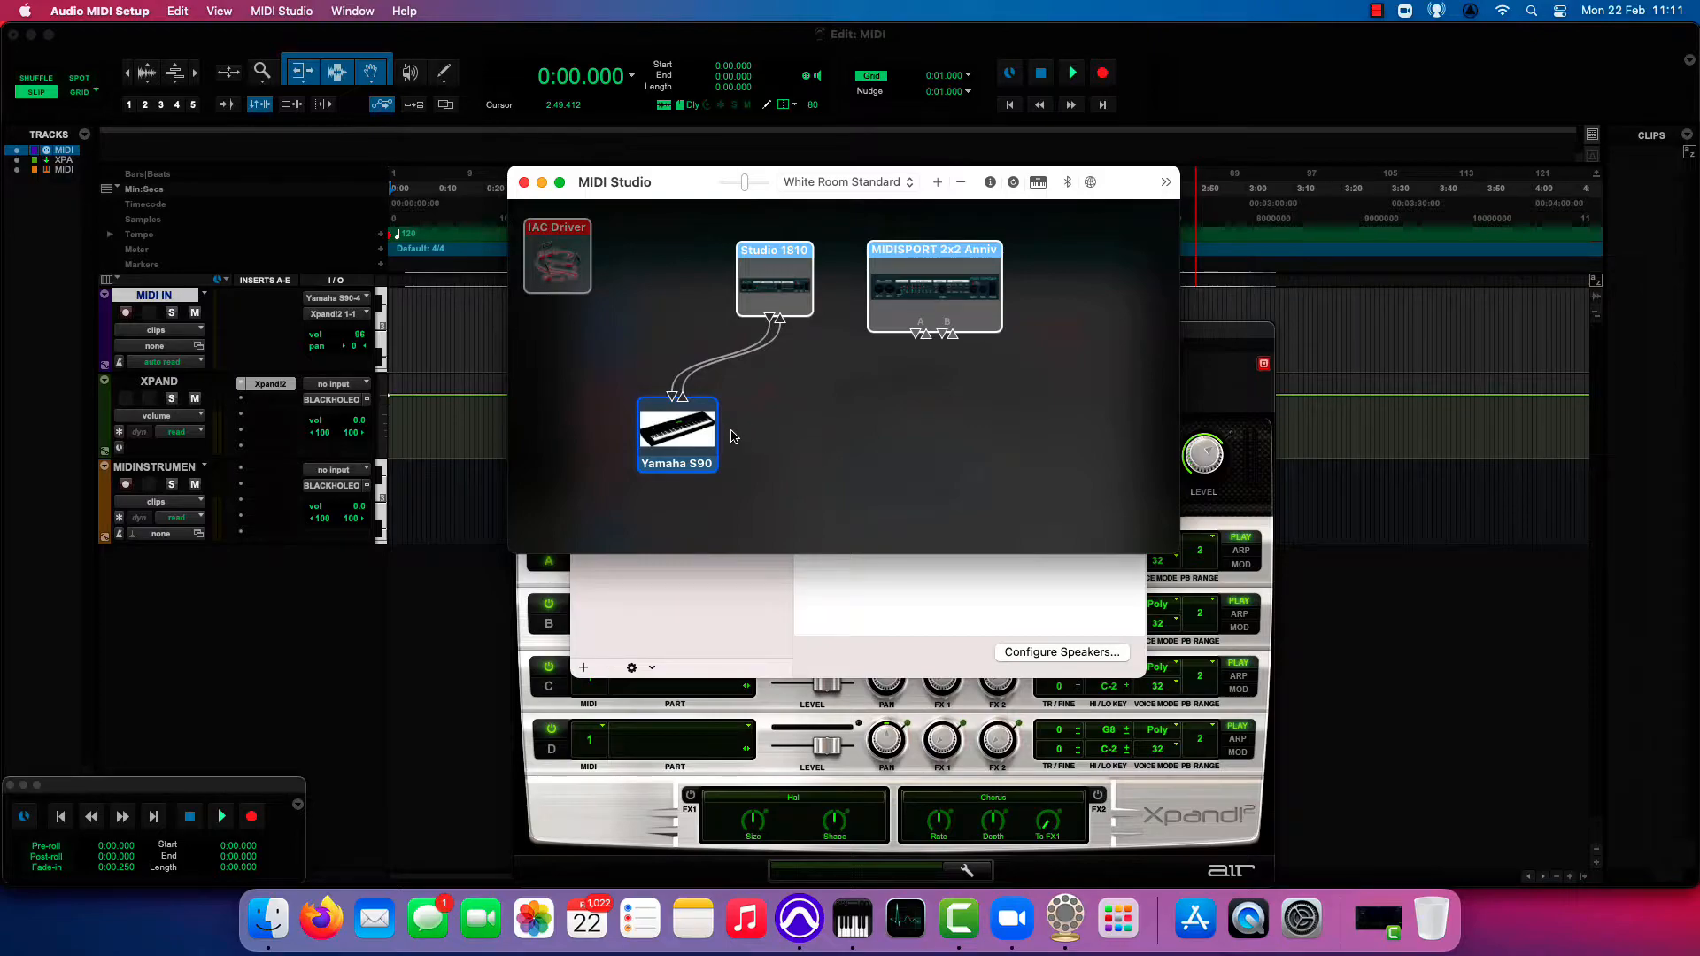
{"action": "mouse_move", "coordinate": [888, 383]}
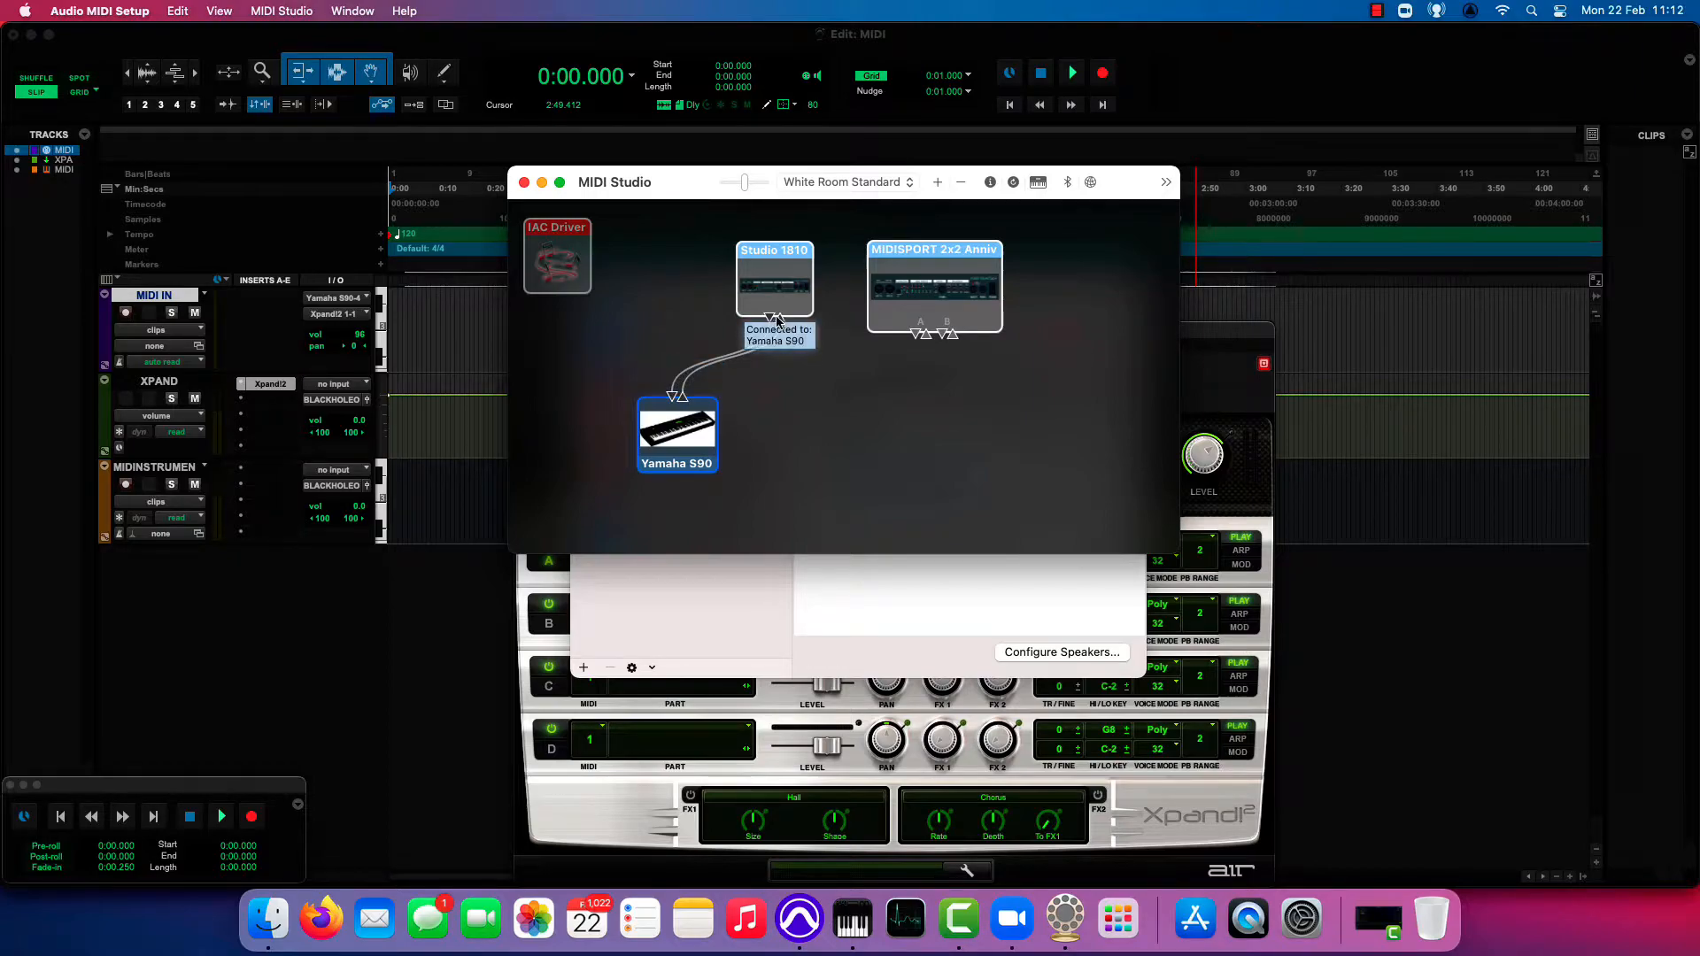
{"action": "mouse_move", "coordinate": [684, 422]}
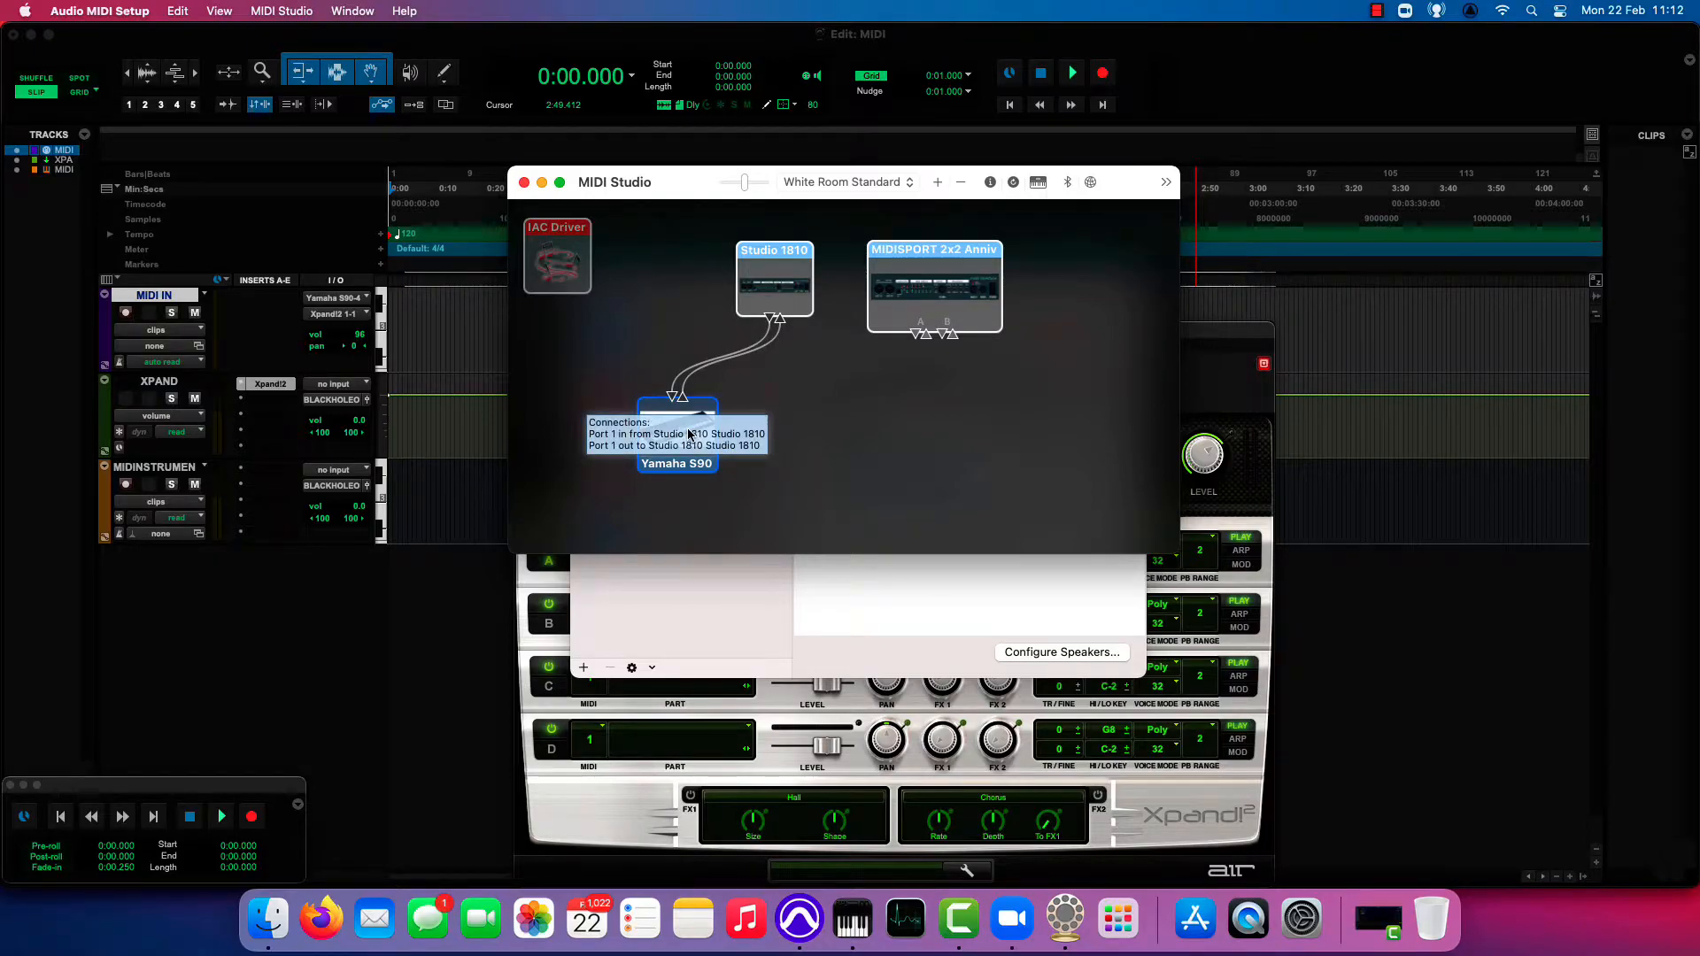
{"action": "mouse_move", "coordinate": [645, 37]}
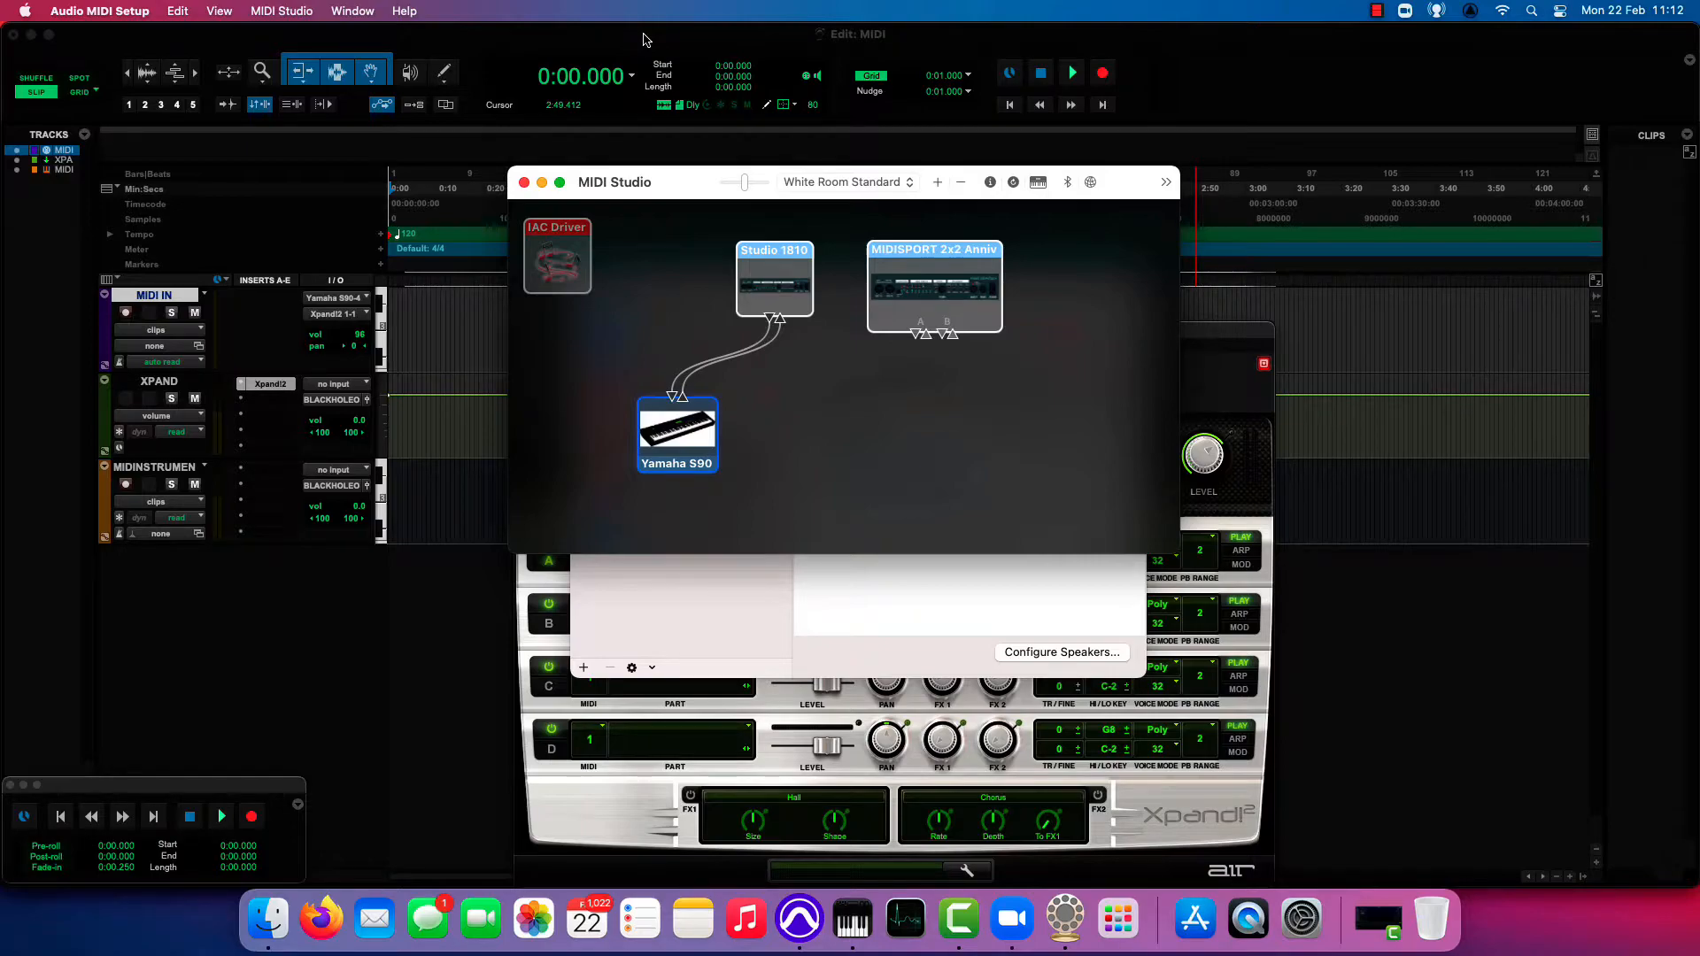
{"action": "mouse_move", "coordinate": [878, 361]}
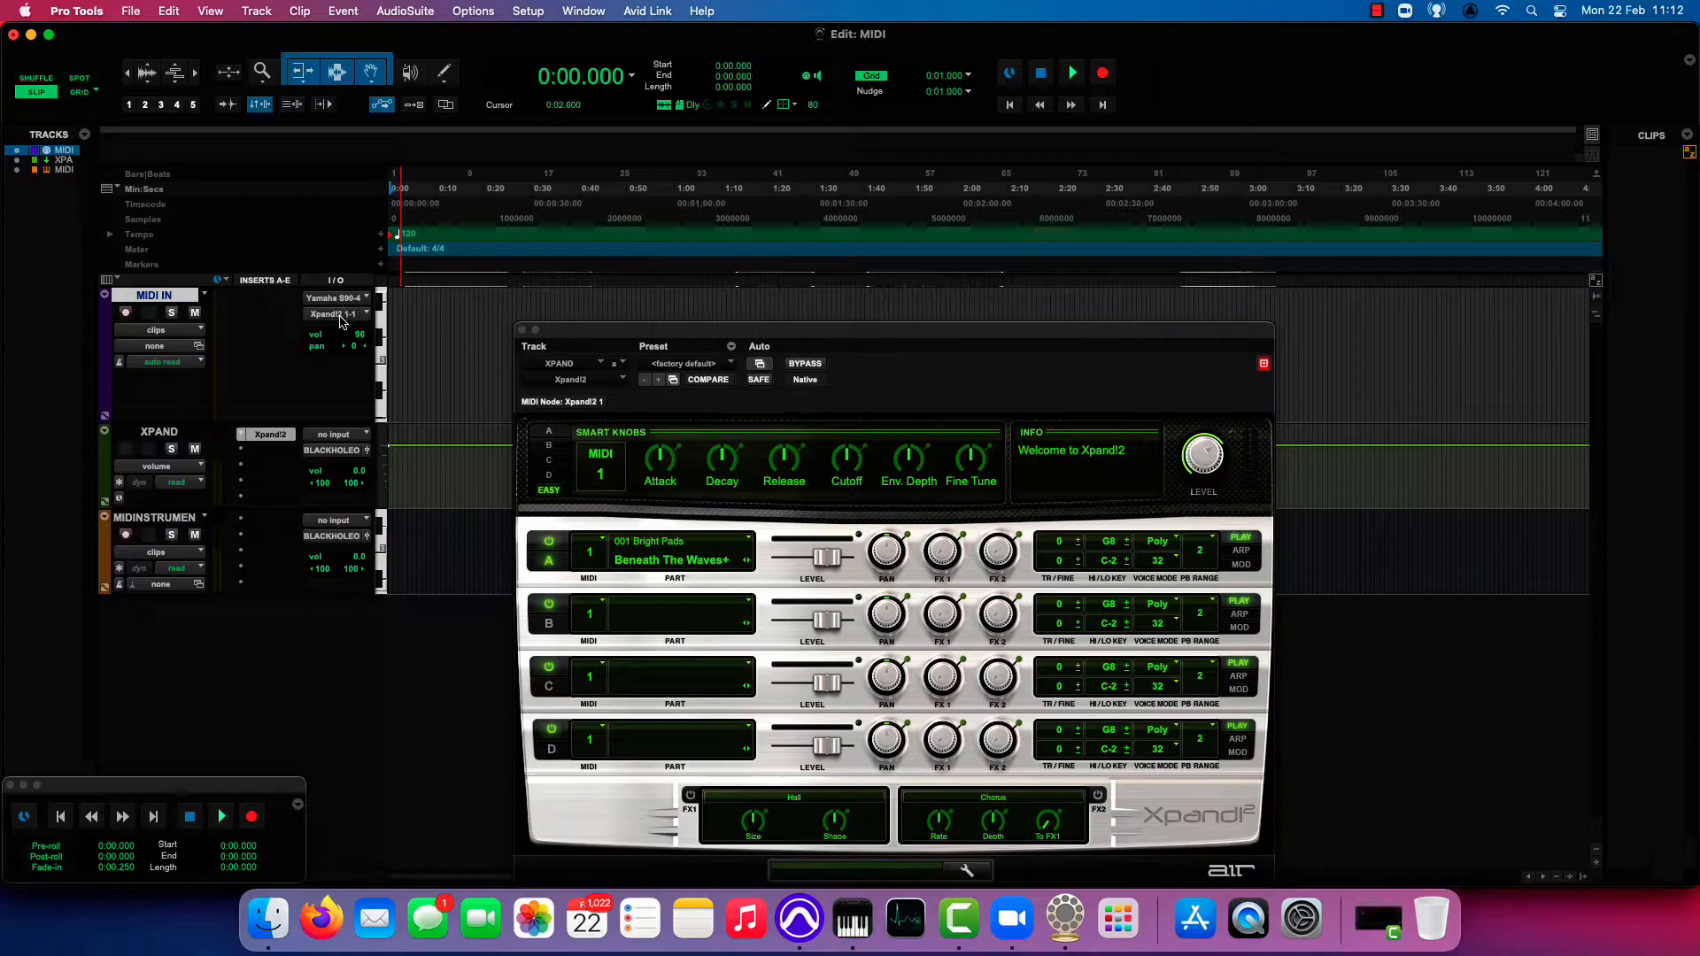
Step: Set the MIDI IN track's input to Yamaha S90 channel 4
{"action": "left_click", "coordinate": [338, 297]}
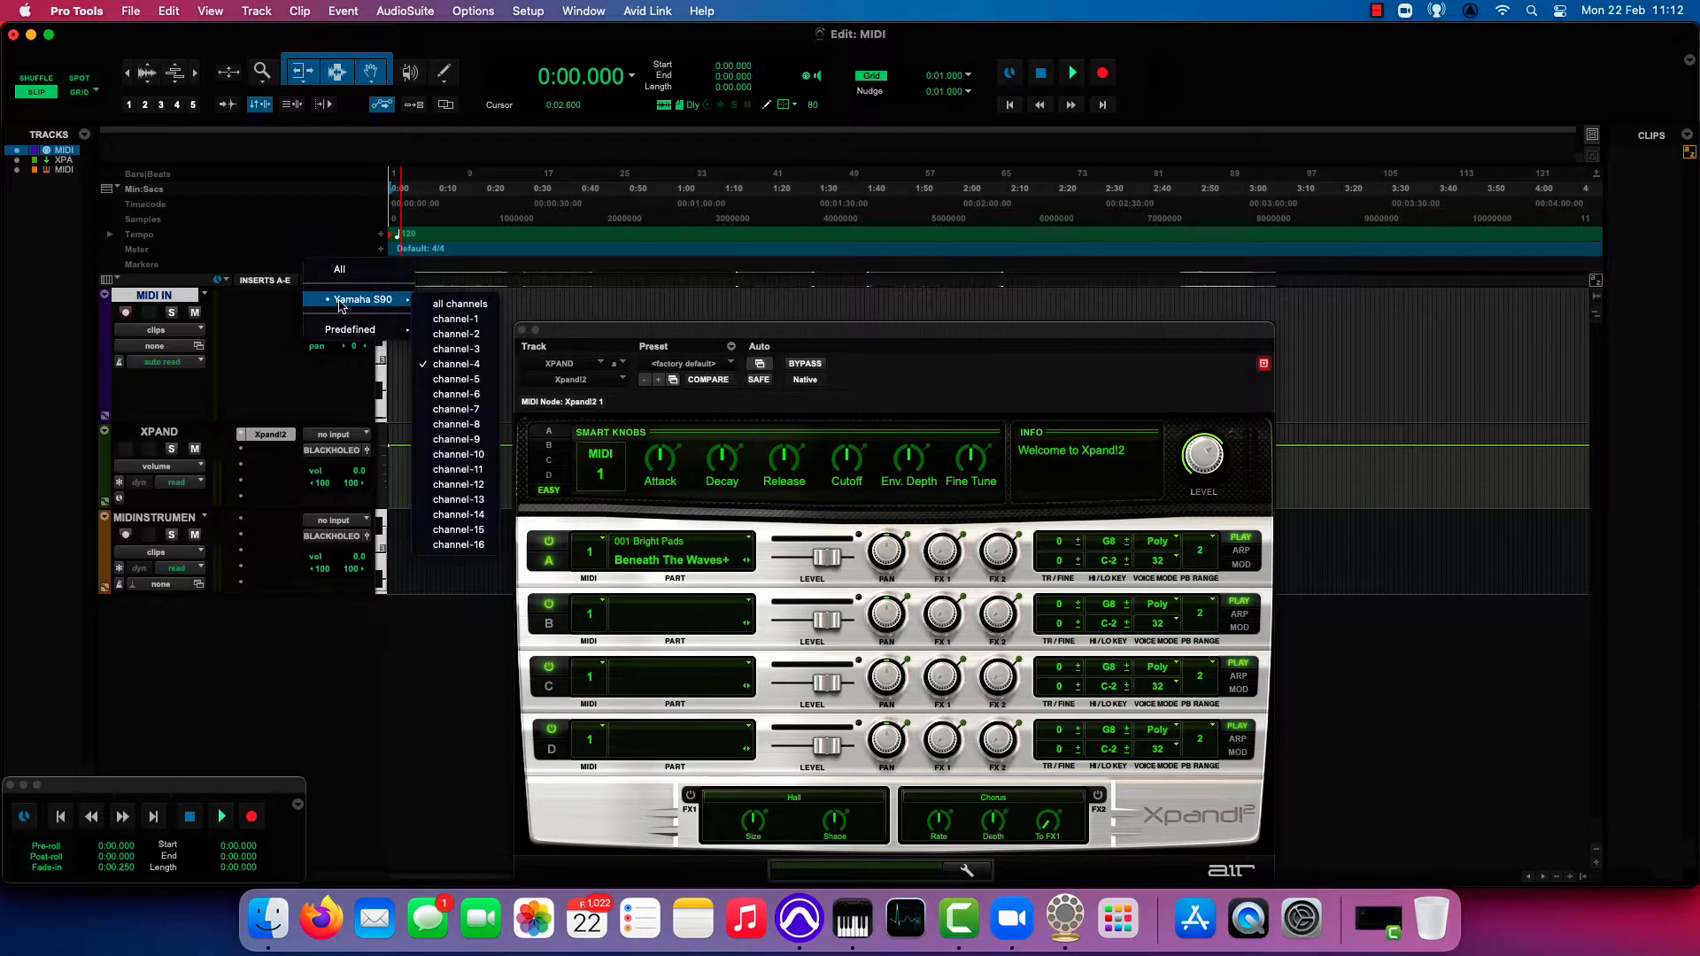
{"action": "mouse_move", "coordinate": [460, 303]}
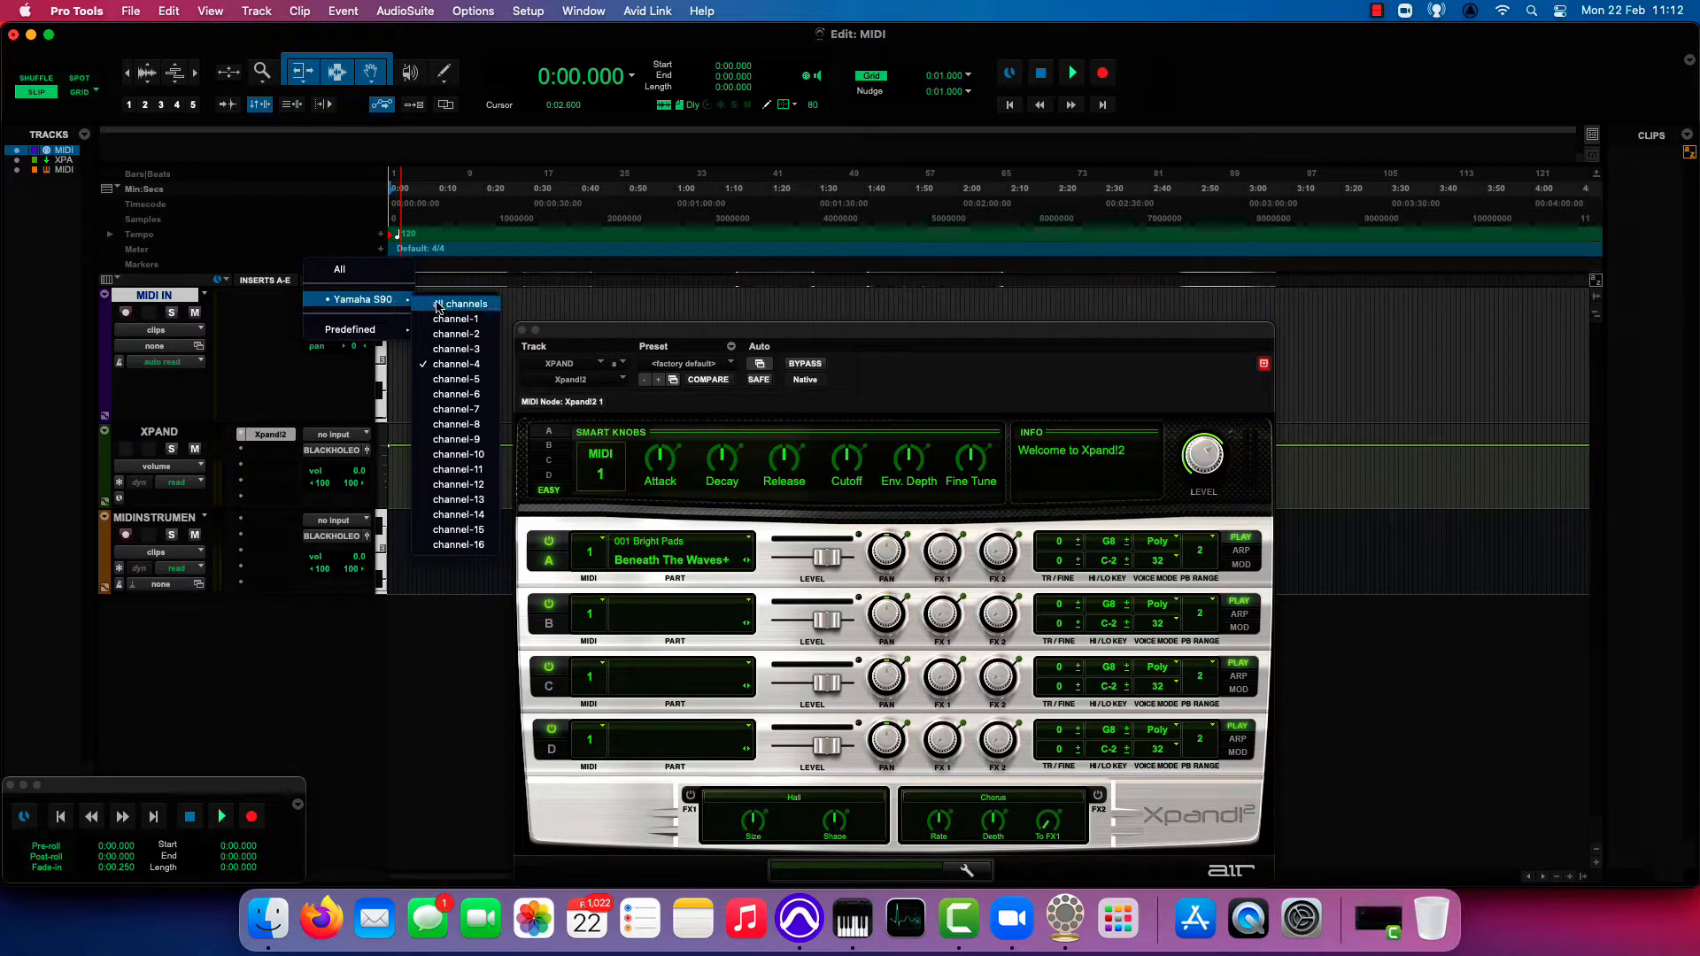
{"action": "left_click", "coordinate": [457, 364]}
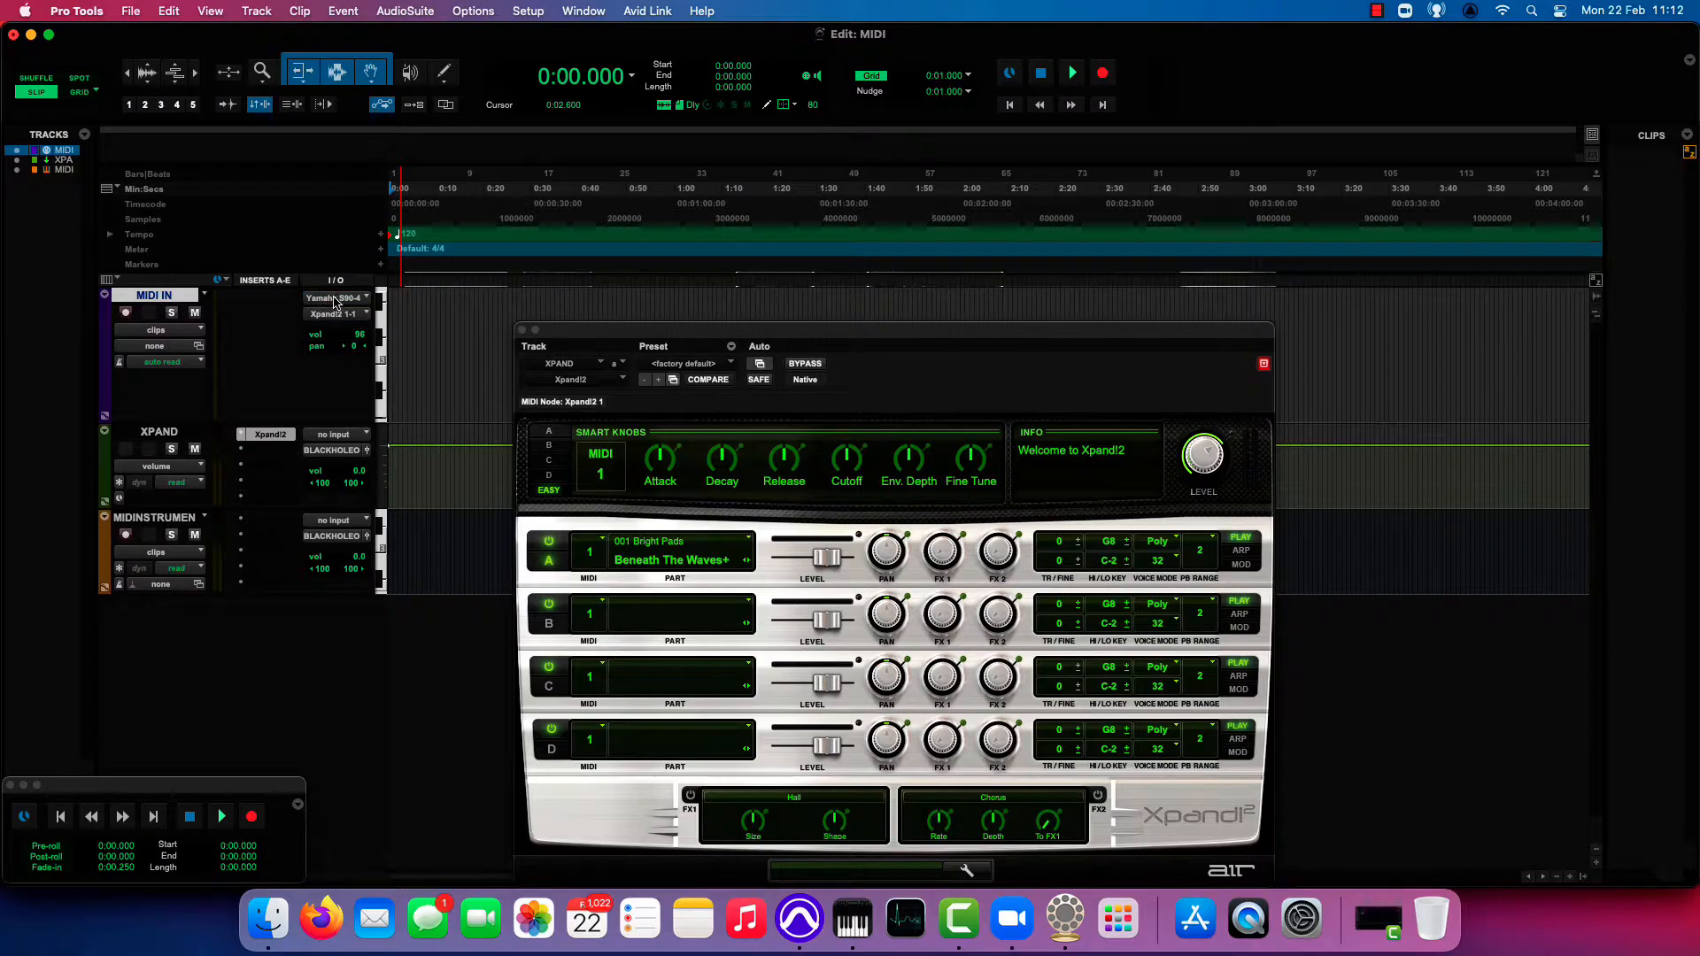
{"action": "left_click", "coordinate": [336, 298]}
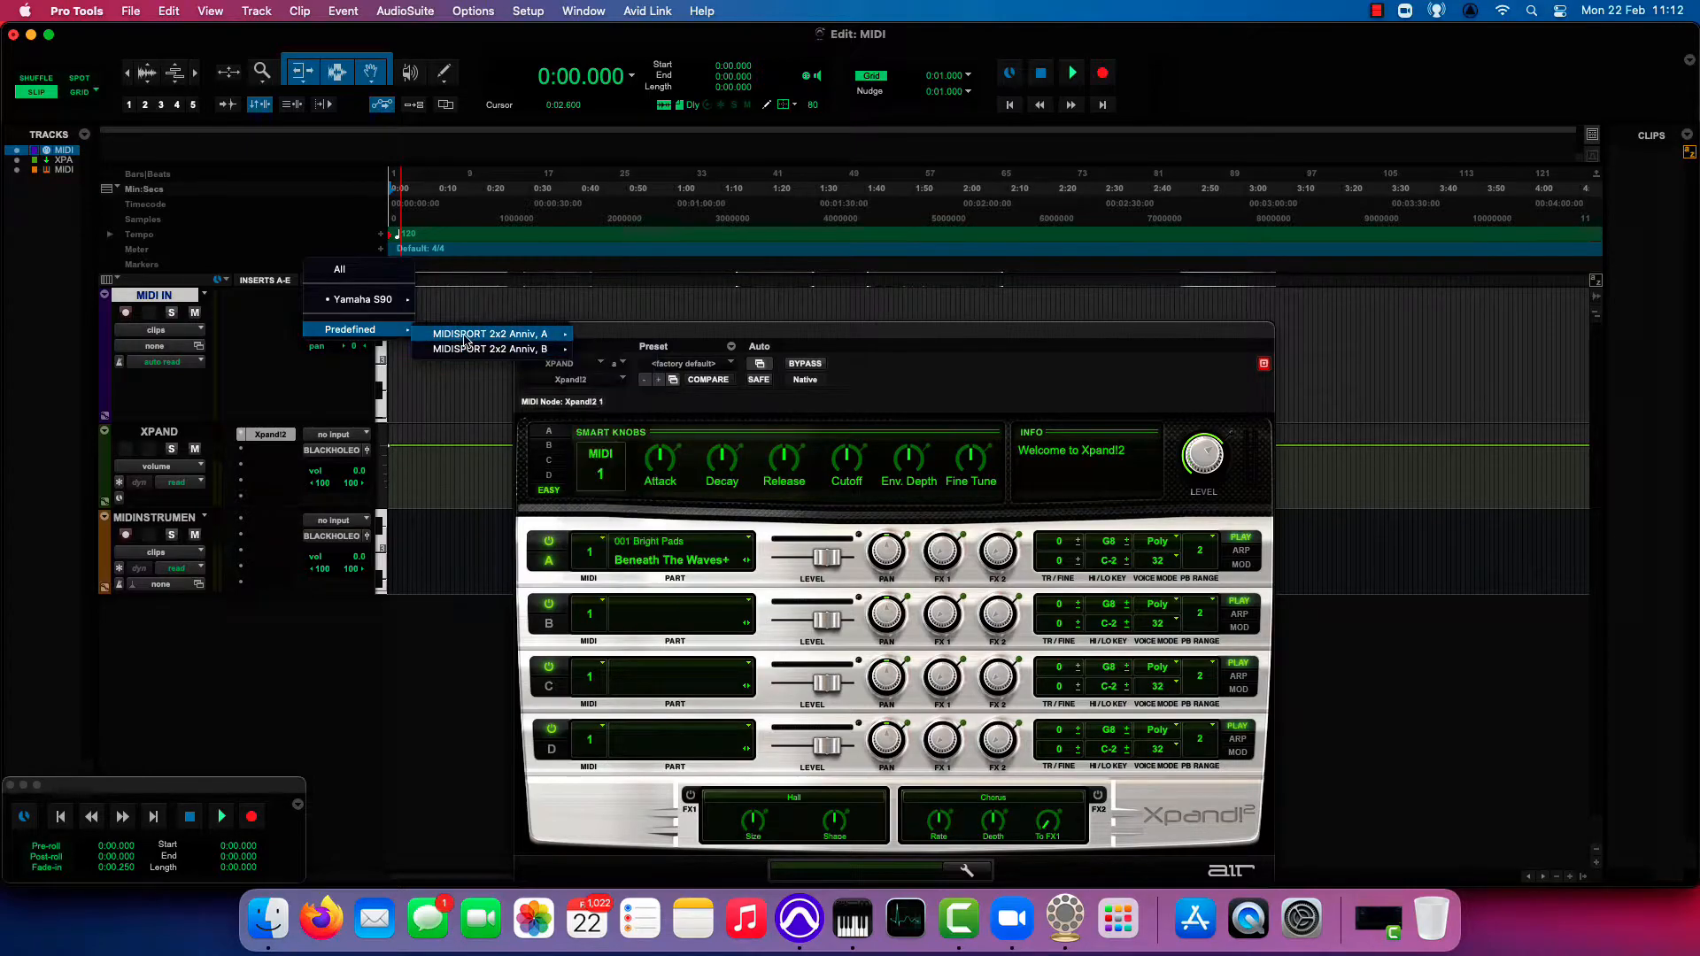
{"action": "mouse_move", "coordinate": [491, 333]}
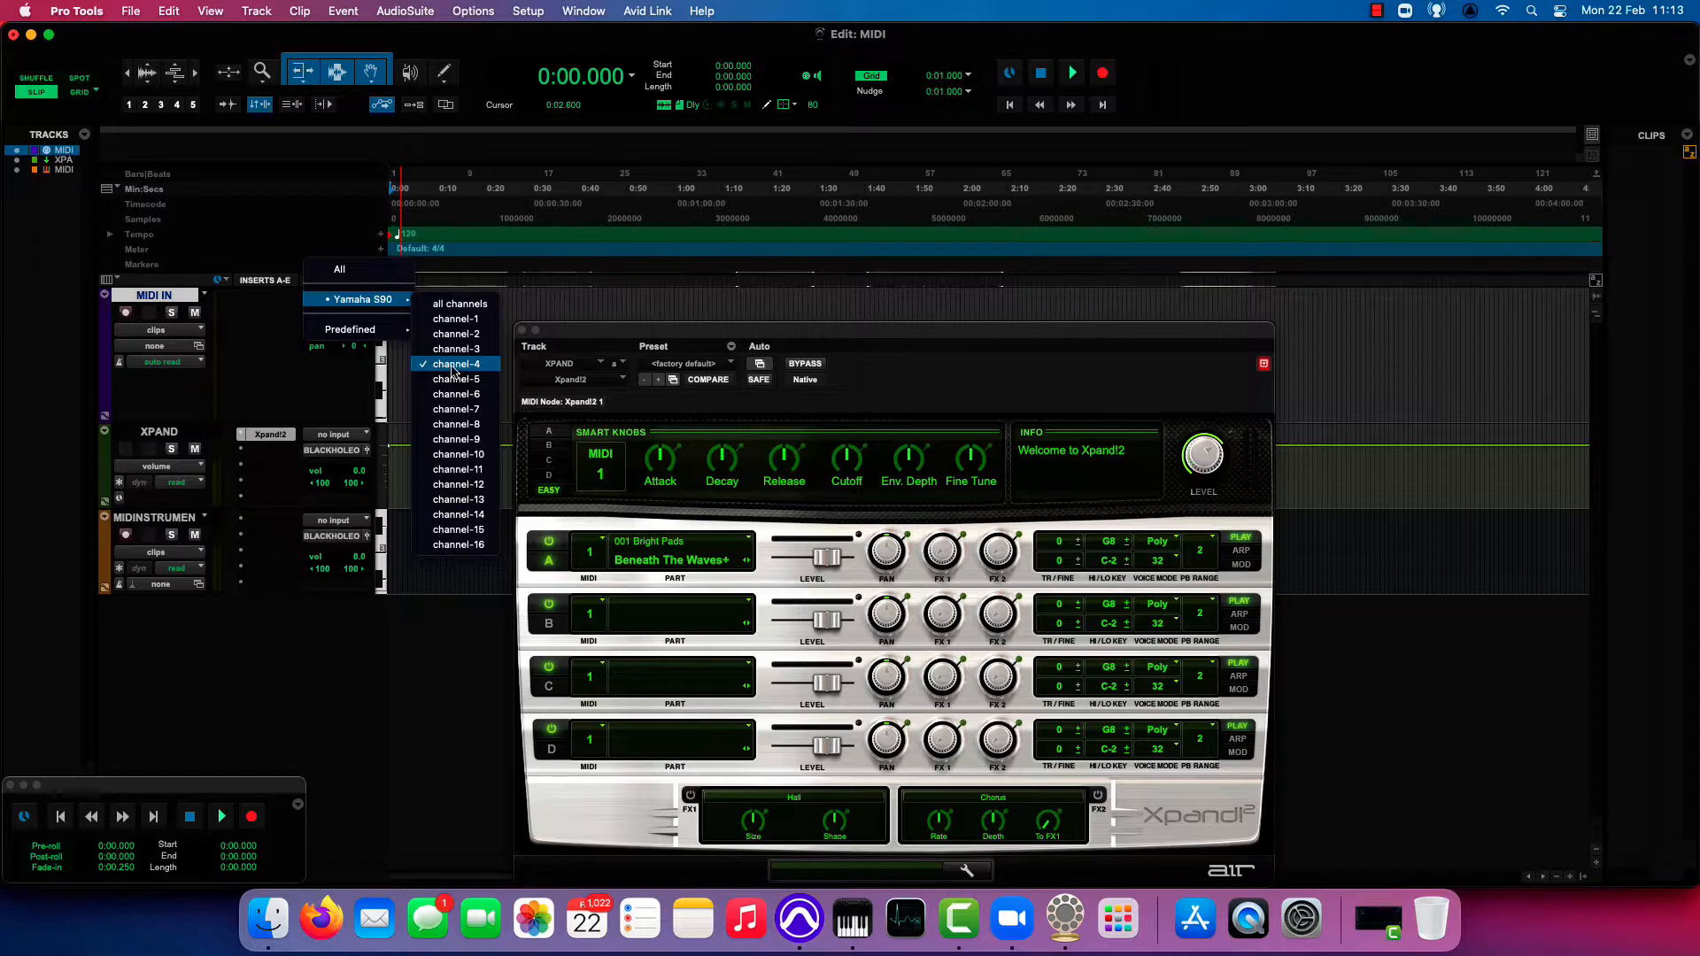
{"action": "left_click", "coordinate": [459, 363]}
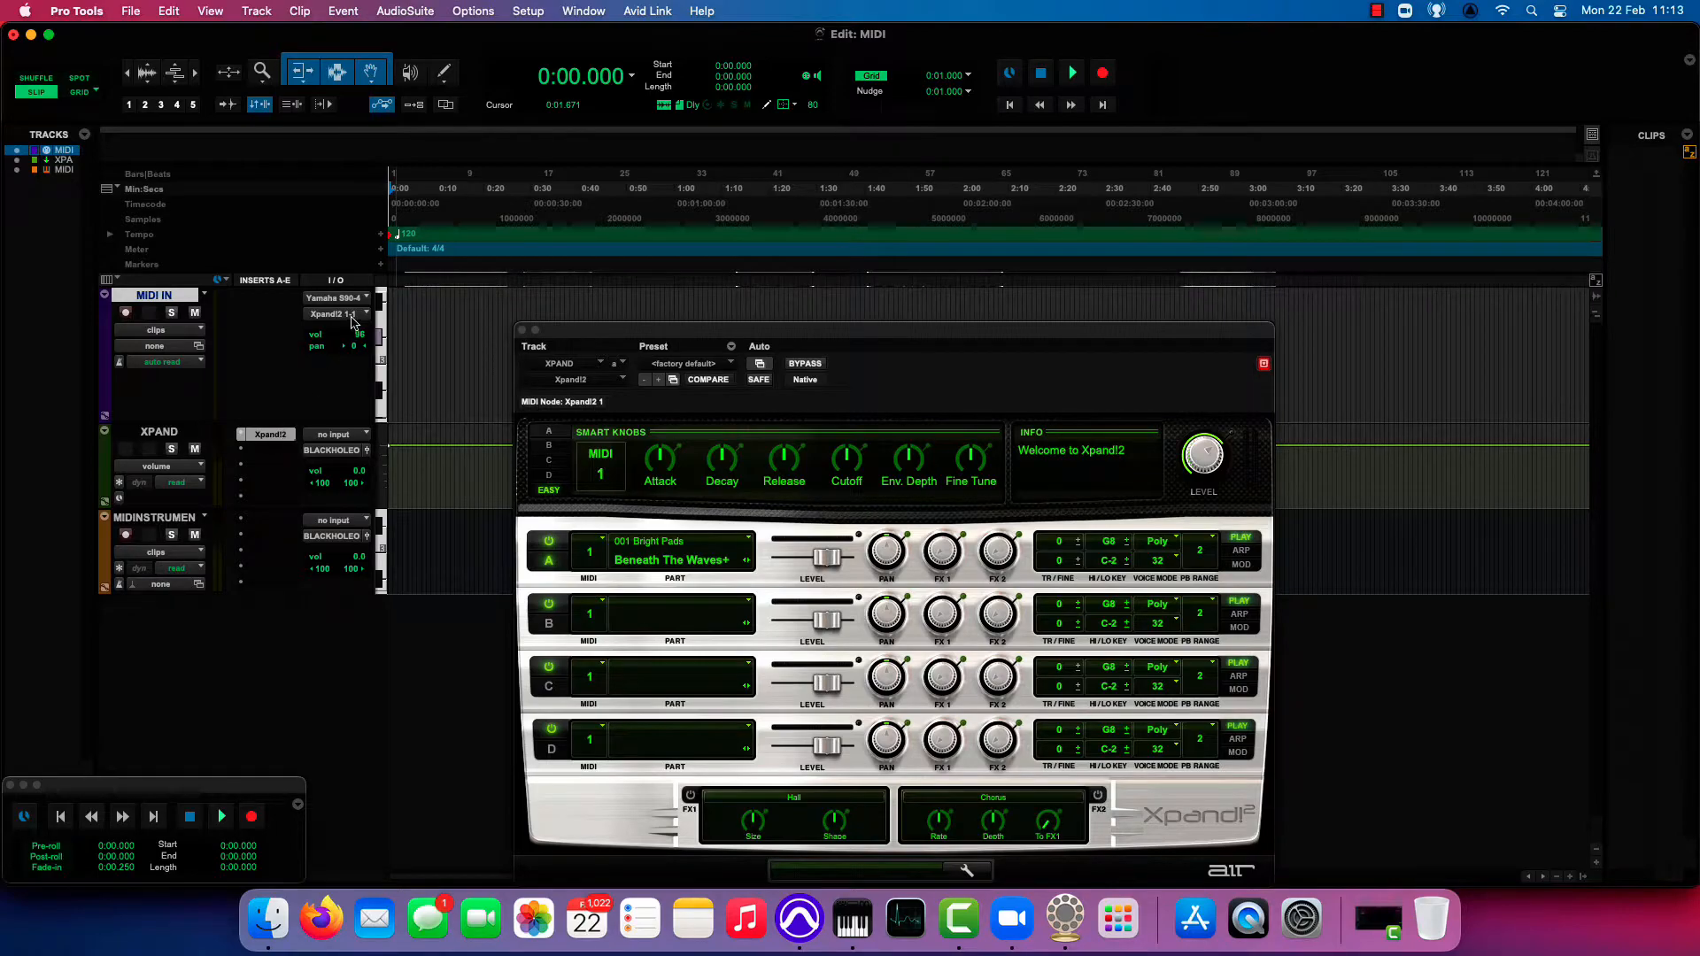
Step: Route the MIDI IN track output to Xpand!2 channel 1 and record-enable the track
{"action": "left_click", "coordinate": [336, 314]}
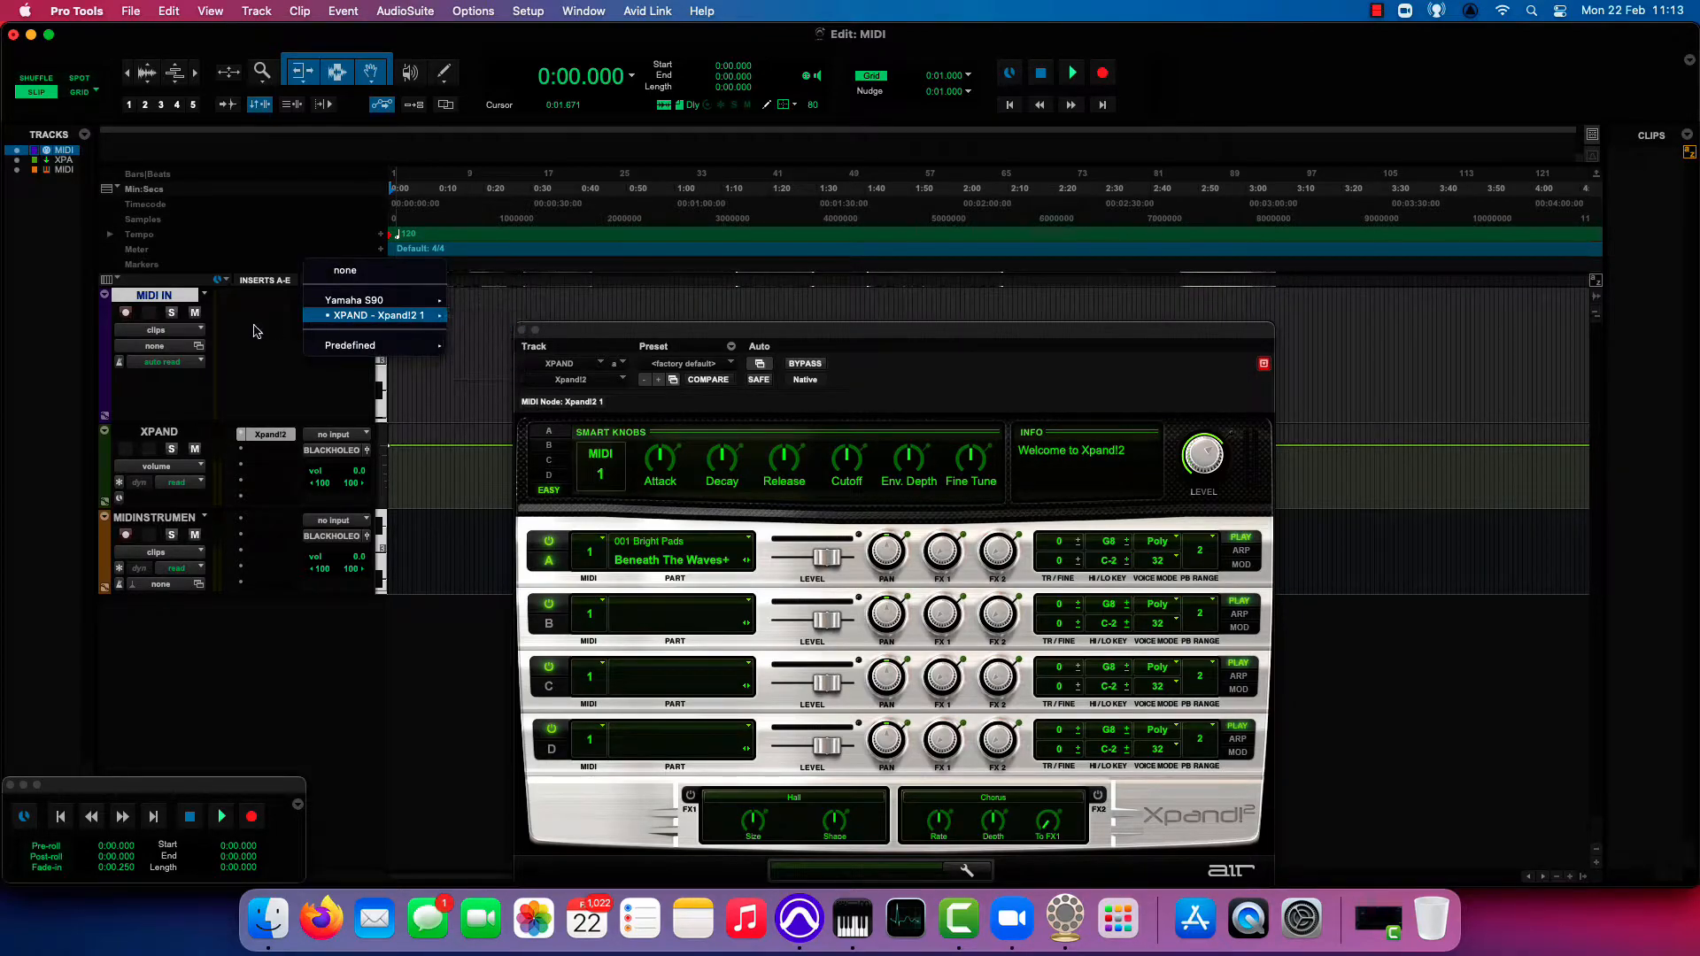
{"action": "left_click", "coordinate": [374, 315]}
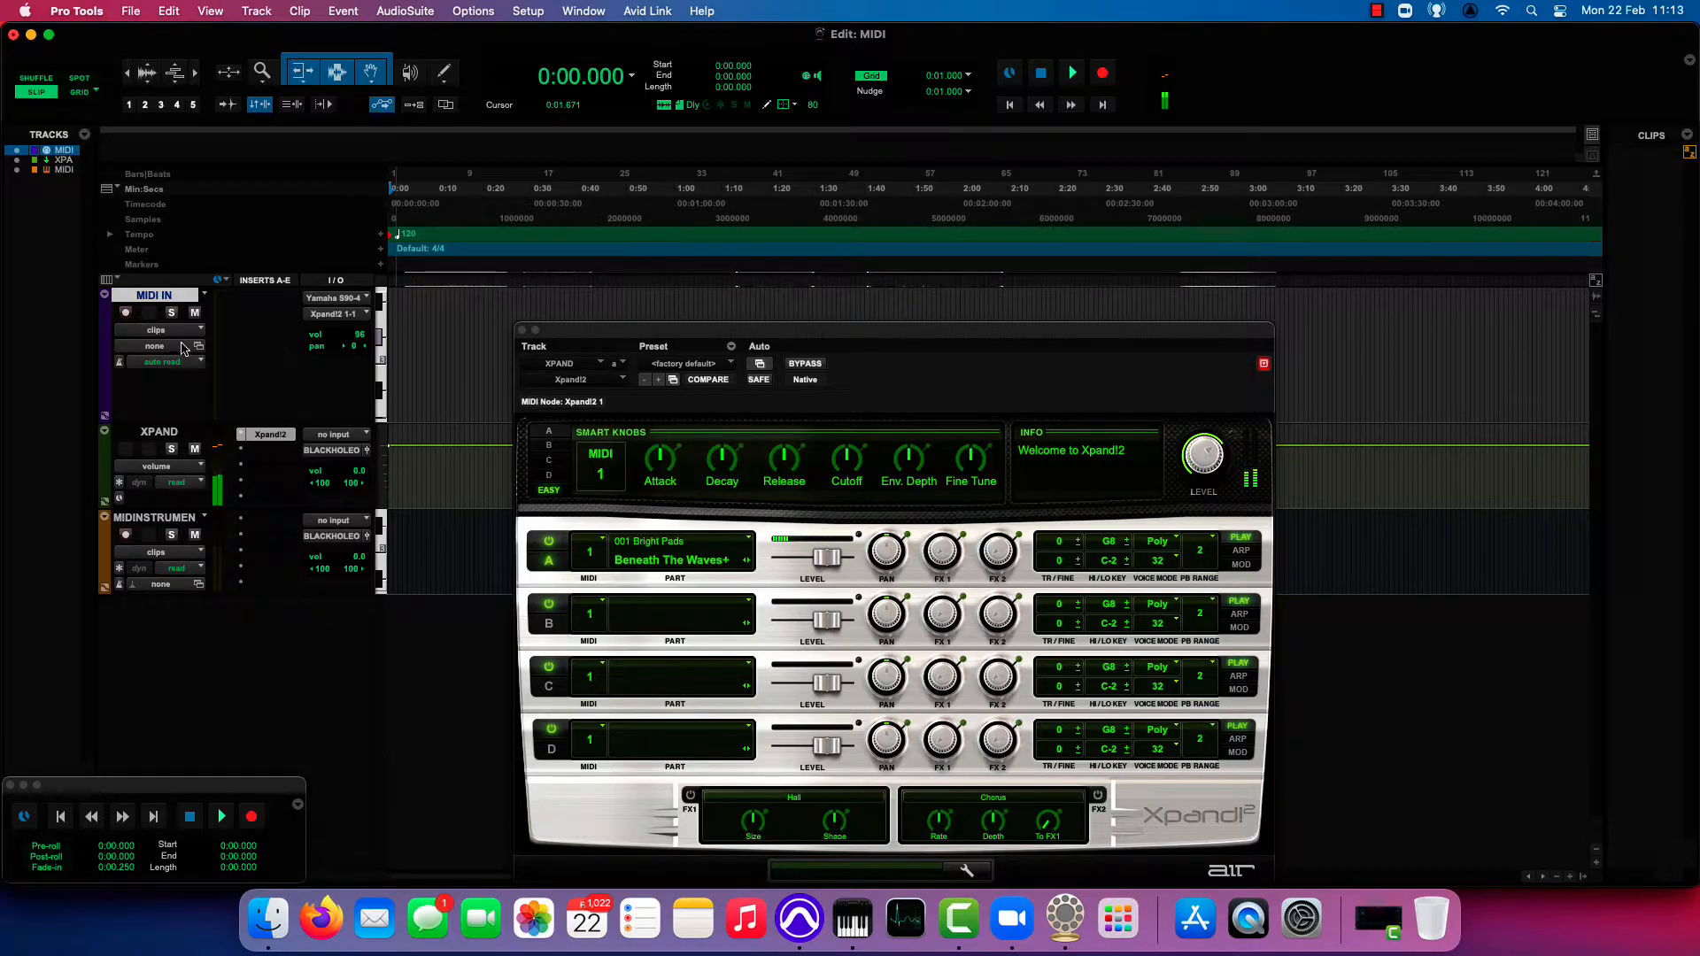
{"action": "left_click", "coordinate": [126, 312]}
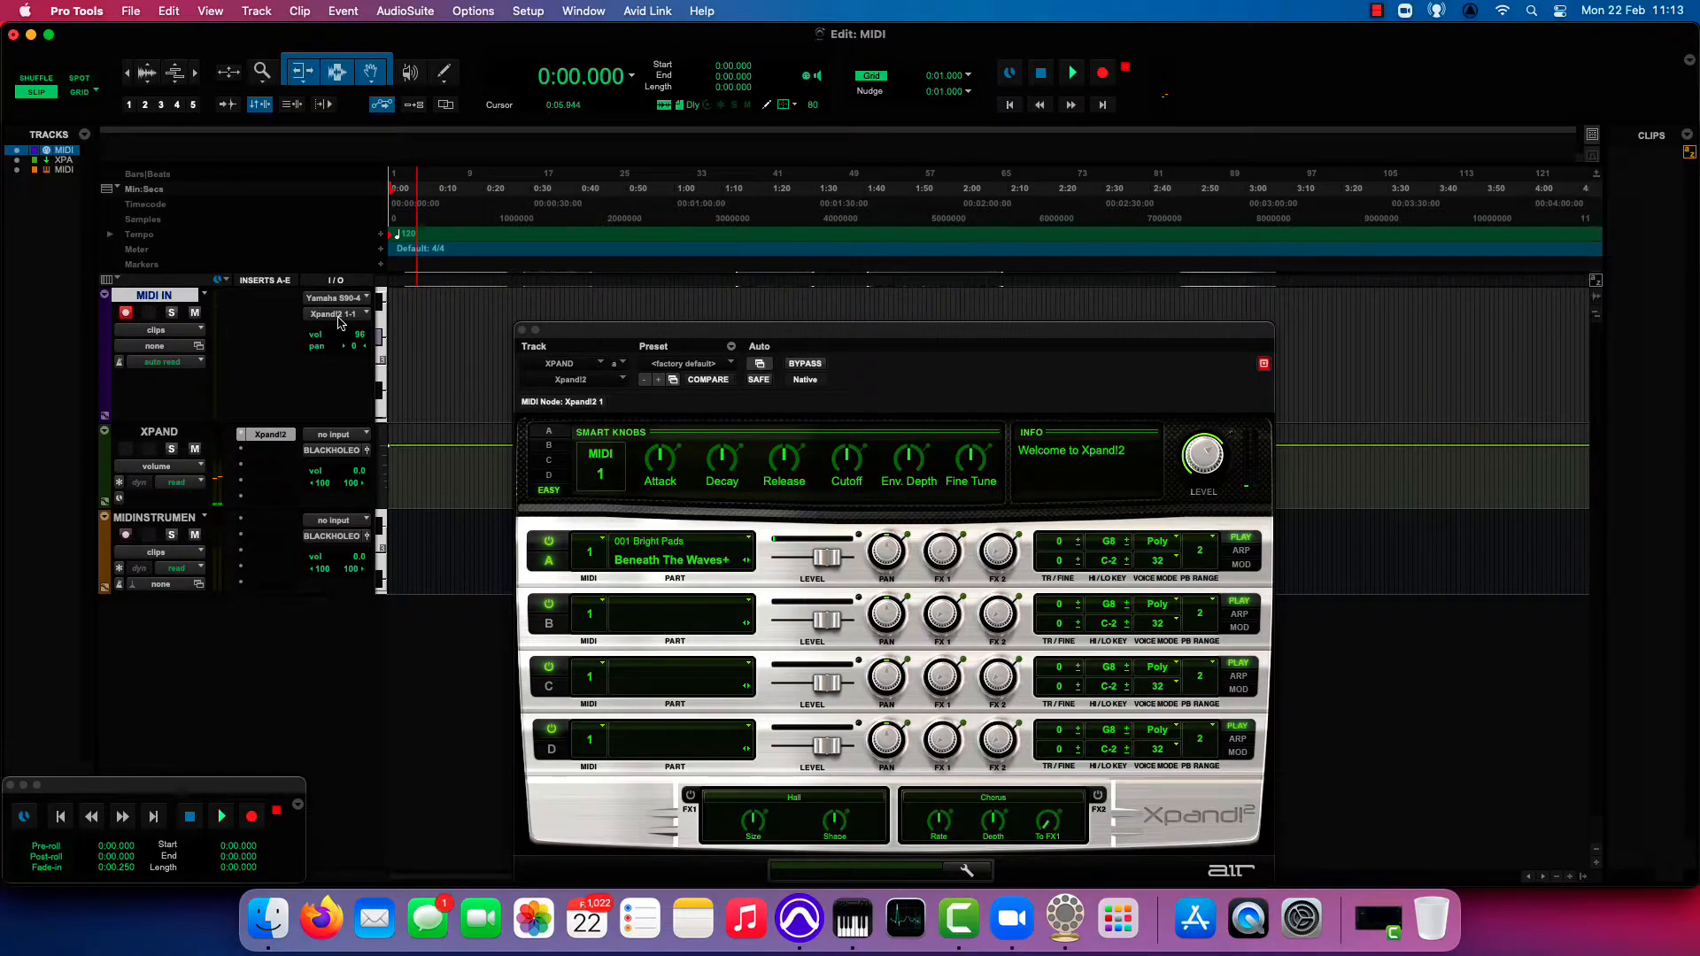
{"action": "mouse_move", "coordinate": [336, 314]}
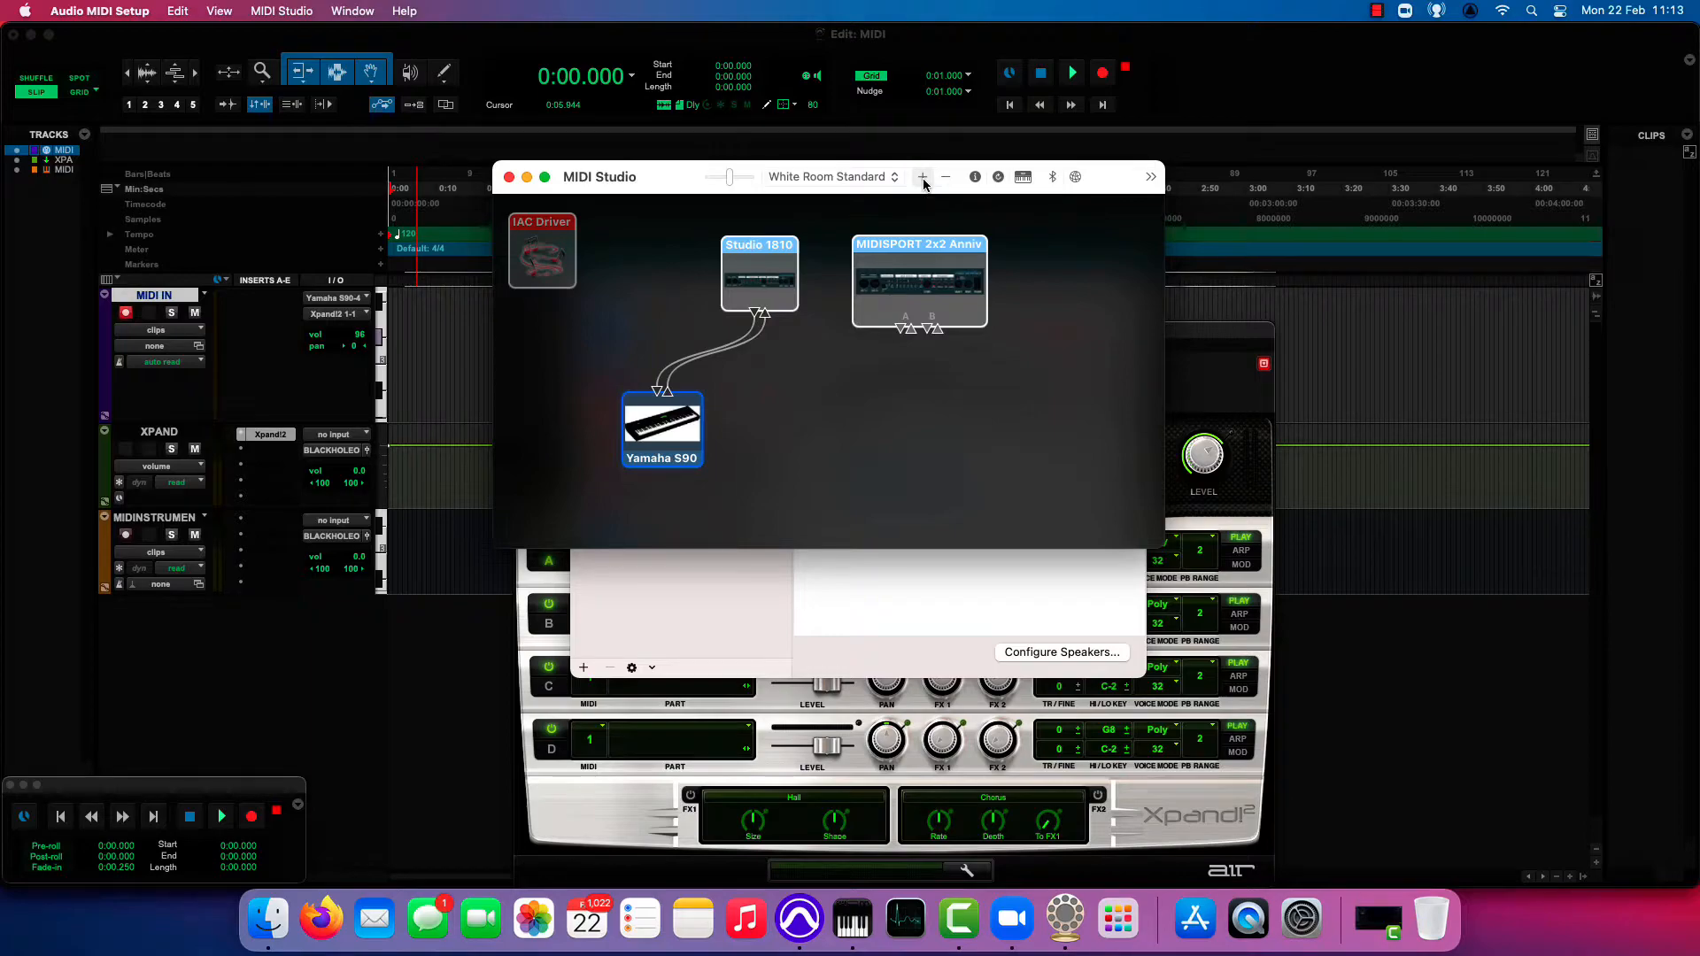
Step: Add a new external device to the MIDI Studio
{"action": "left_click", "coordinate": [923, 178]}
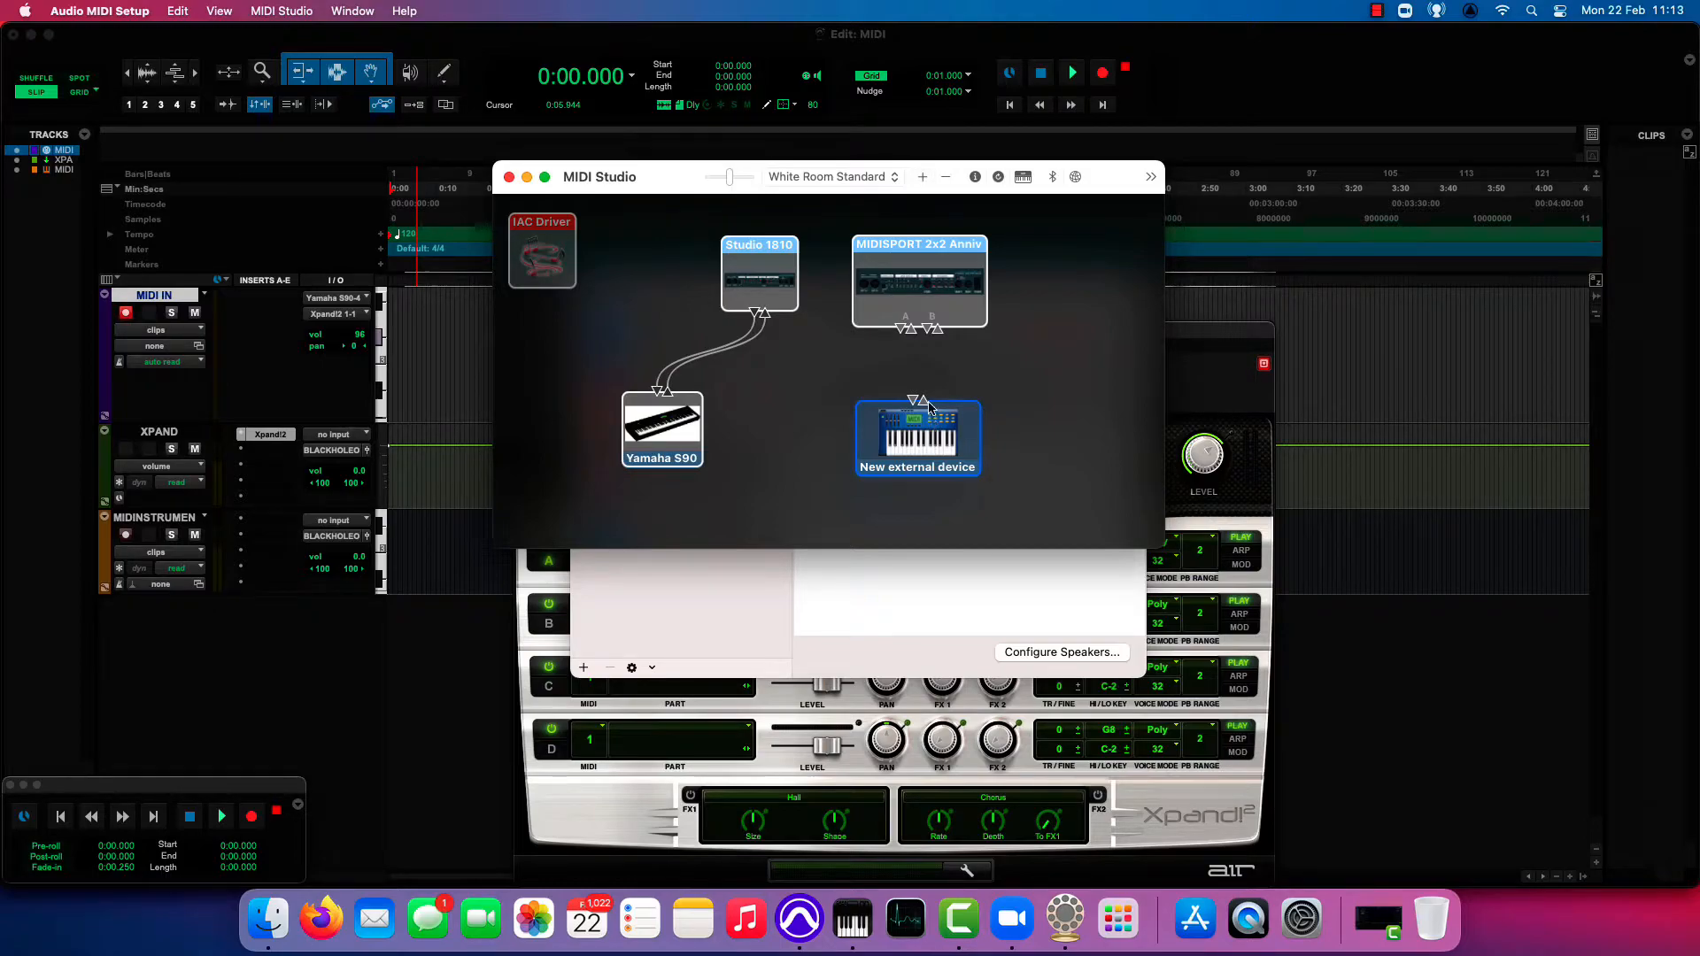
Step: Name the device Korg M1 with manufacturer Korg and model M1, and apply
{"action": "type", "text": "Korg"}
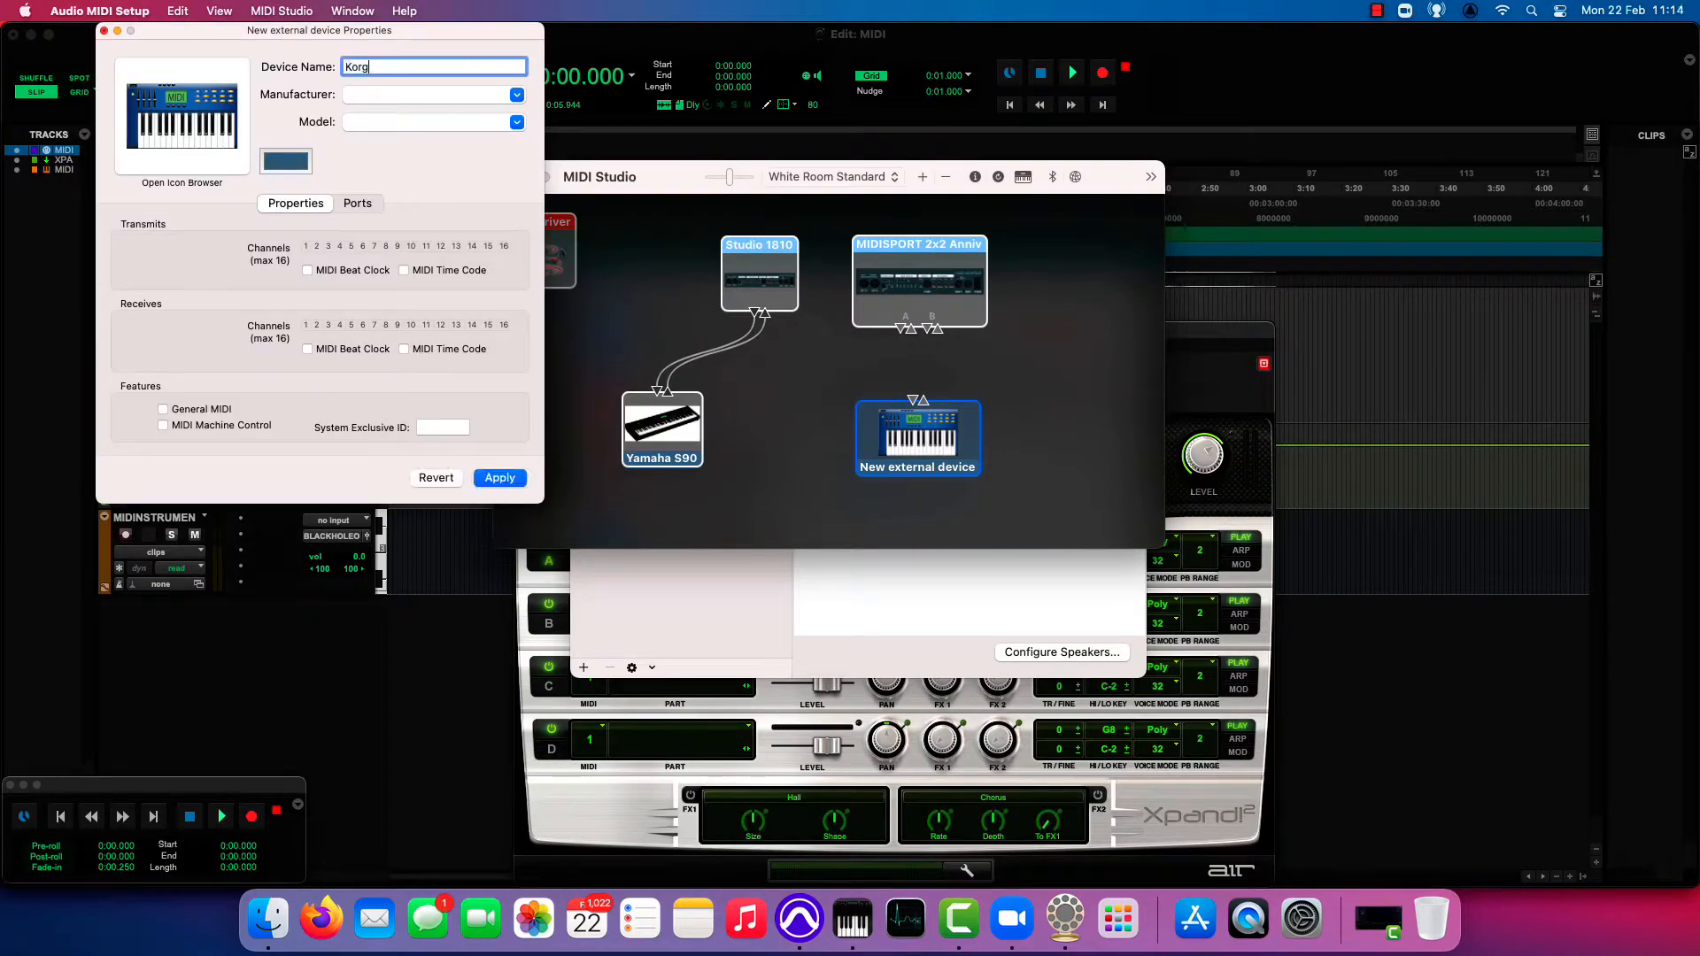
{"action": "left_click", "coordinate": [433, 94]}
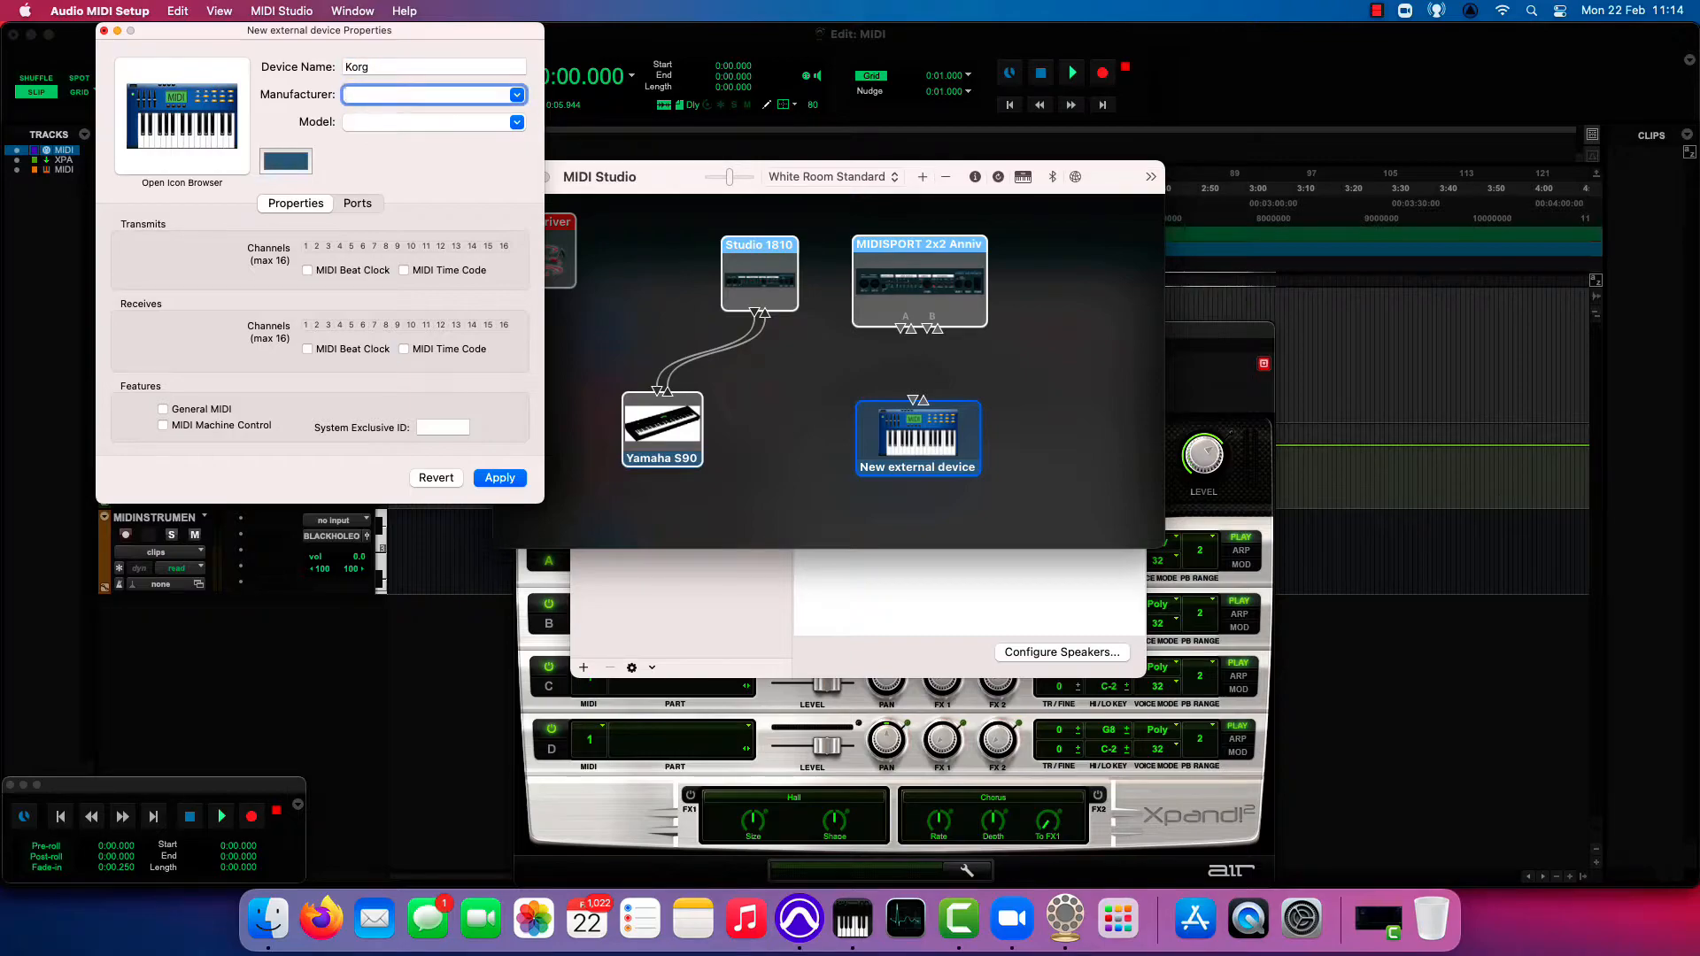
{"action": "left_click", "coordinate": [432, 65]}
{"action": "type", "text": " M1"}
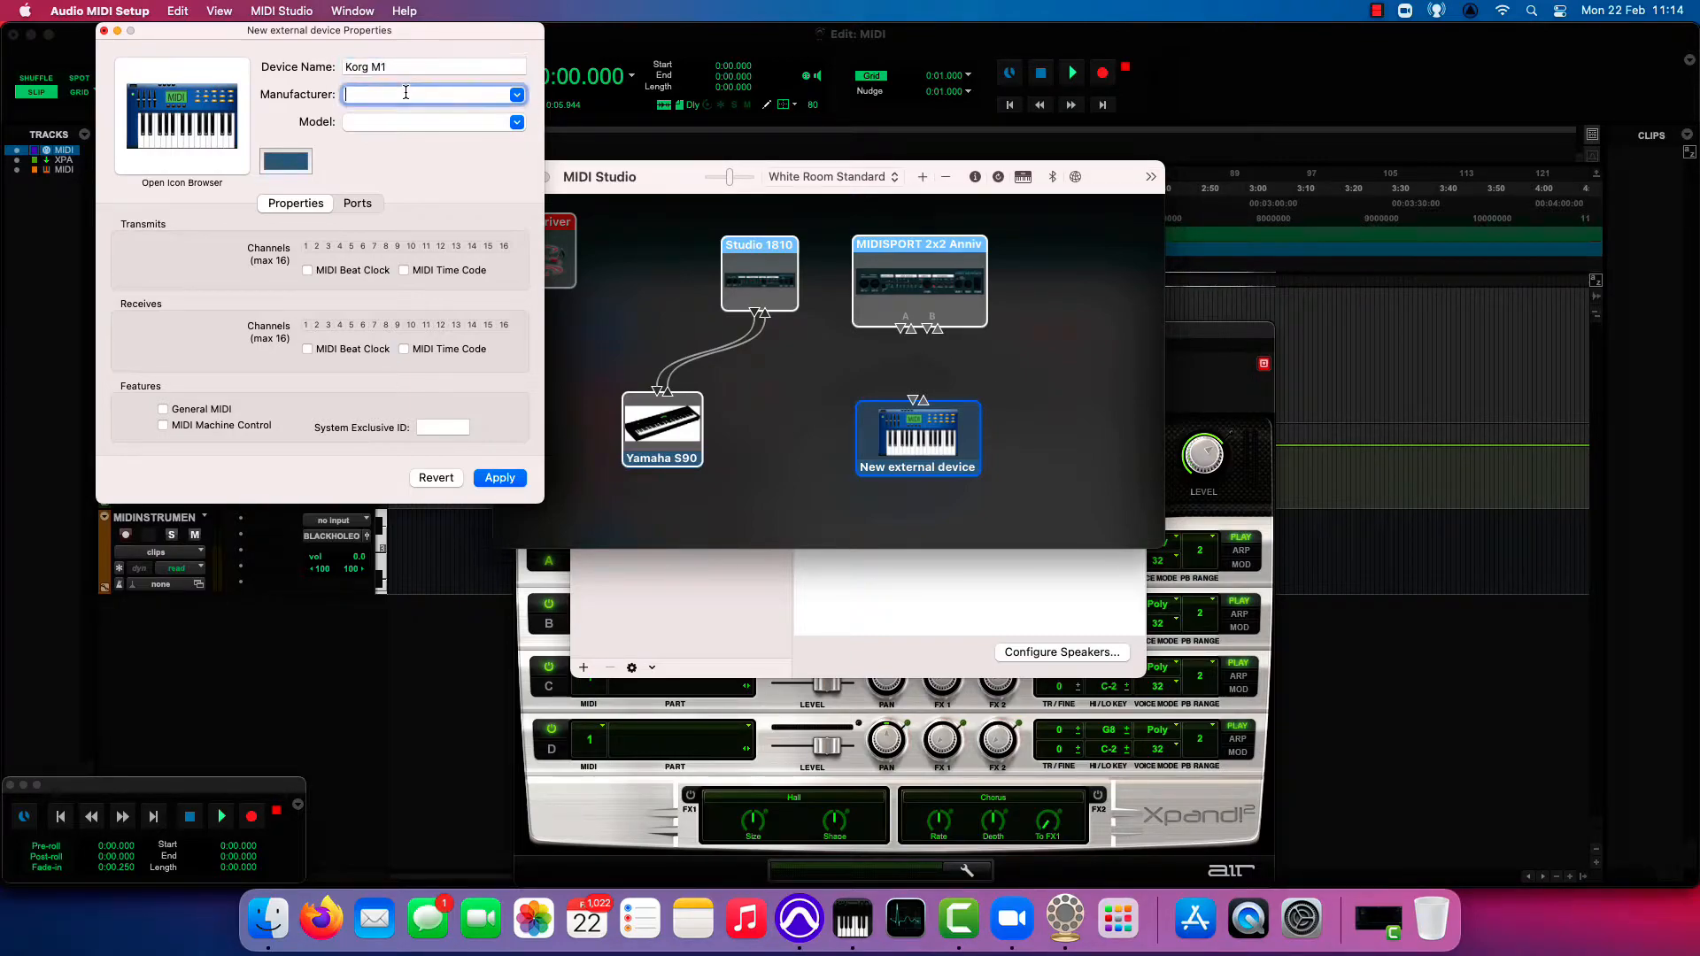
{"action": "type", "text": "Korg"}
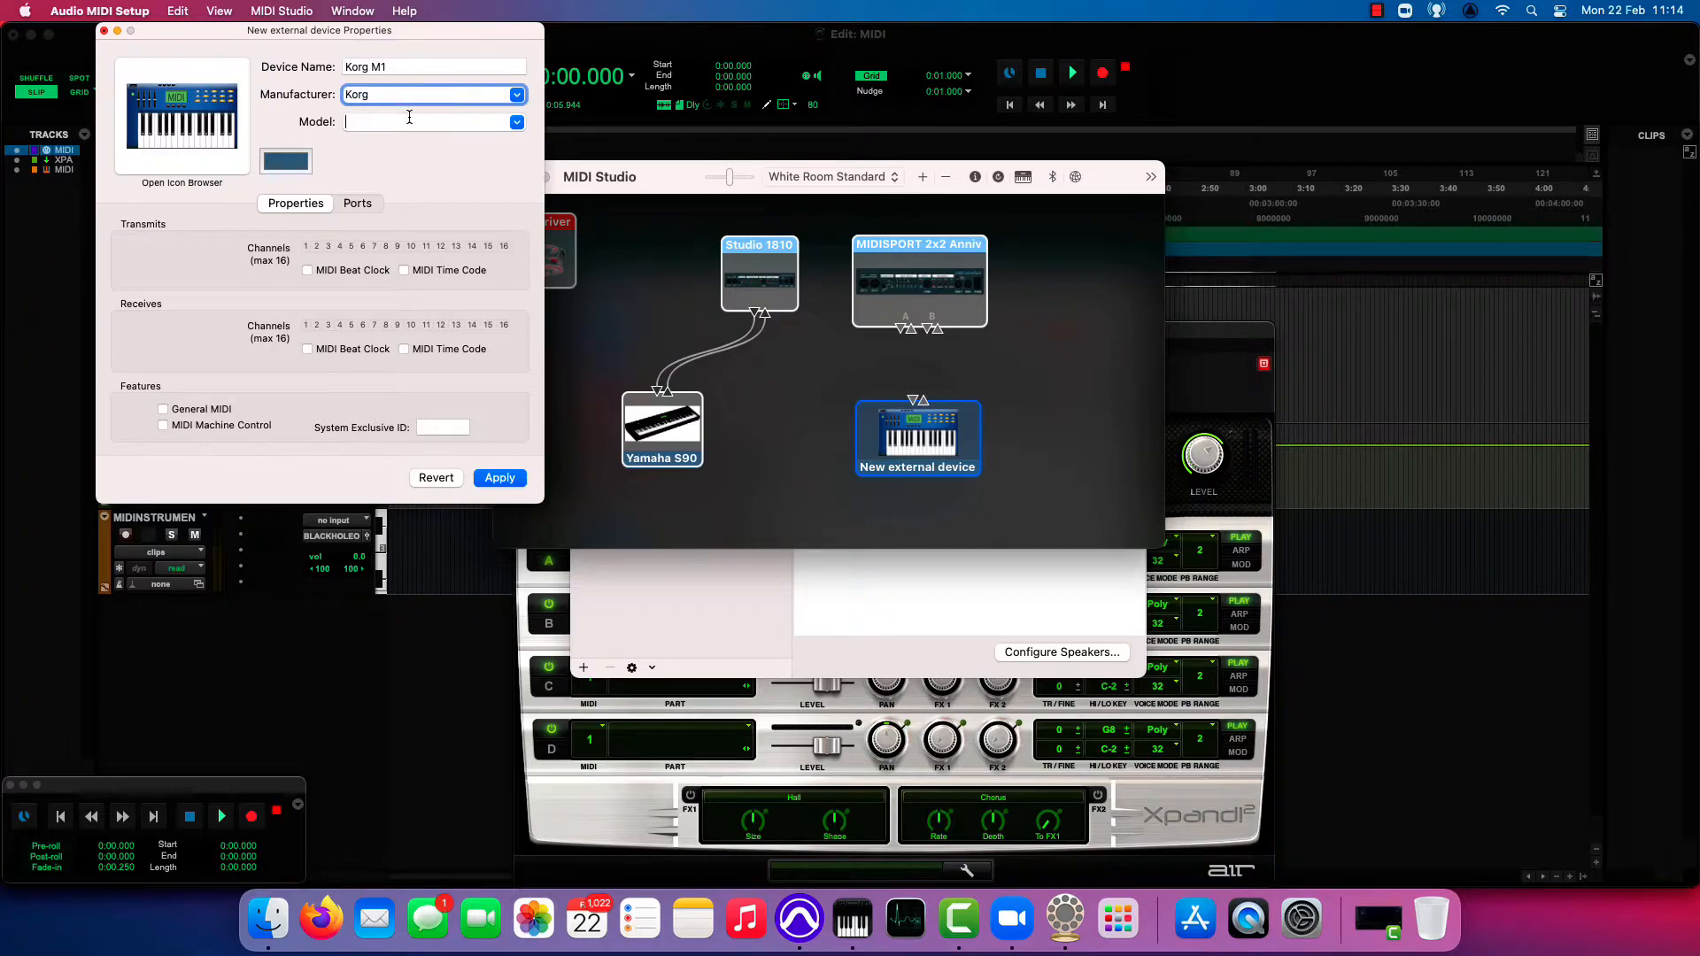
{"action": "type", "text": "M1"}
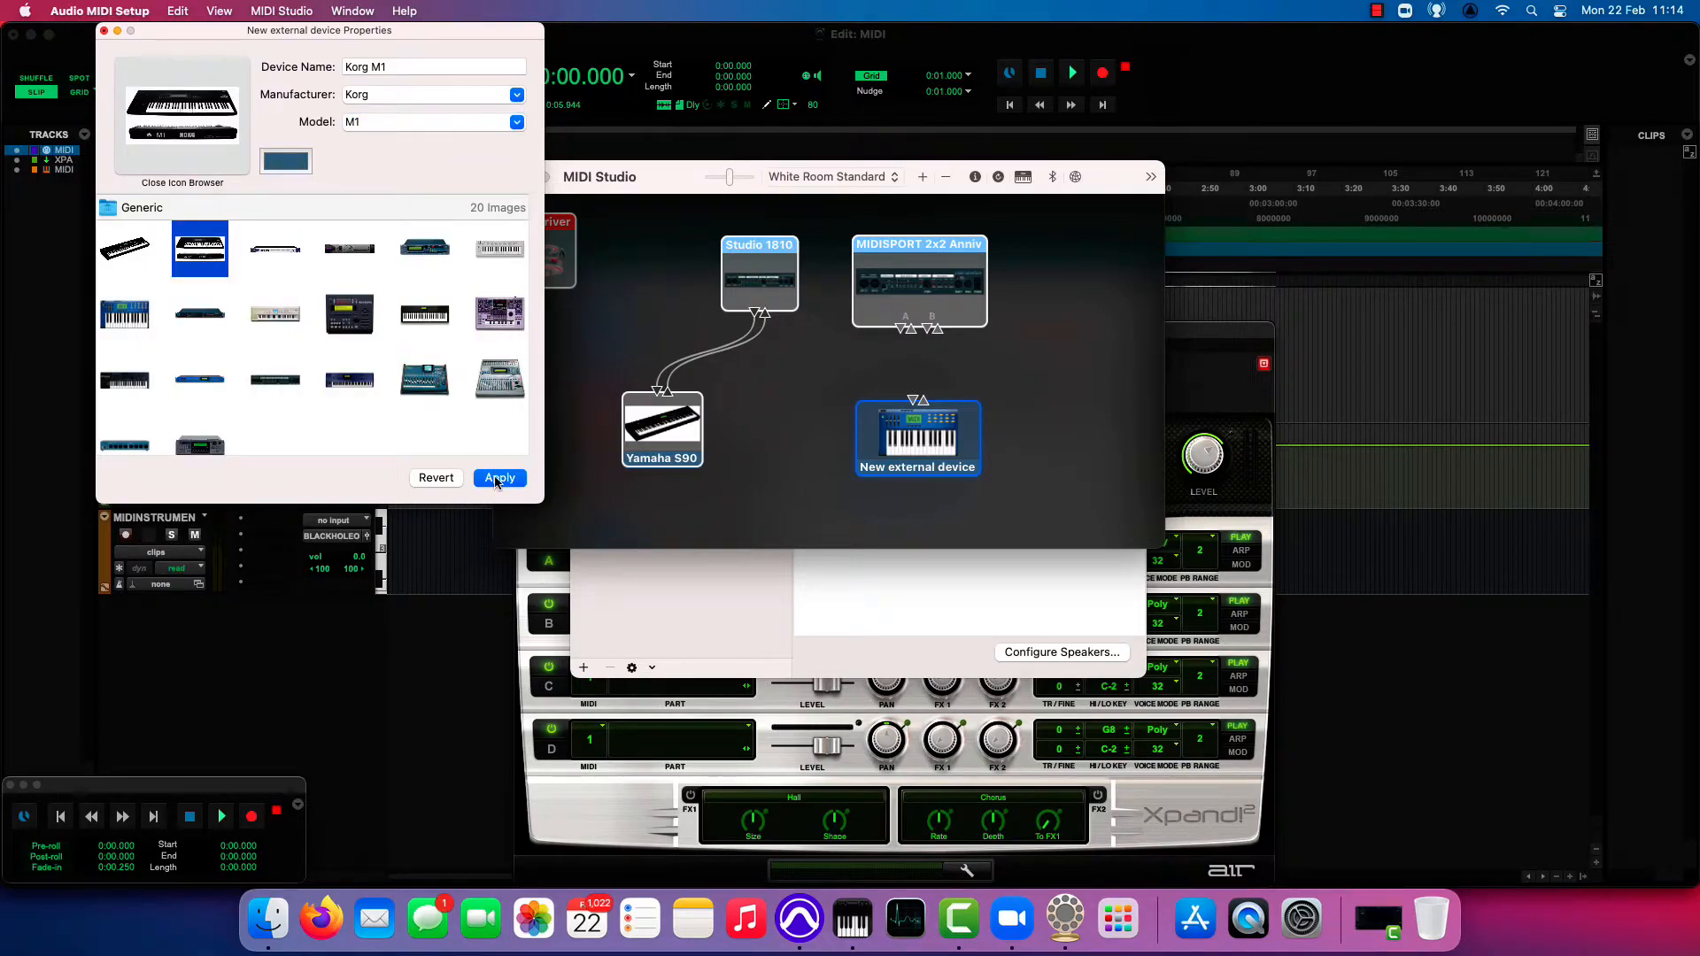
{"action": "left_click", "coordinate": [500, 478]}
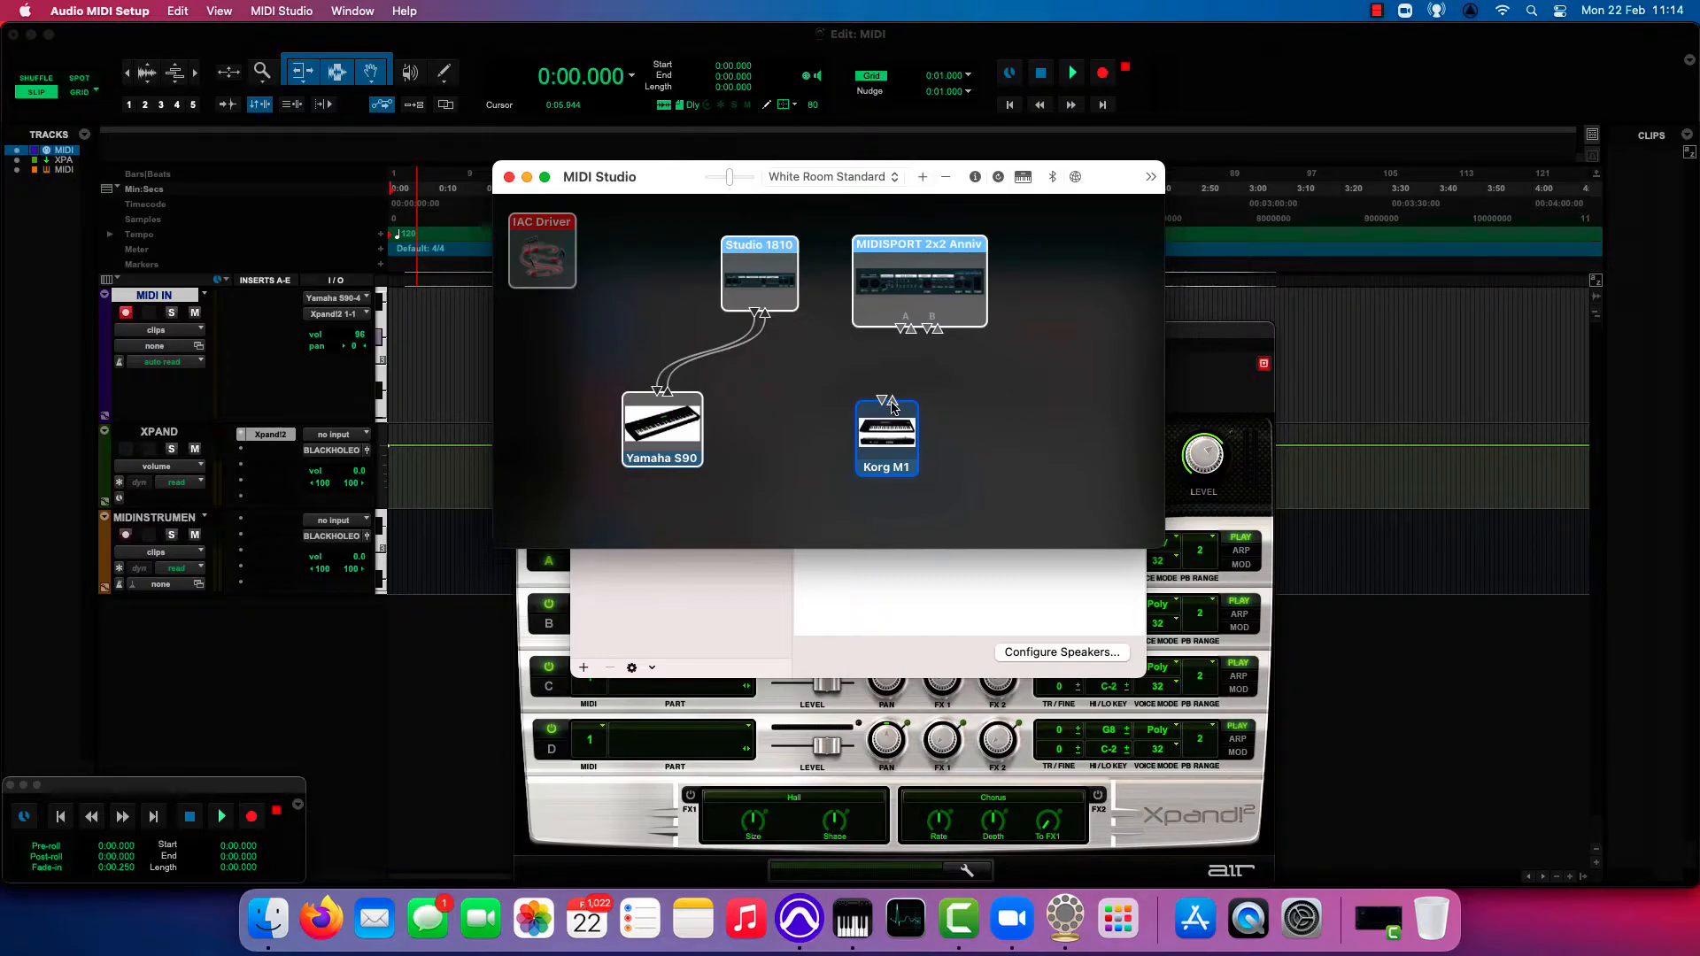
{"action": "mouse_move", "coordinate": [900, 388]}
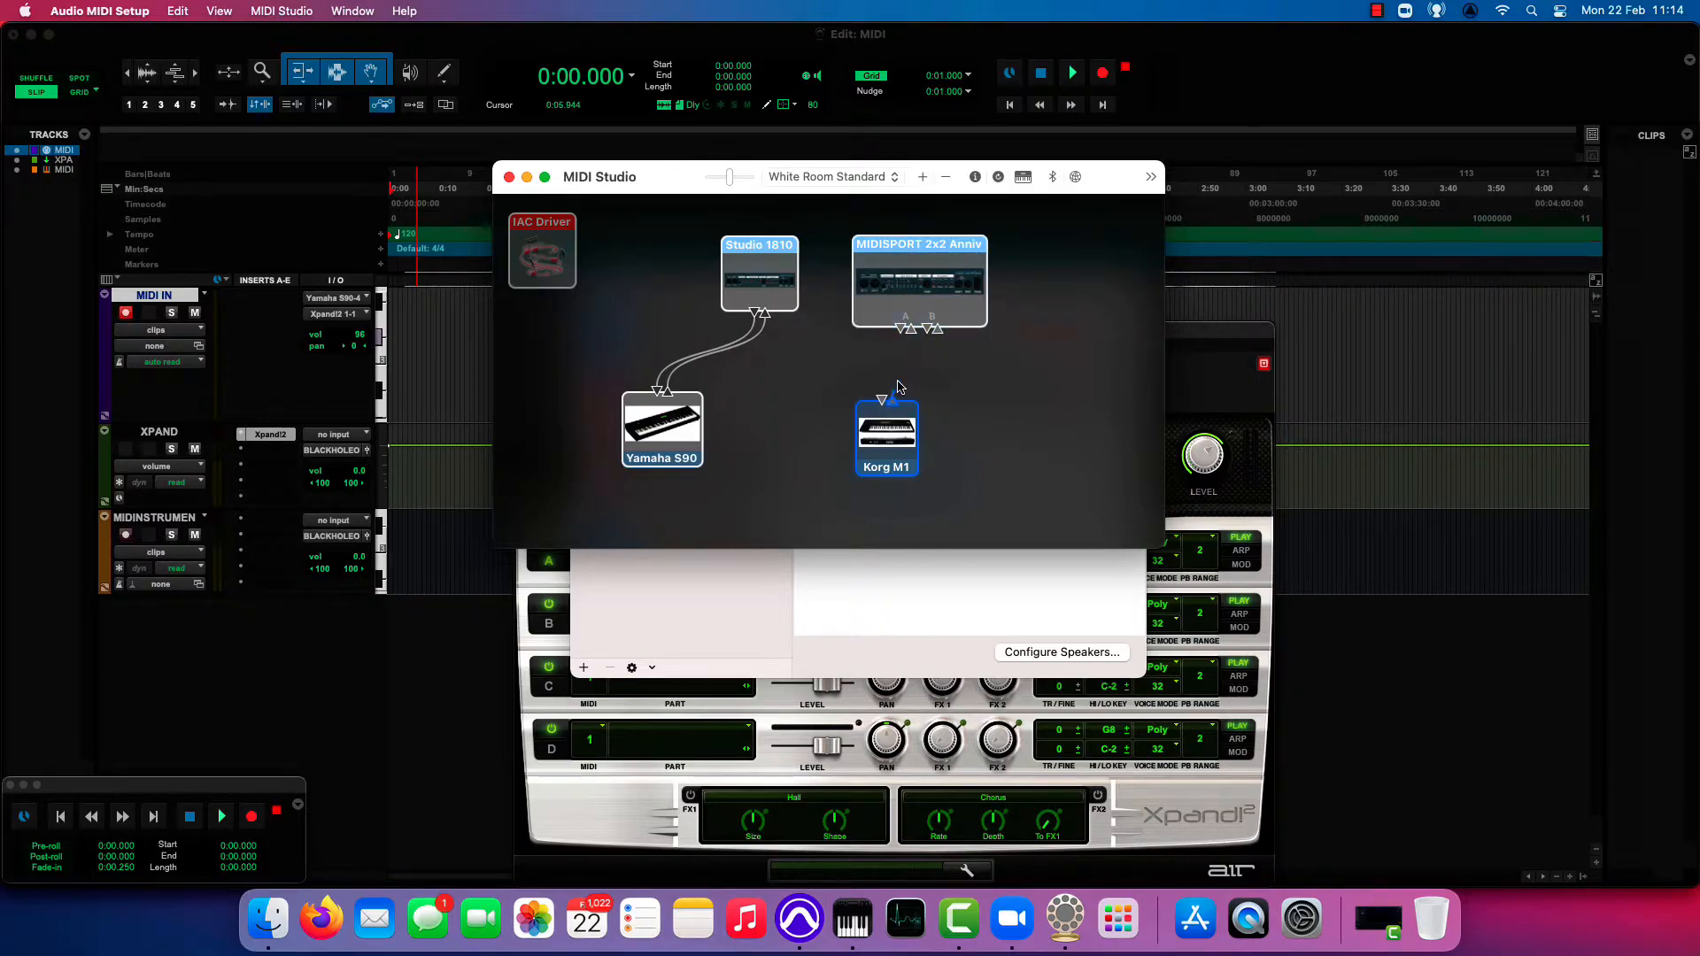
{"action": "mouse_move", "coordinate": [896, 399]}
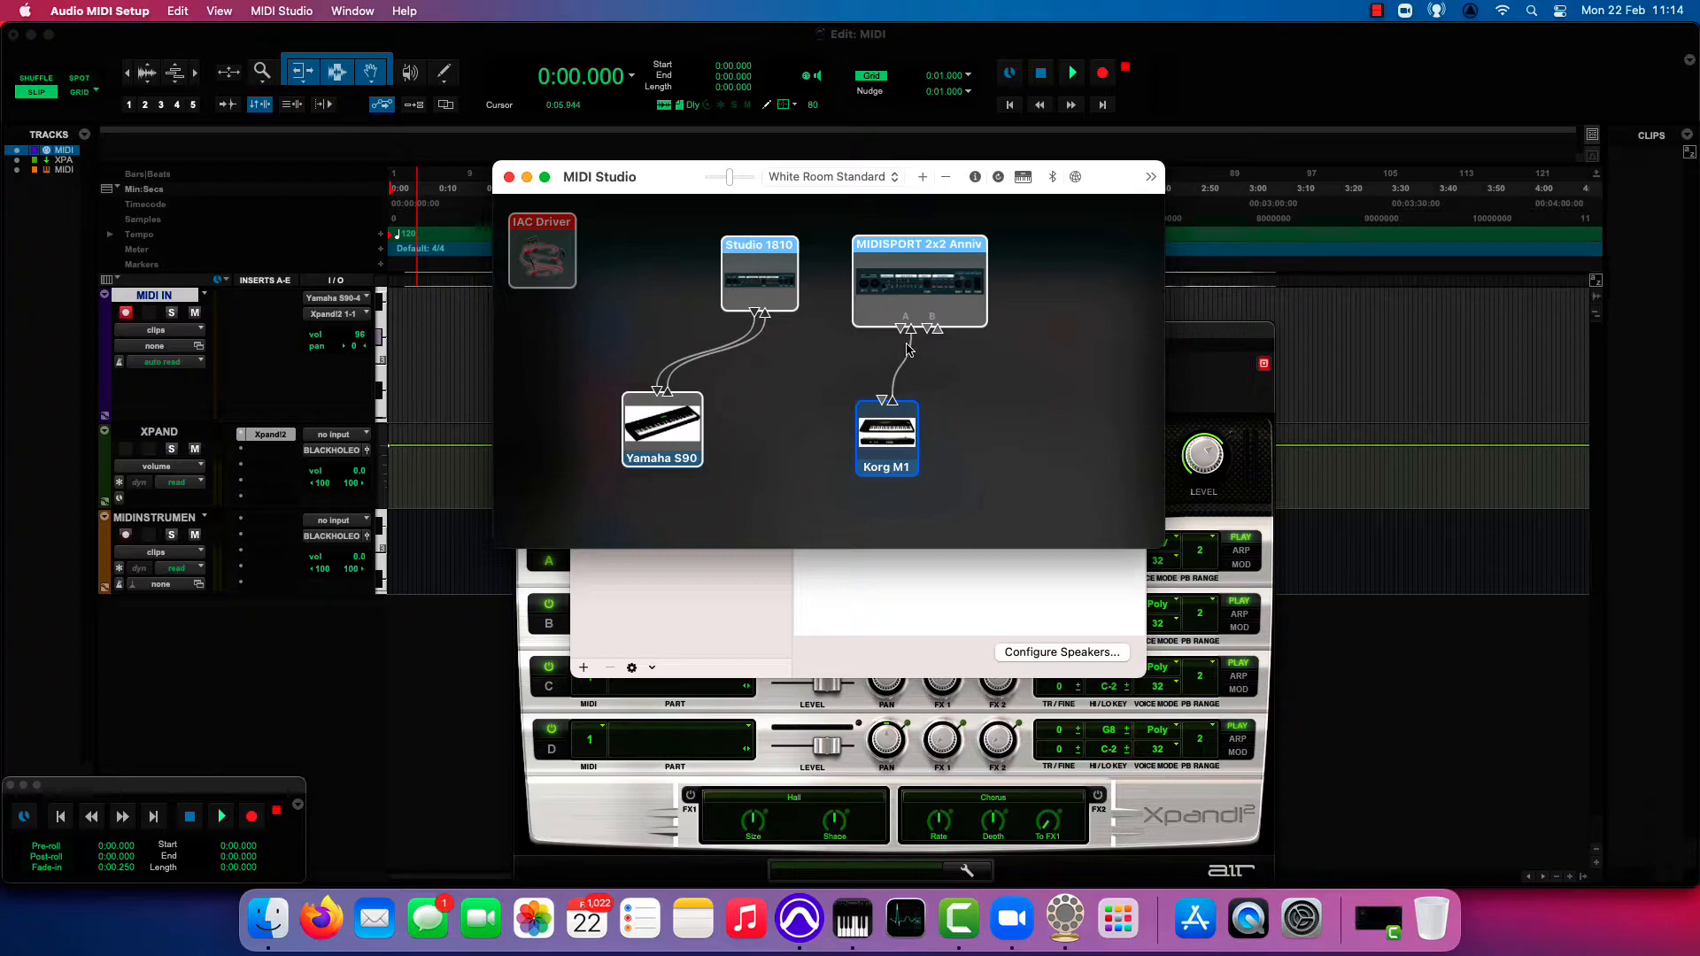
{"action": "mouse_move", "coordinate": [907, 347]}
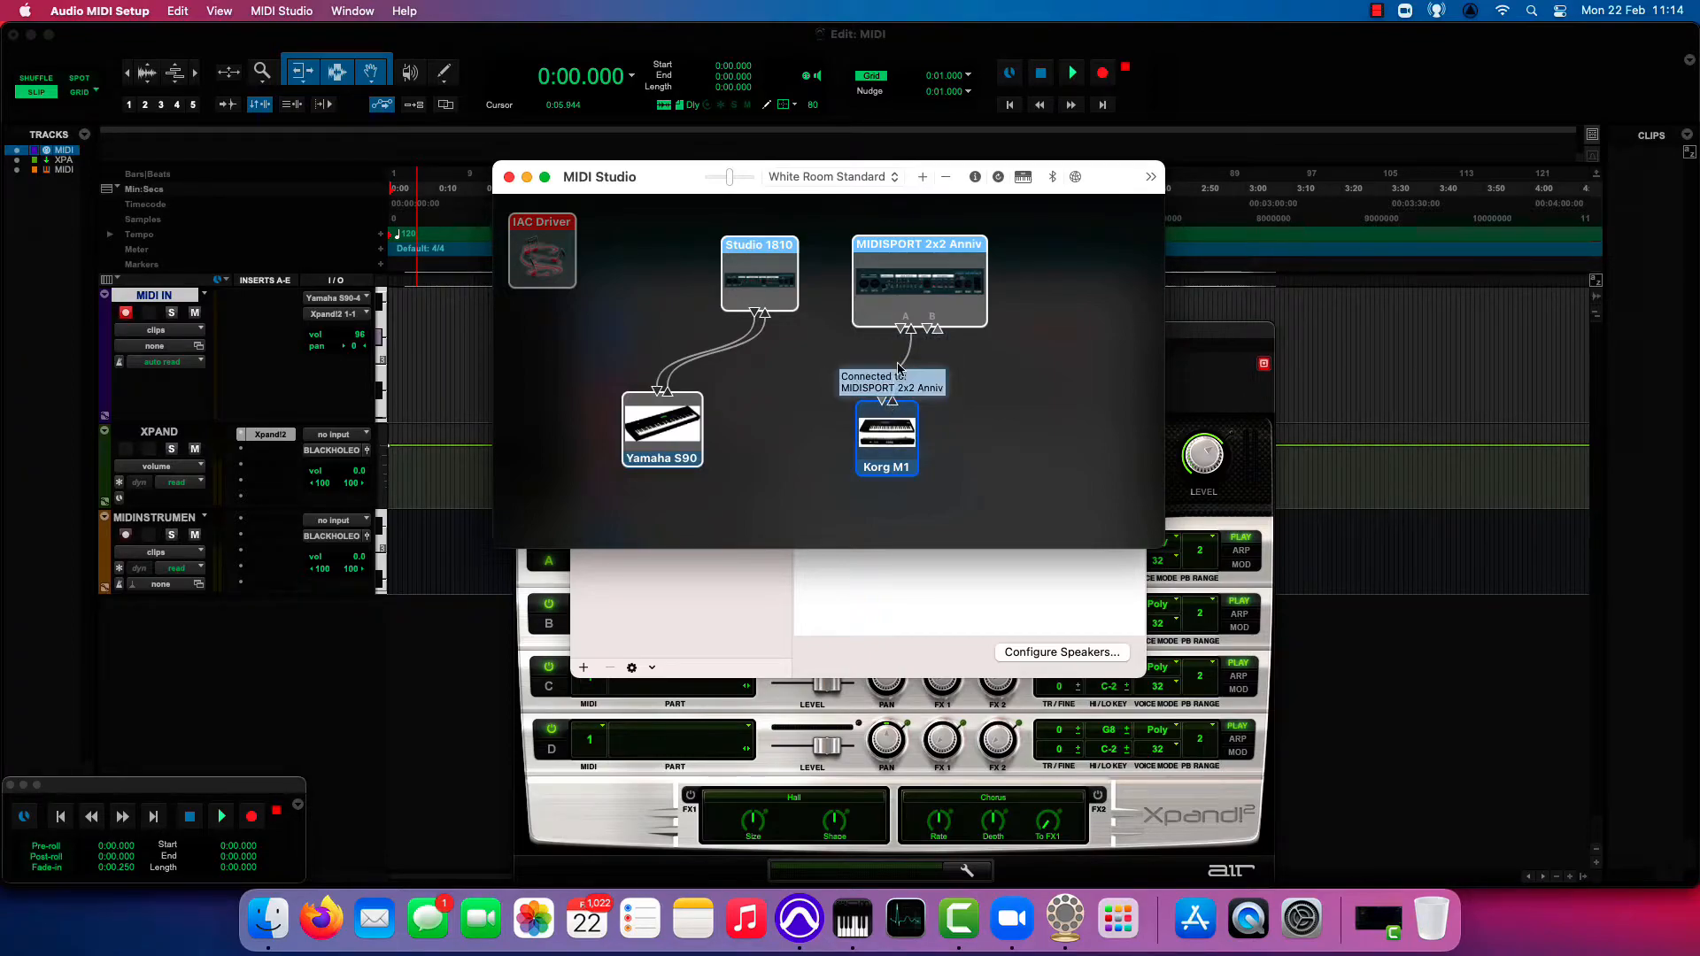
{"action": "mouse_move", "coordinate": [904, 349]}
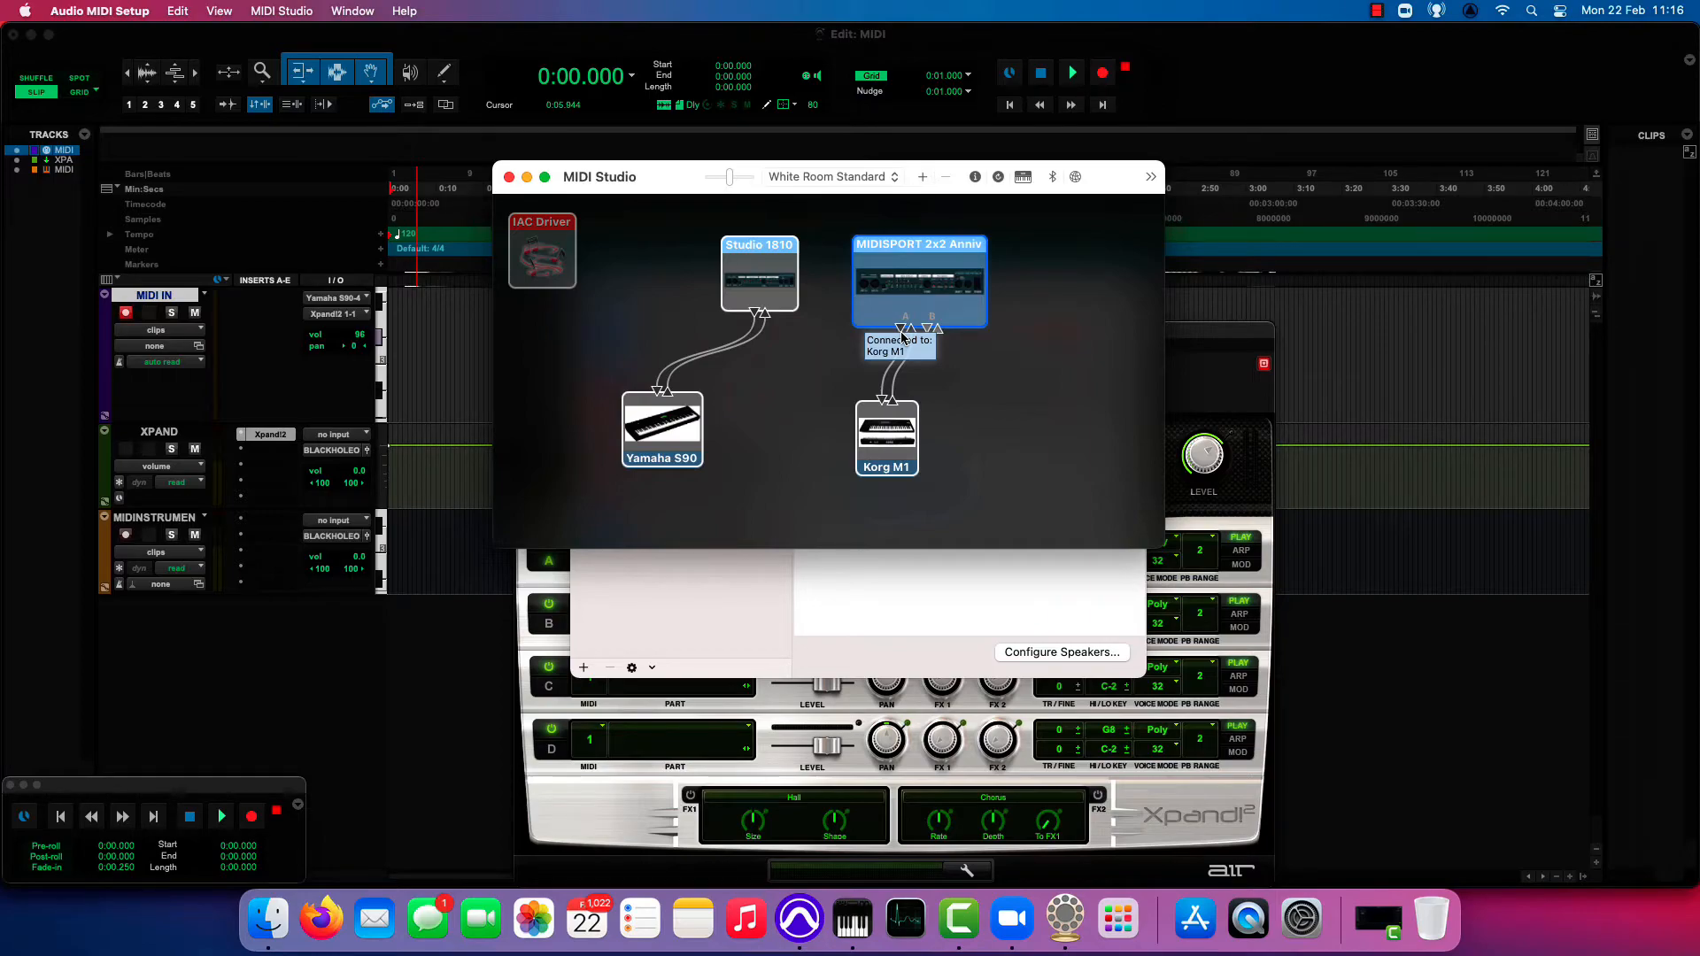
{"action": "mouse_move", "coordinate": [886, 413]}
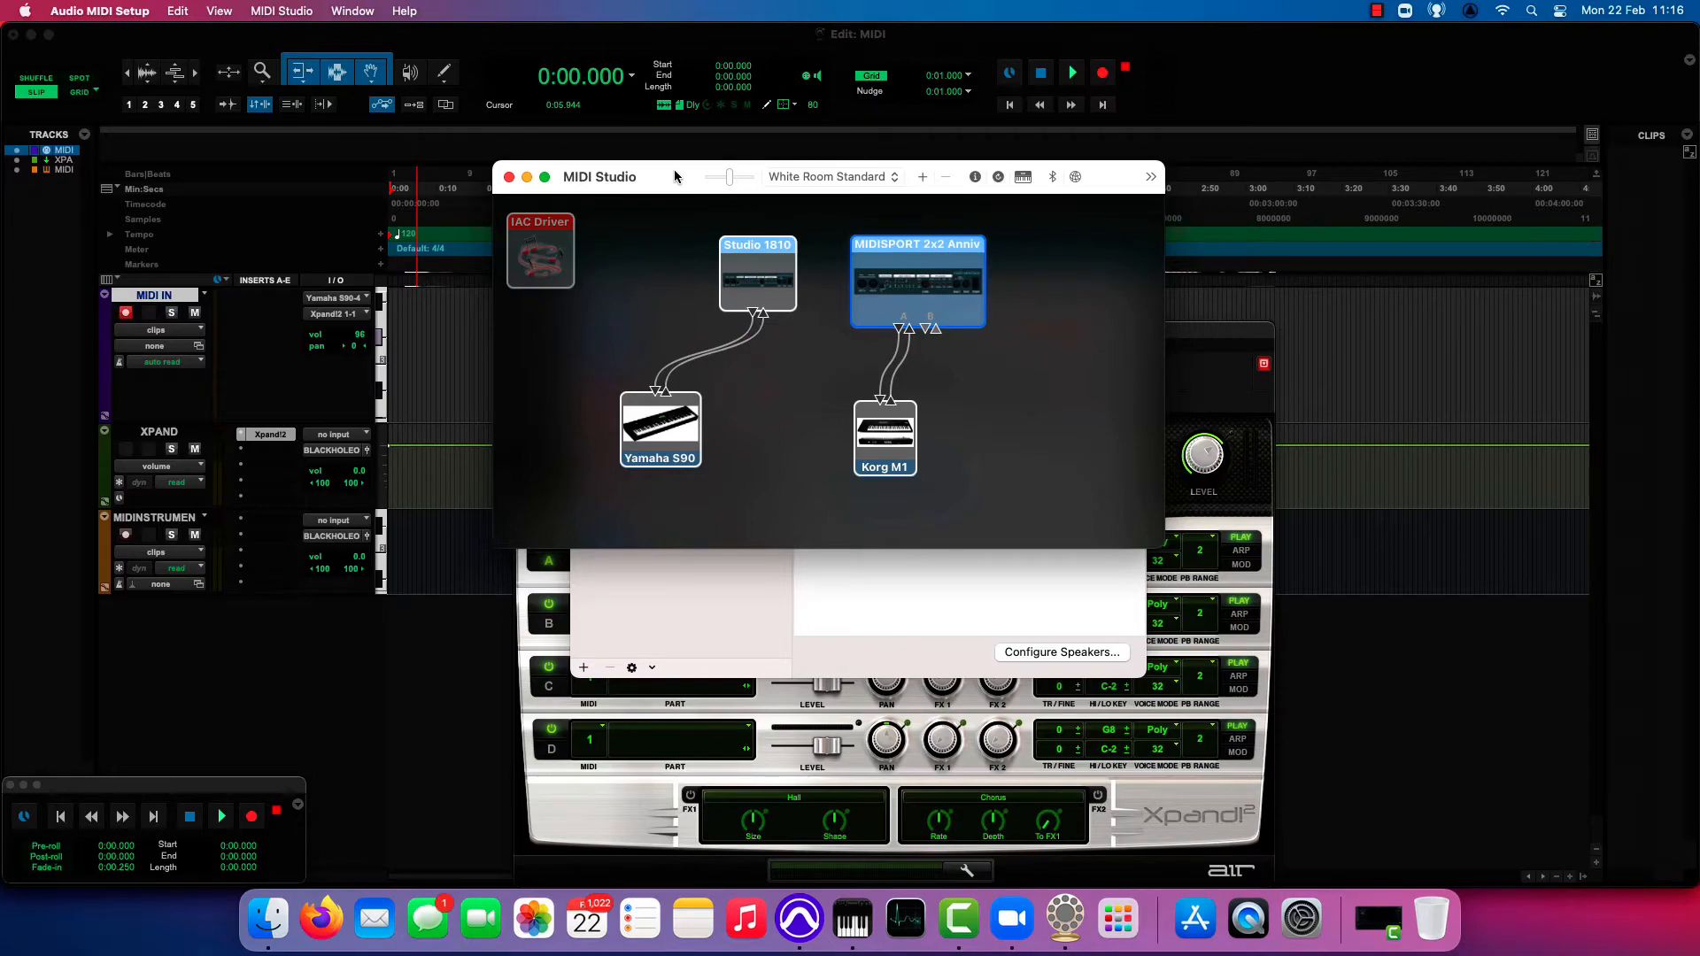
{"action": "mouse_move", "coordinate": [675, 177]}
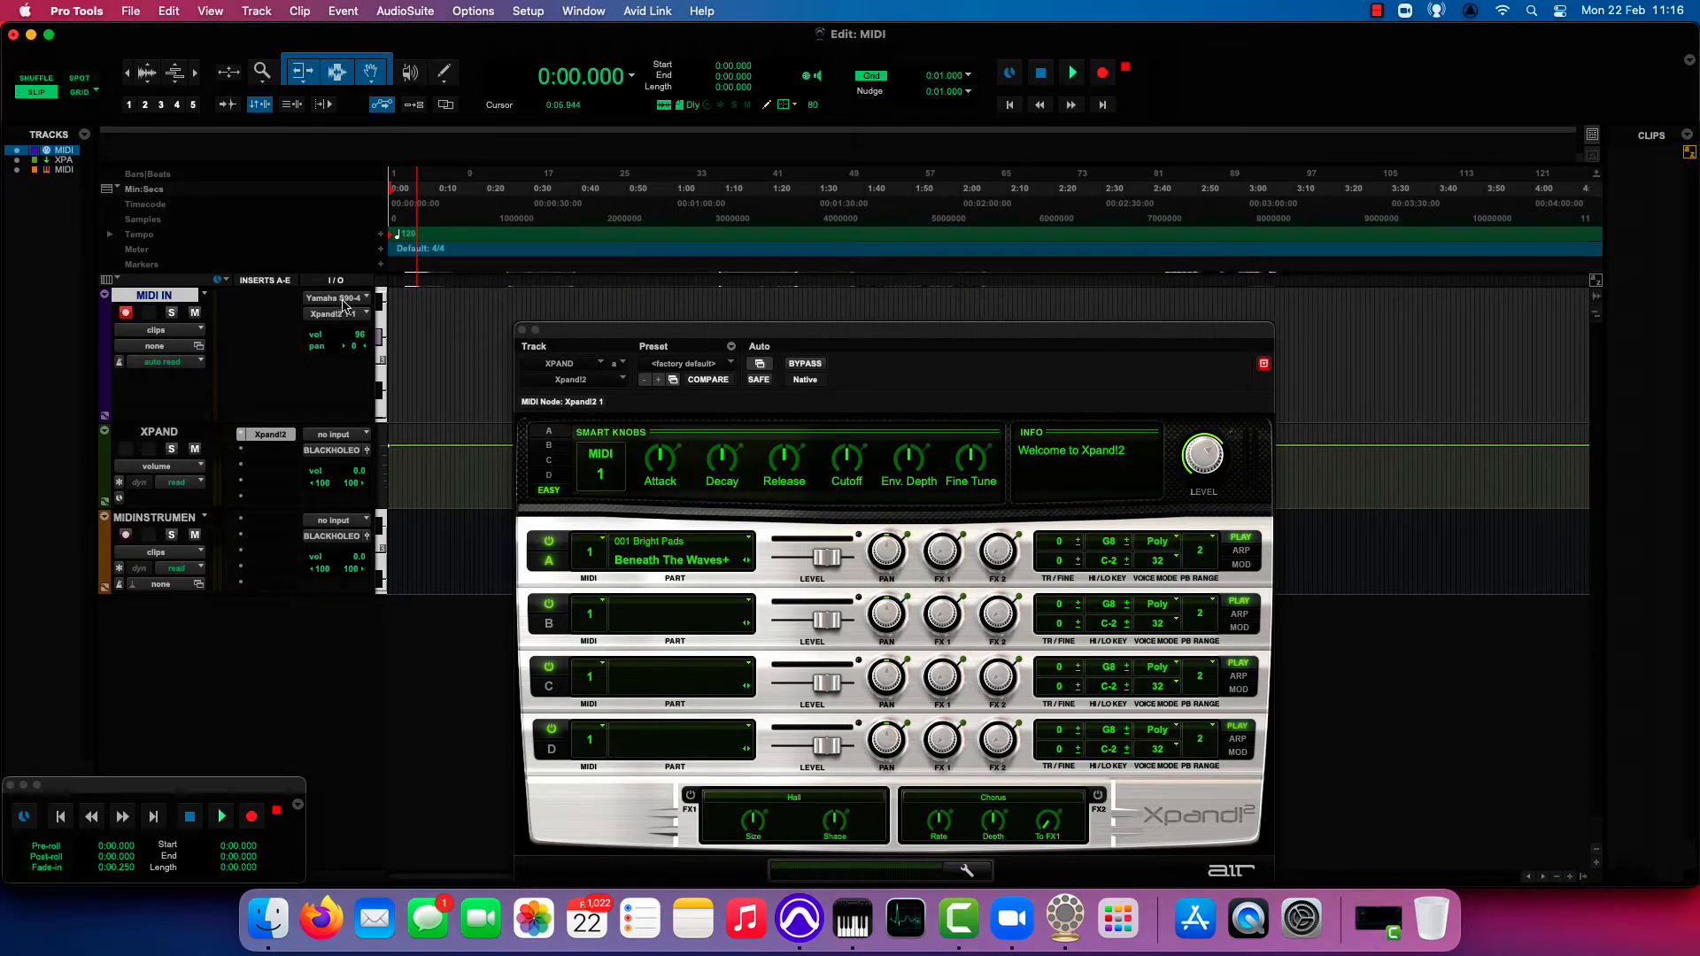
Step: Set the MIDI IN track input to Korg M1 channel 1, then reopen the input choices
{"action": "left_click", "coordinate": [336, 298]}
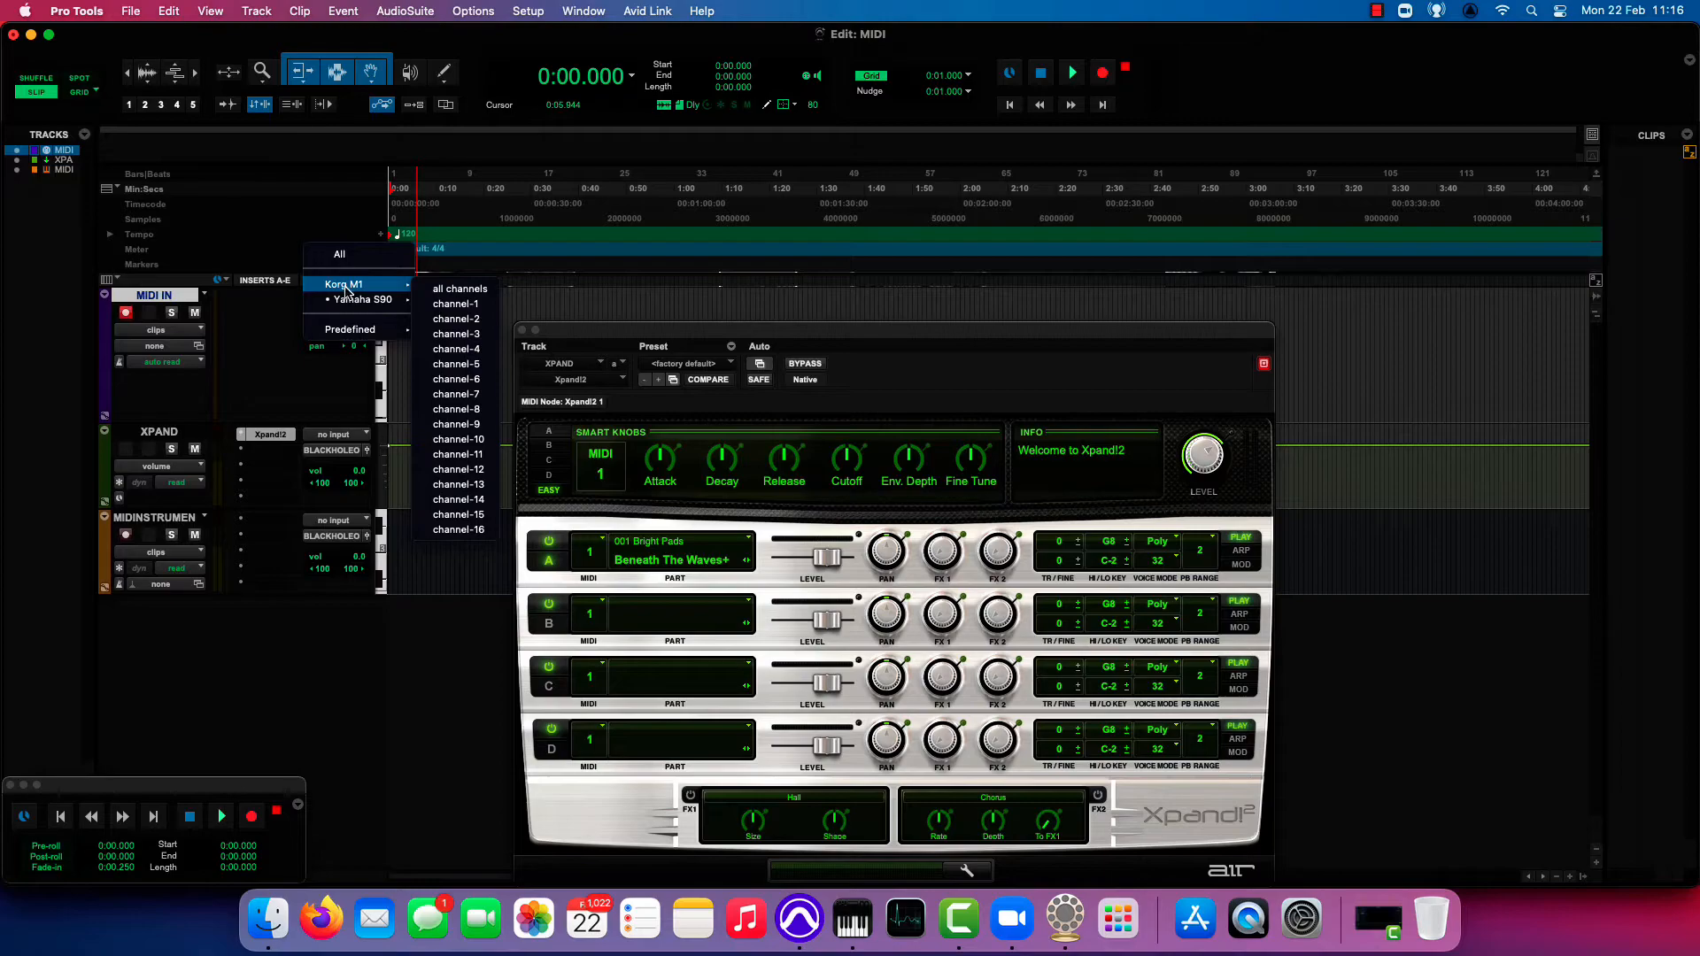
{"action": "mouse_move", "coordinate": [459, 289]}
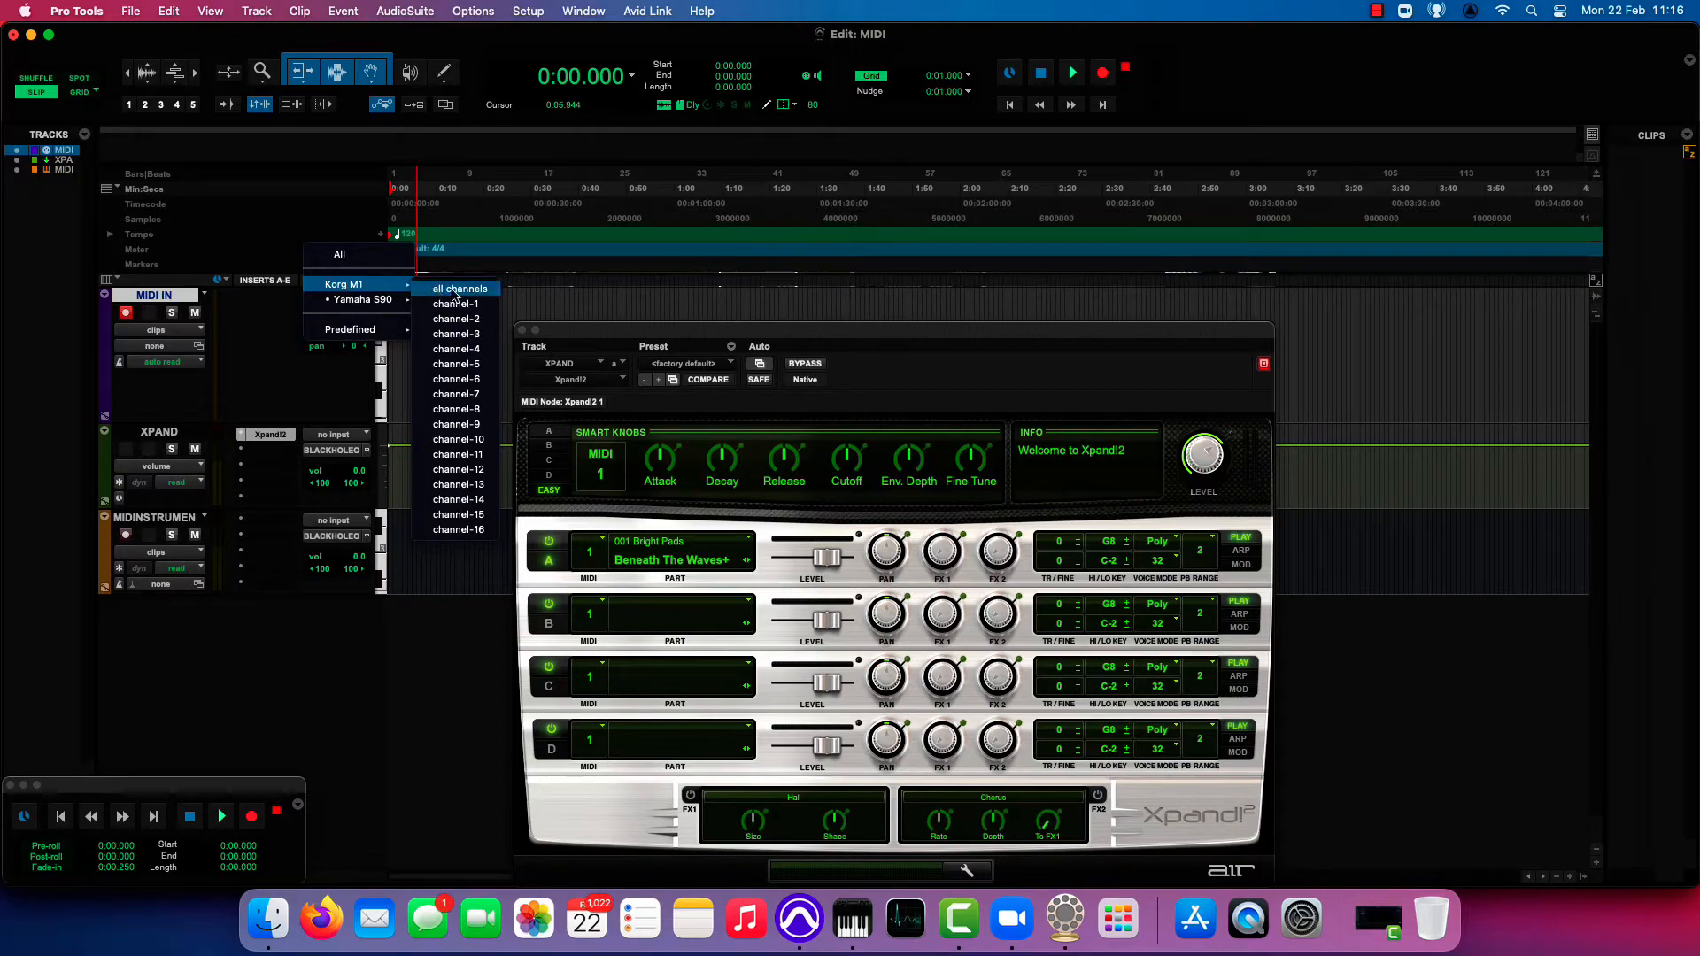
{"action": "mouse_move", "coordinate": [455, 303]}
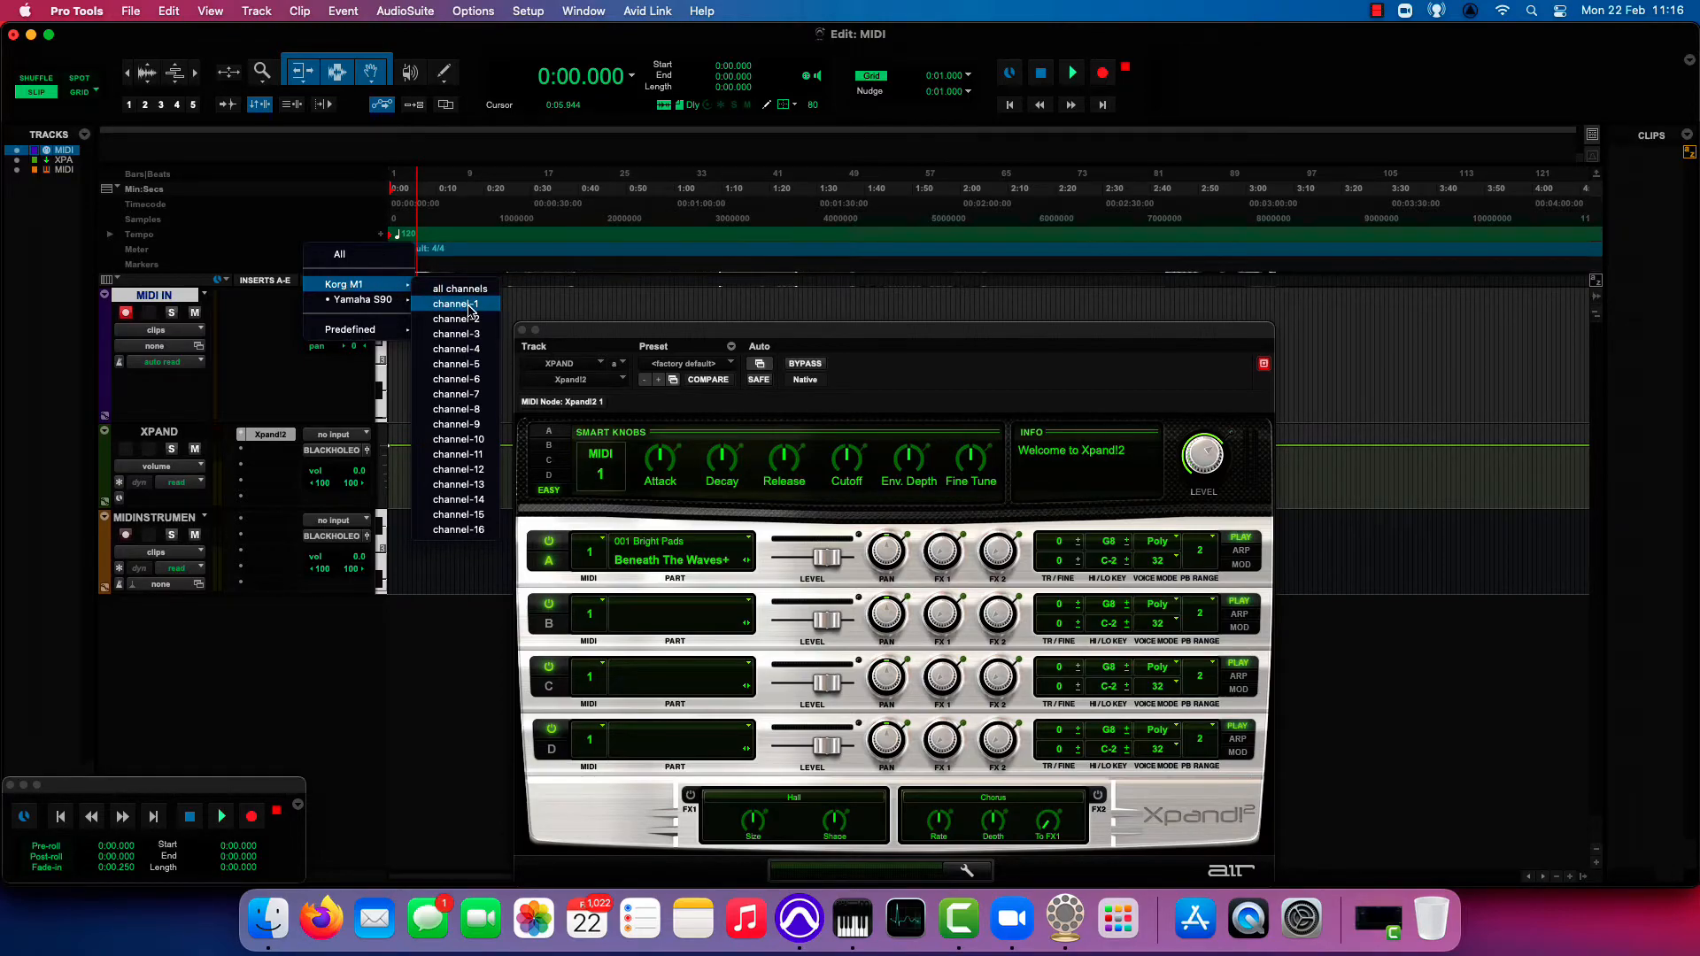
{"action": "left_click", "coordinate": [455, 303]}
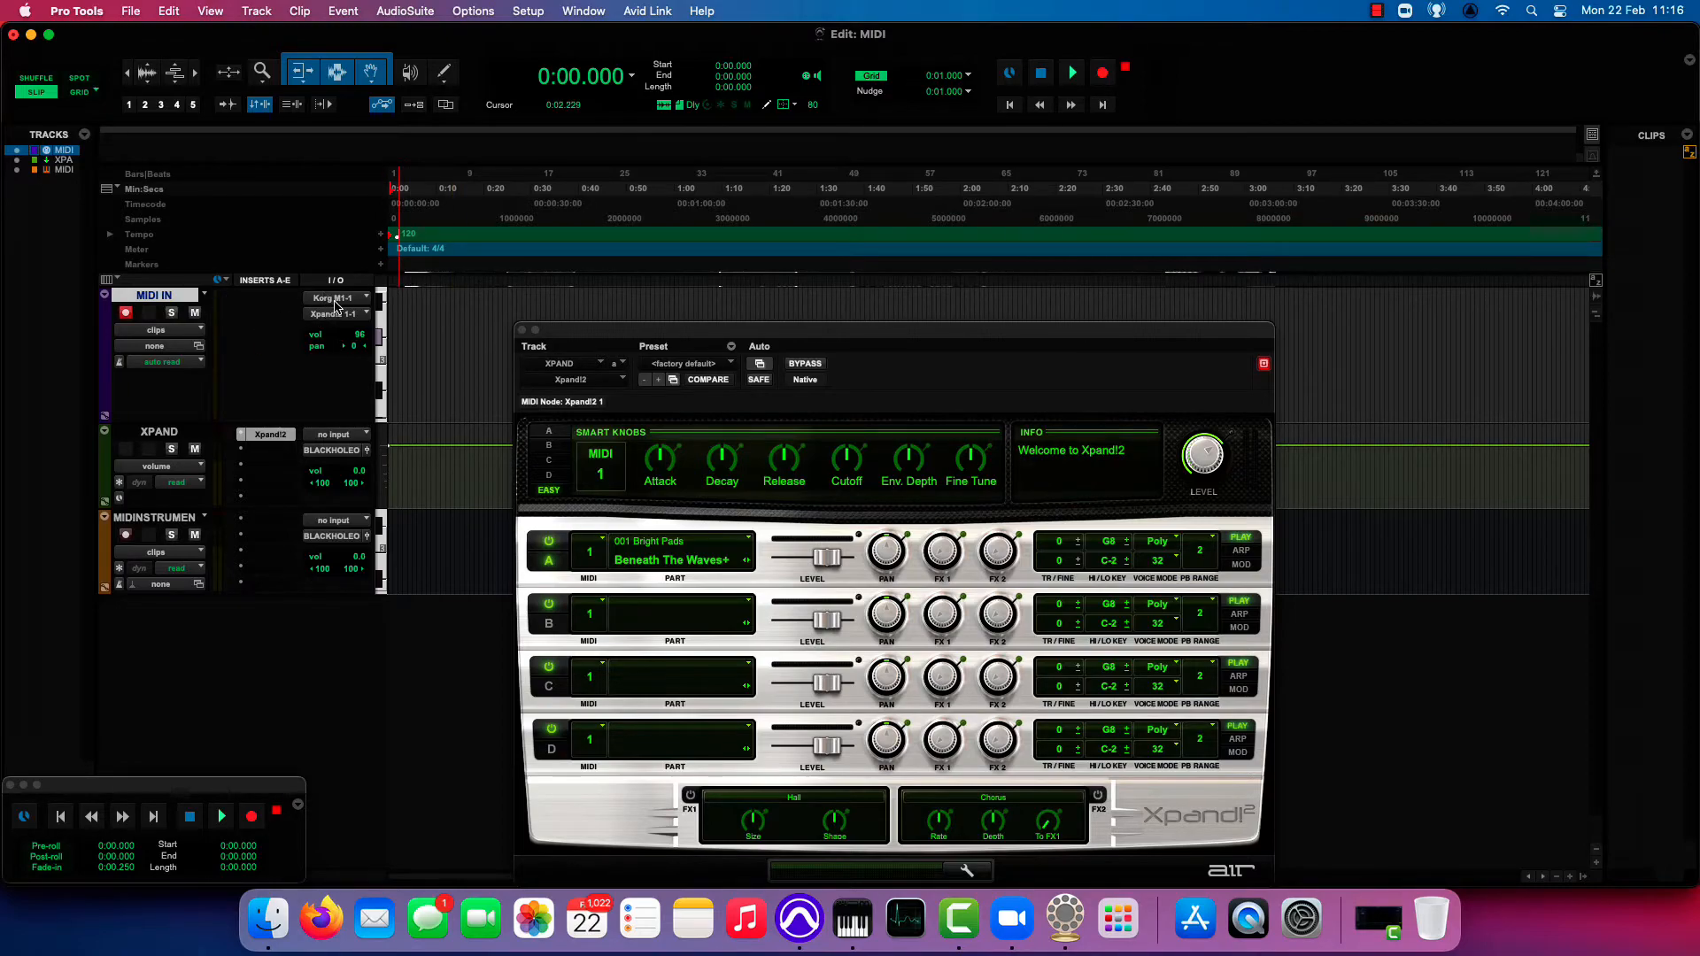
{"action": "left_click", "coordinate": [337, 298]}
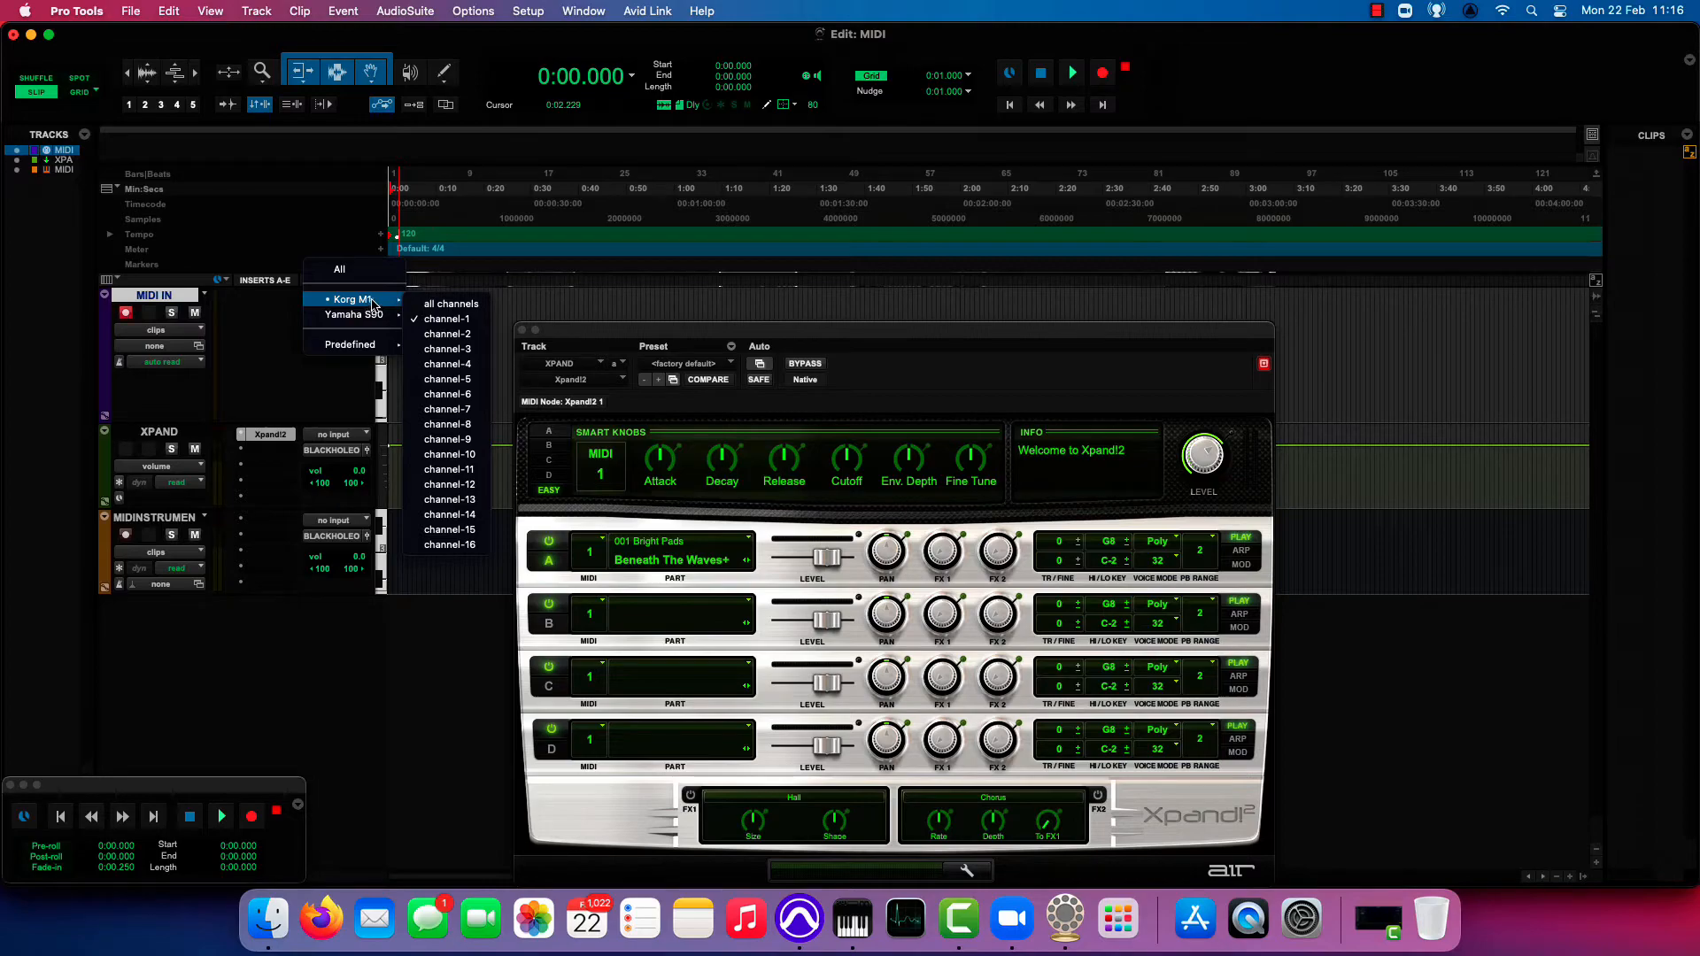
{"action": "mouse_move", "coordinate": [448, 319]}
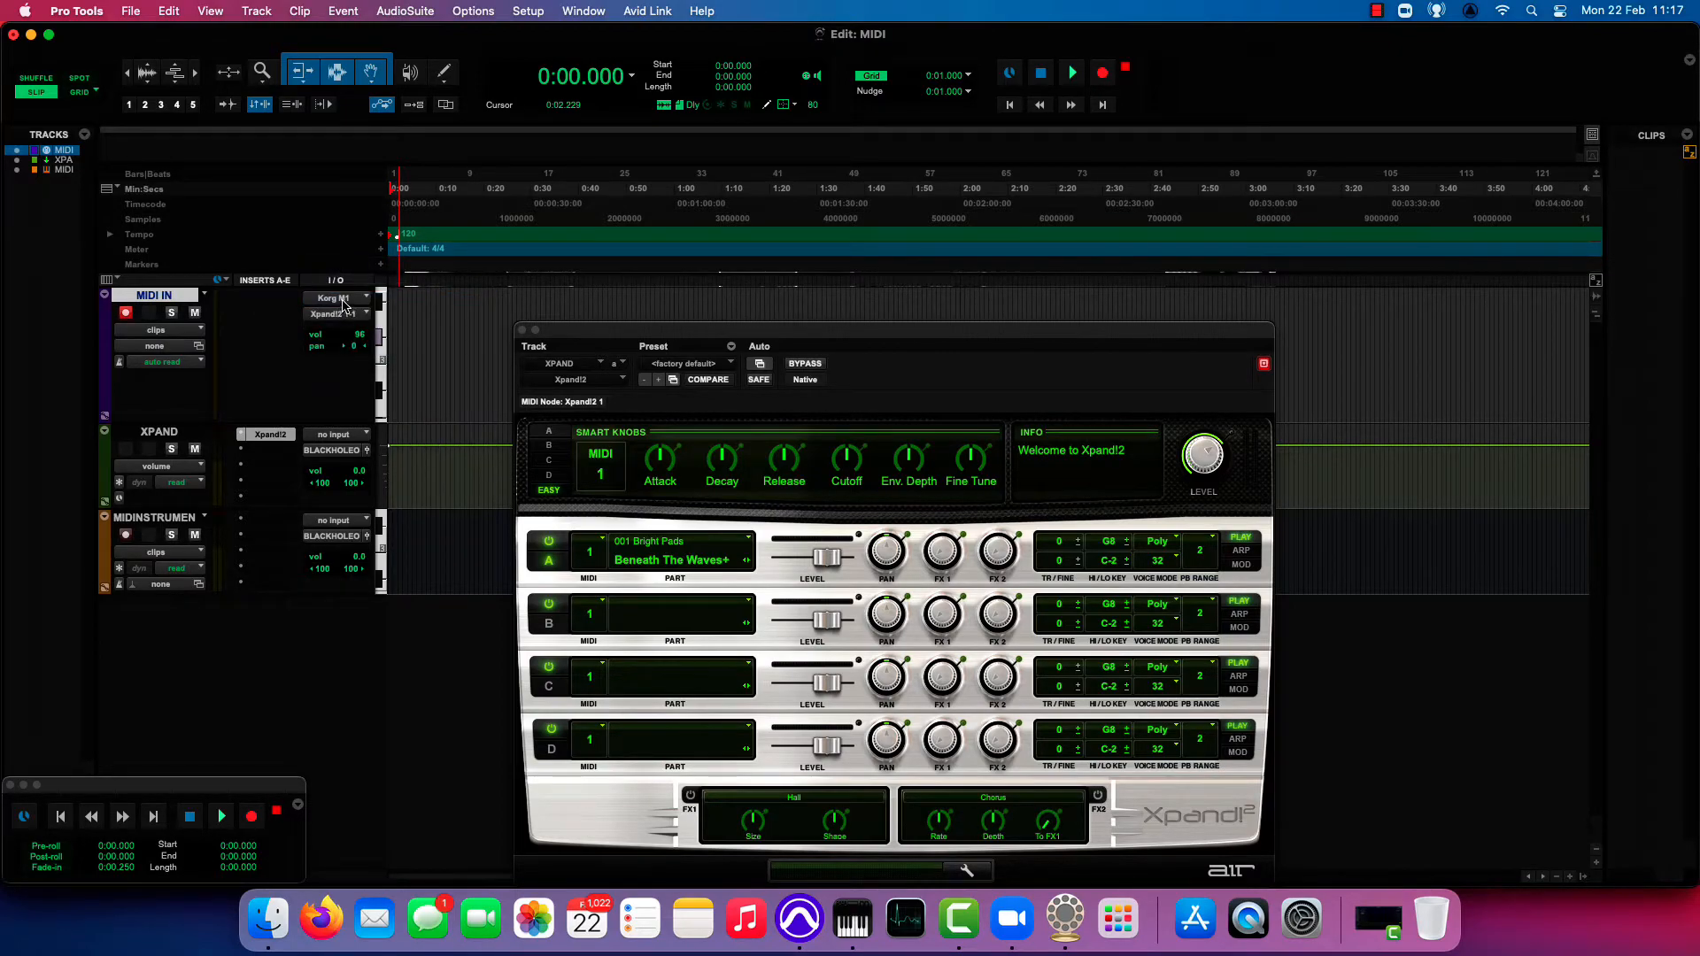
{"action": "mouse_move", "coordinate": [336, 297]}
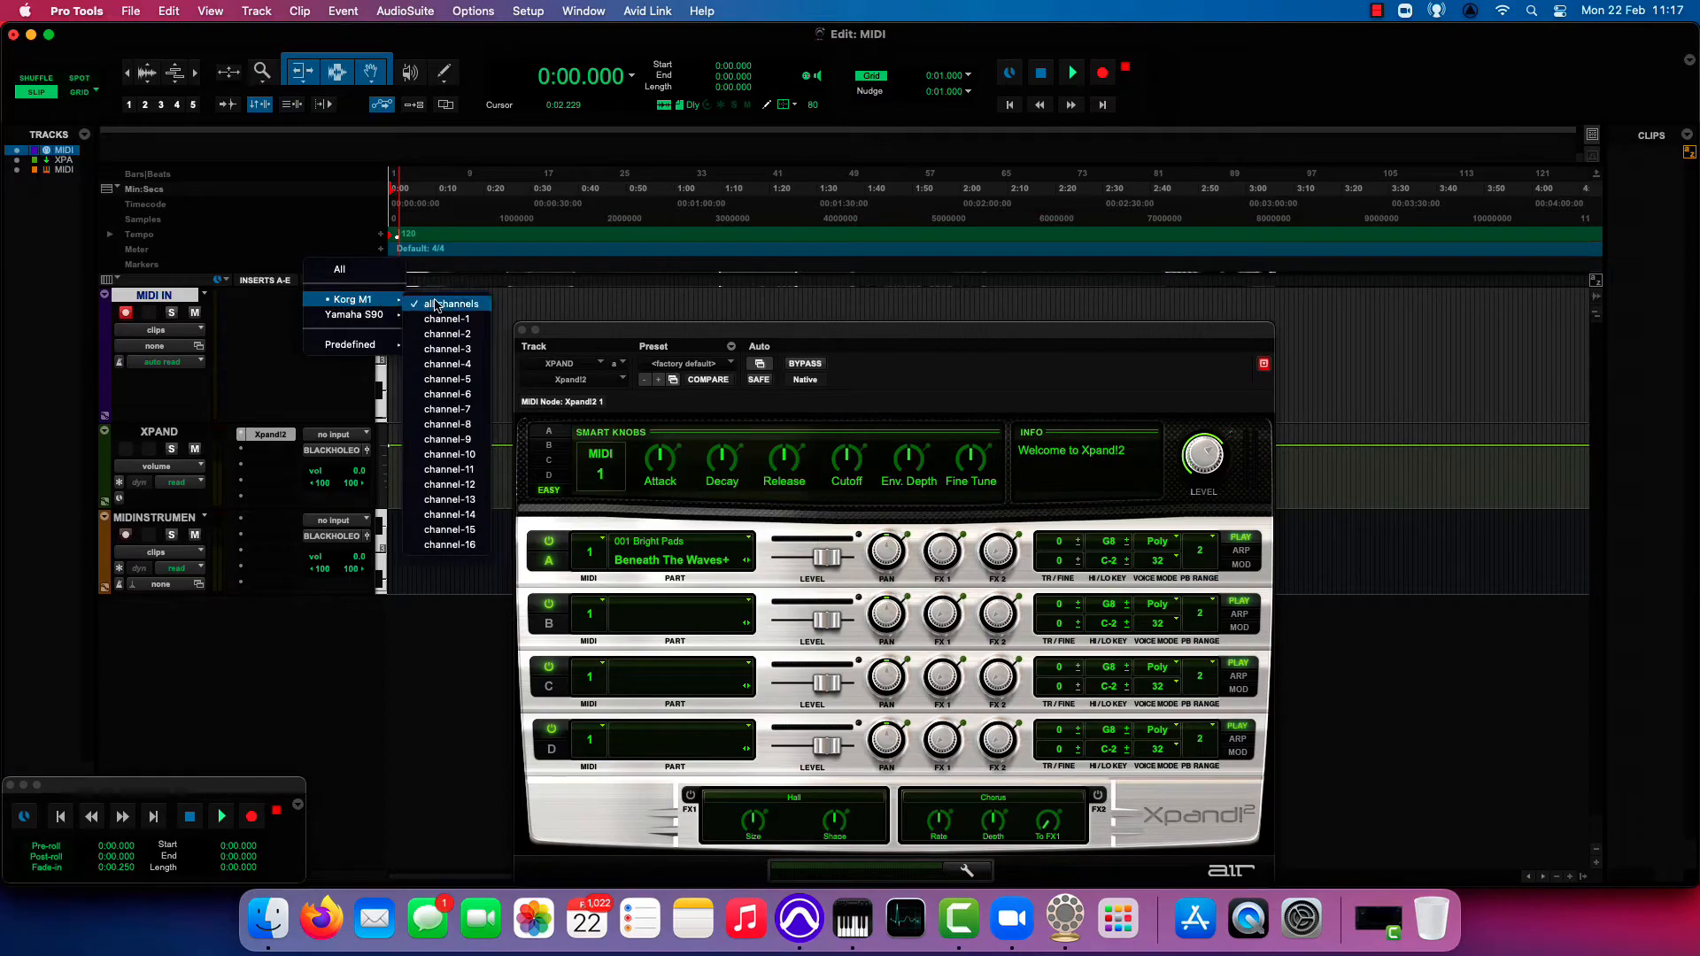
Step: Keep Korg M1 on all channels, then reopen the MIDI IN input selector to choose All
{"action": "left_click", "coordinate": [462, 302]}
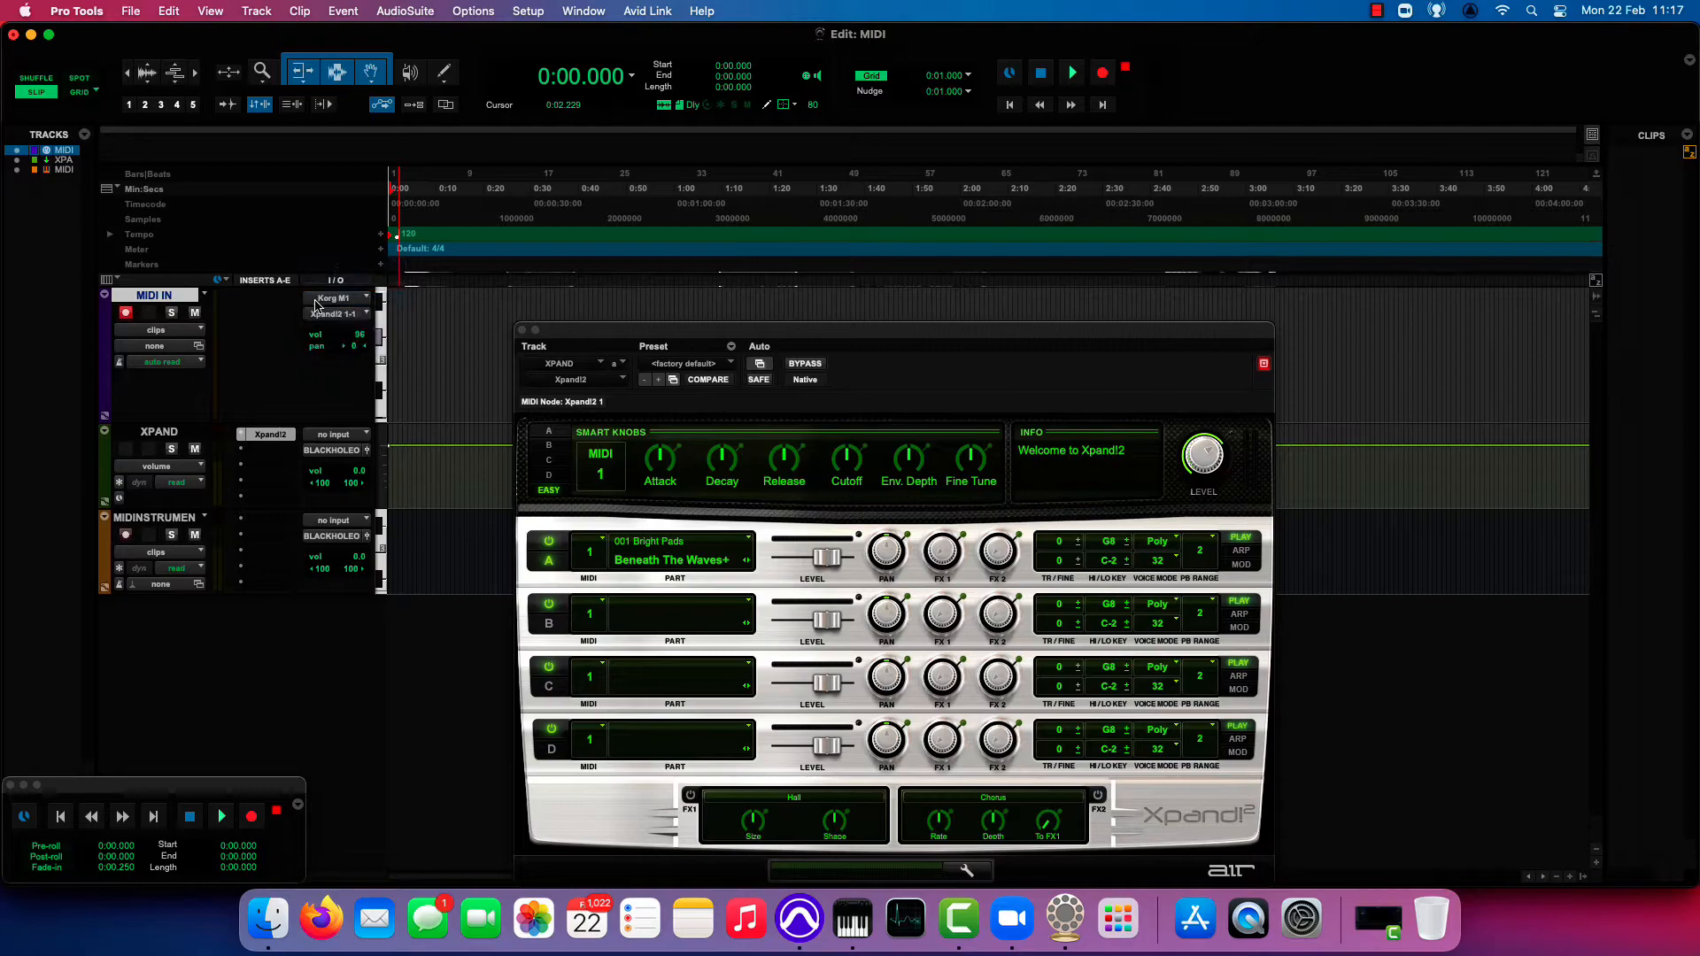
{"action": "left_click", "coordinate": [340, 297]}
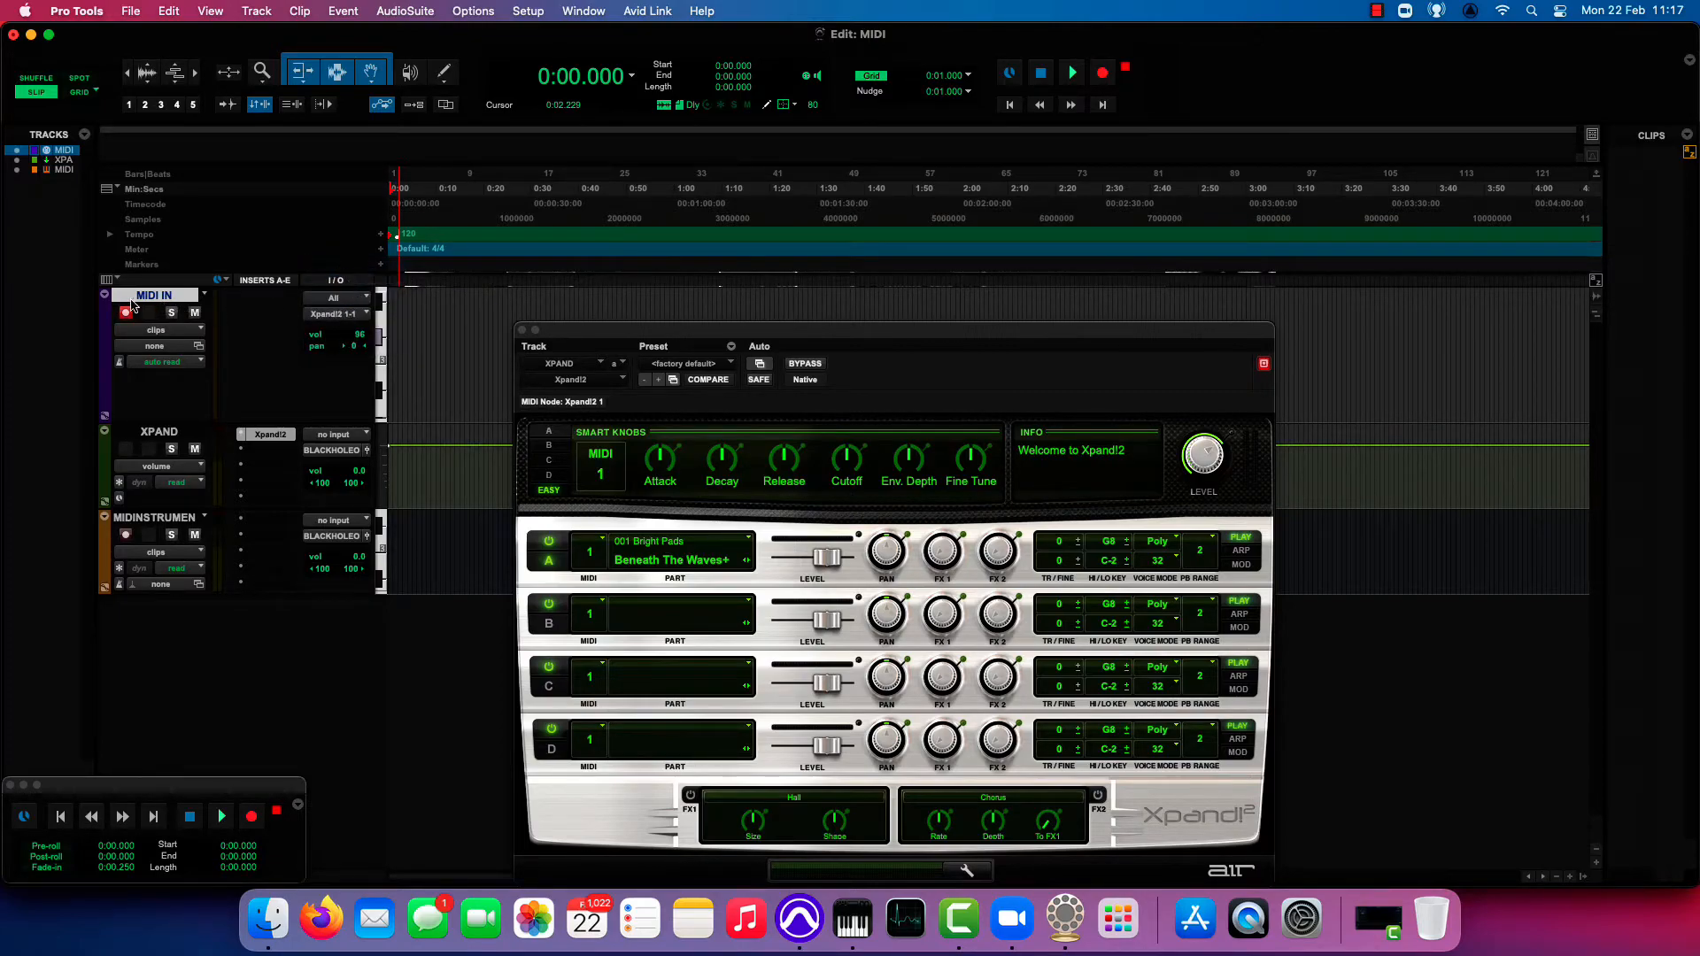
{"action": "mouse_move", "coordinate": [156, 296]}
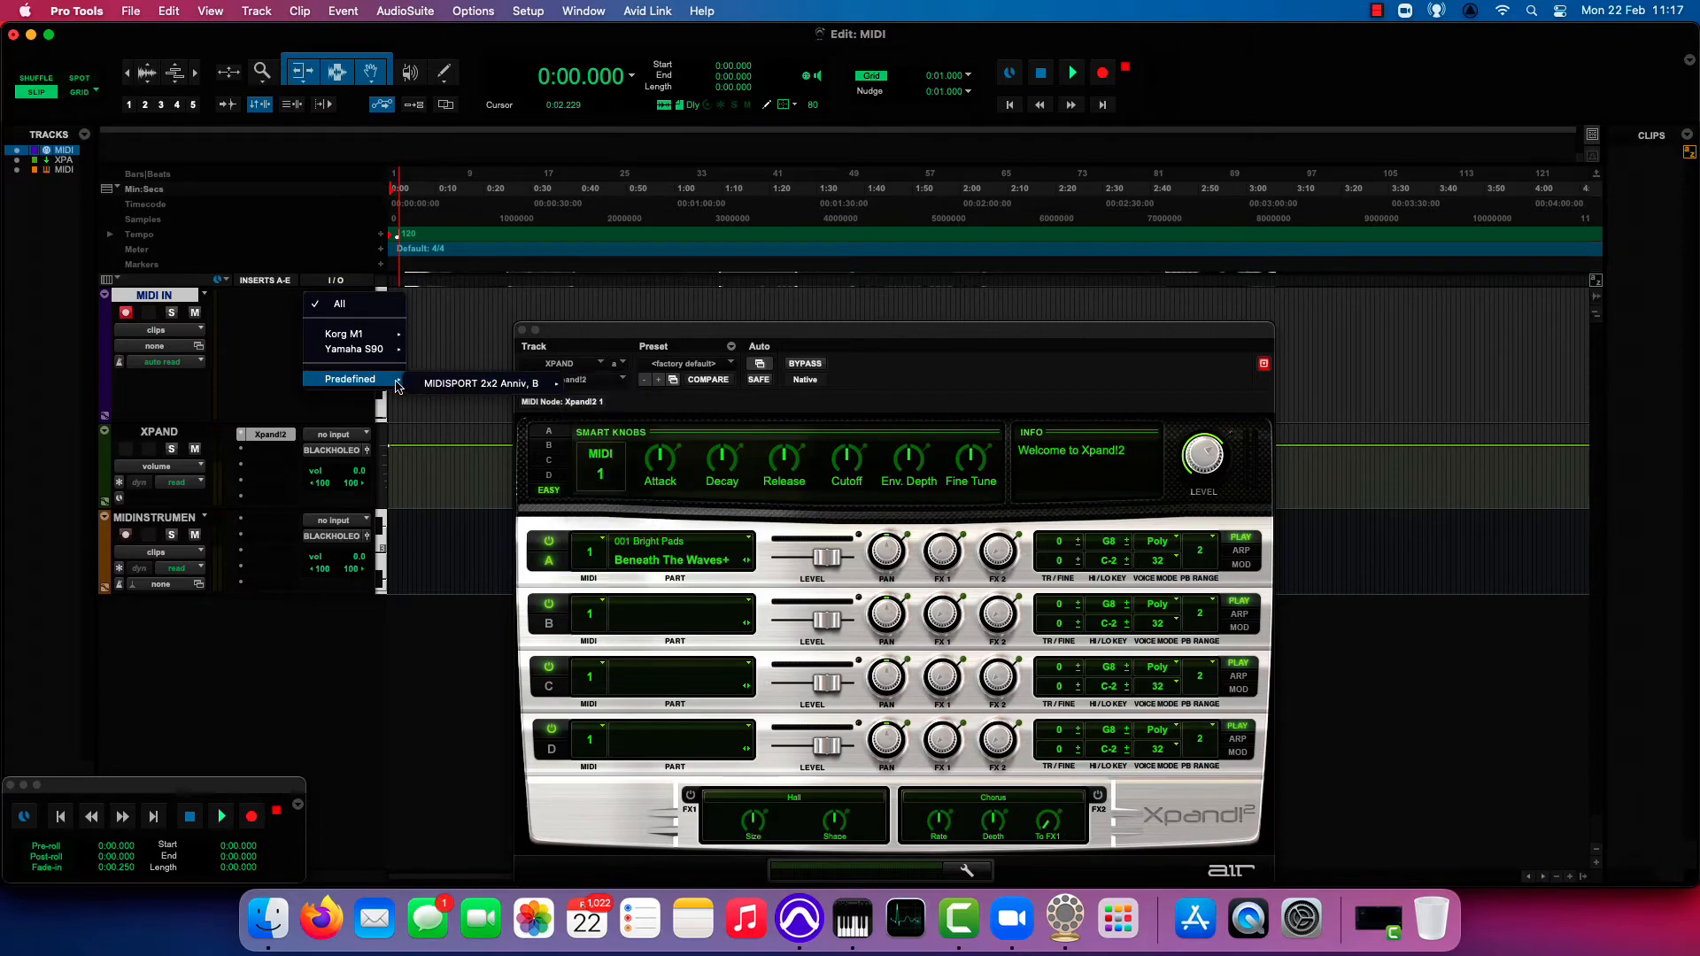
{"action": "mouse_move", "coordinate": [379, 368]}
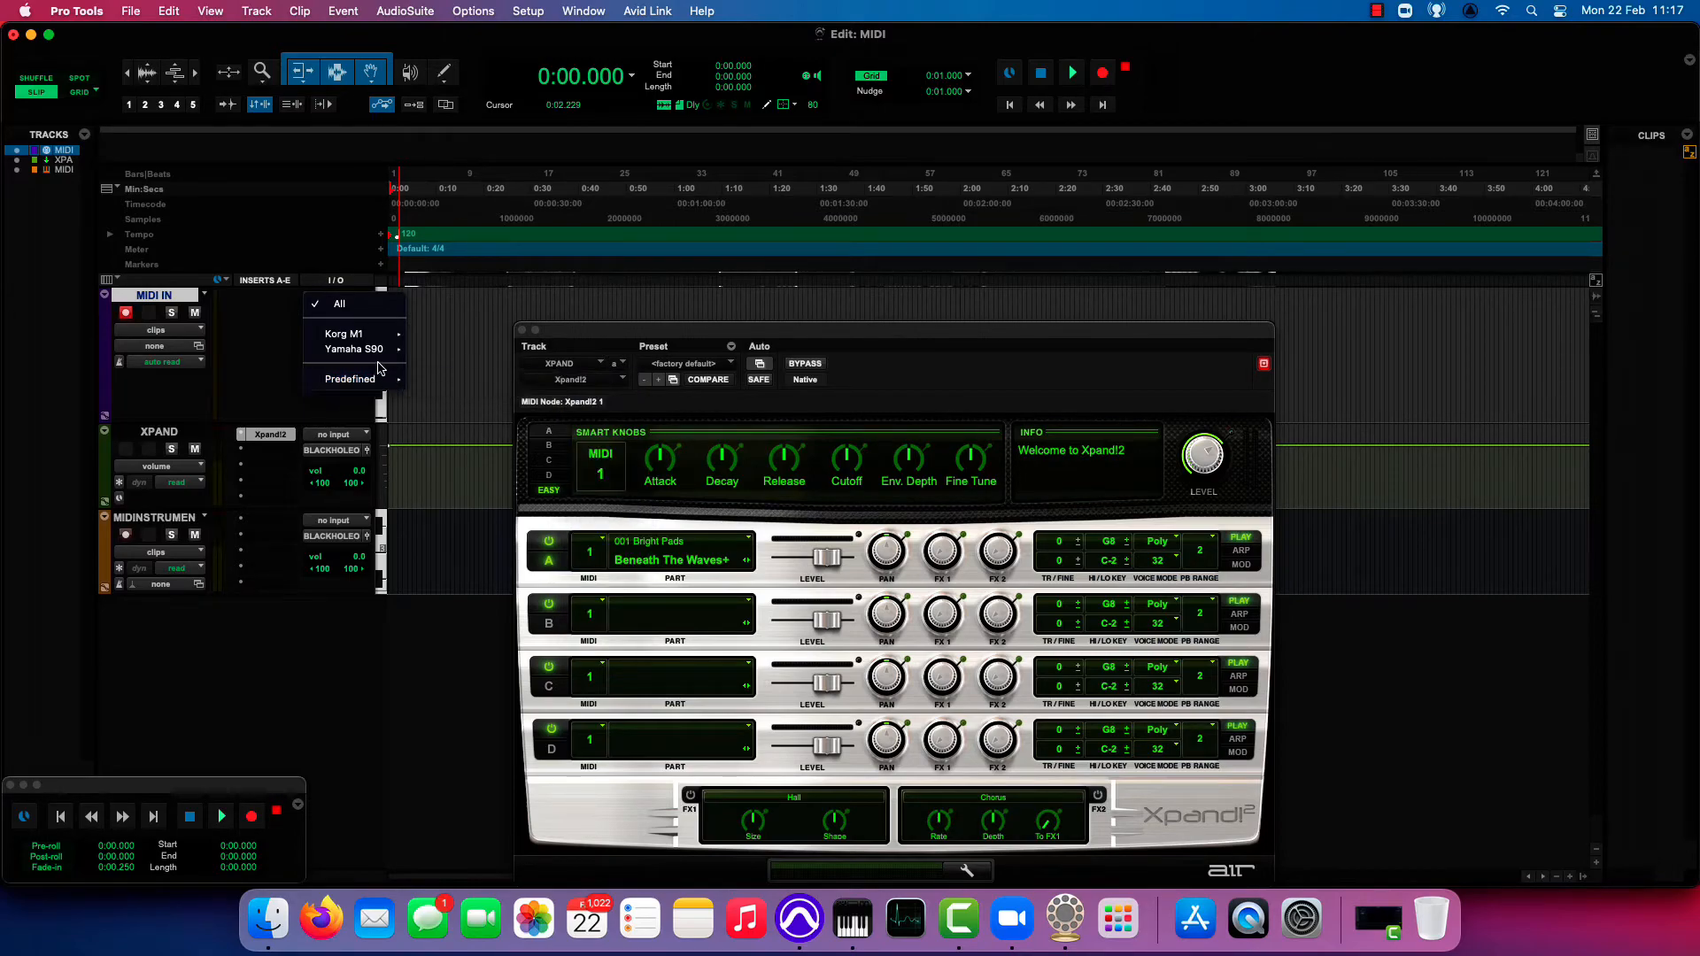
{"action": "mouse_move", "coordinate": [344, 333]}
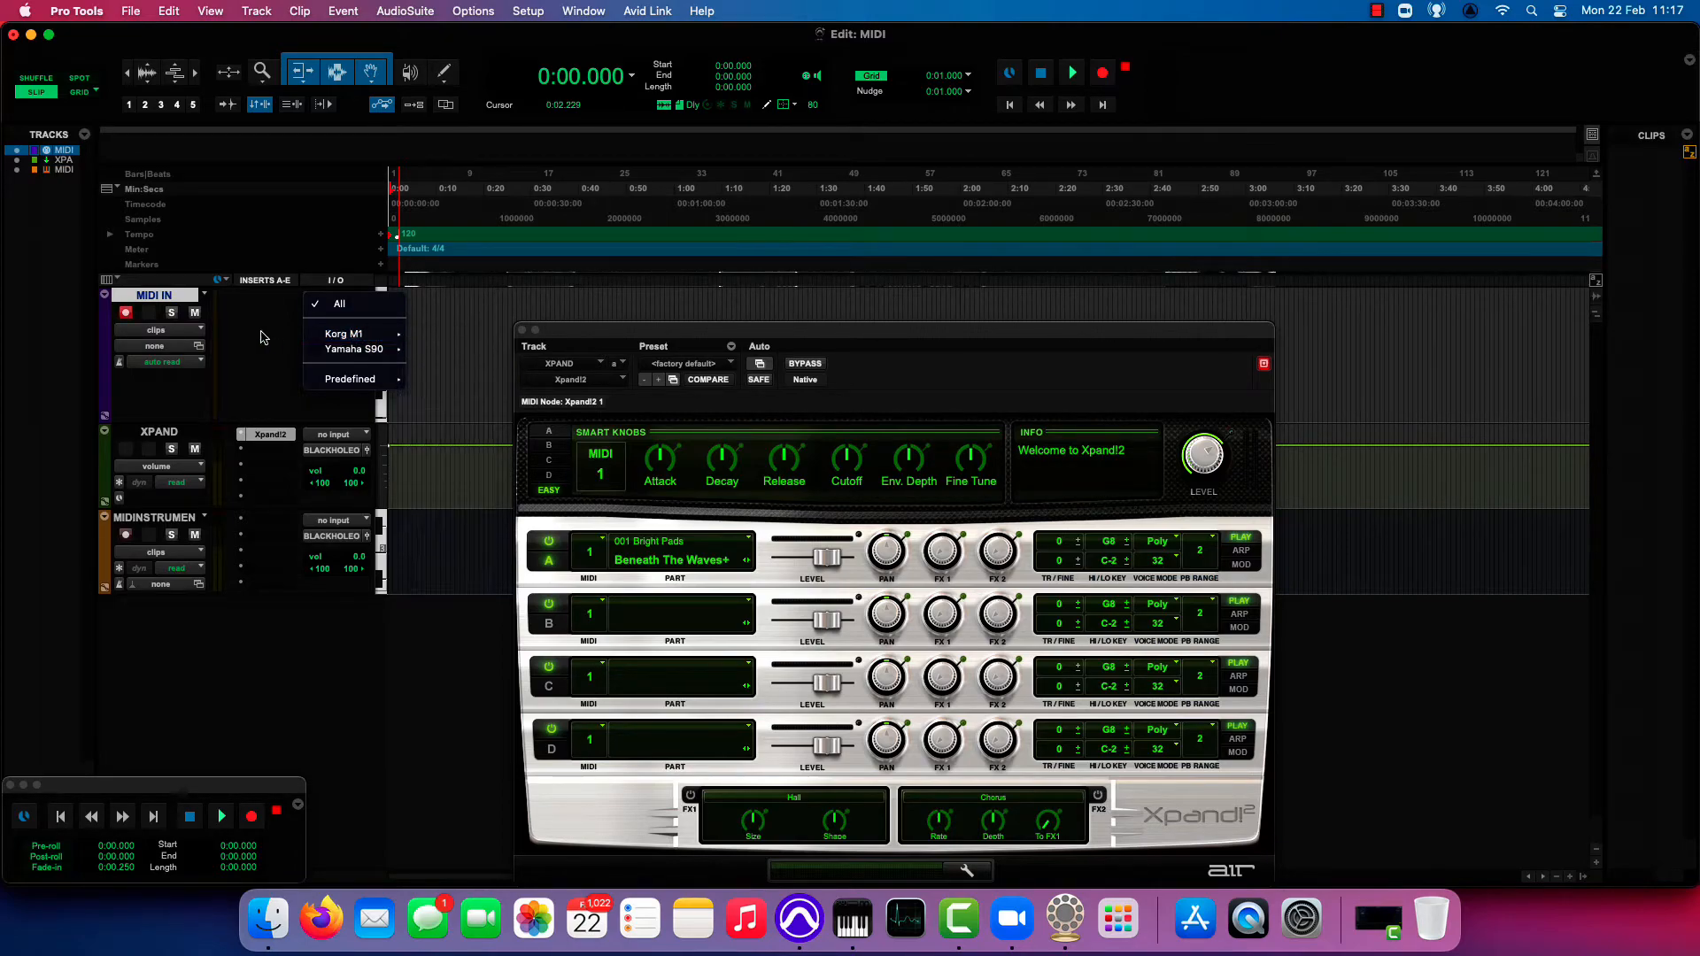
{"action": "mouse_move", "coordinate": [374, 315]}
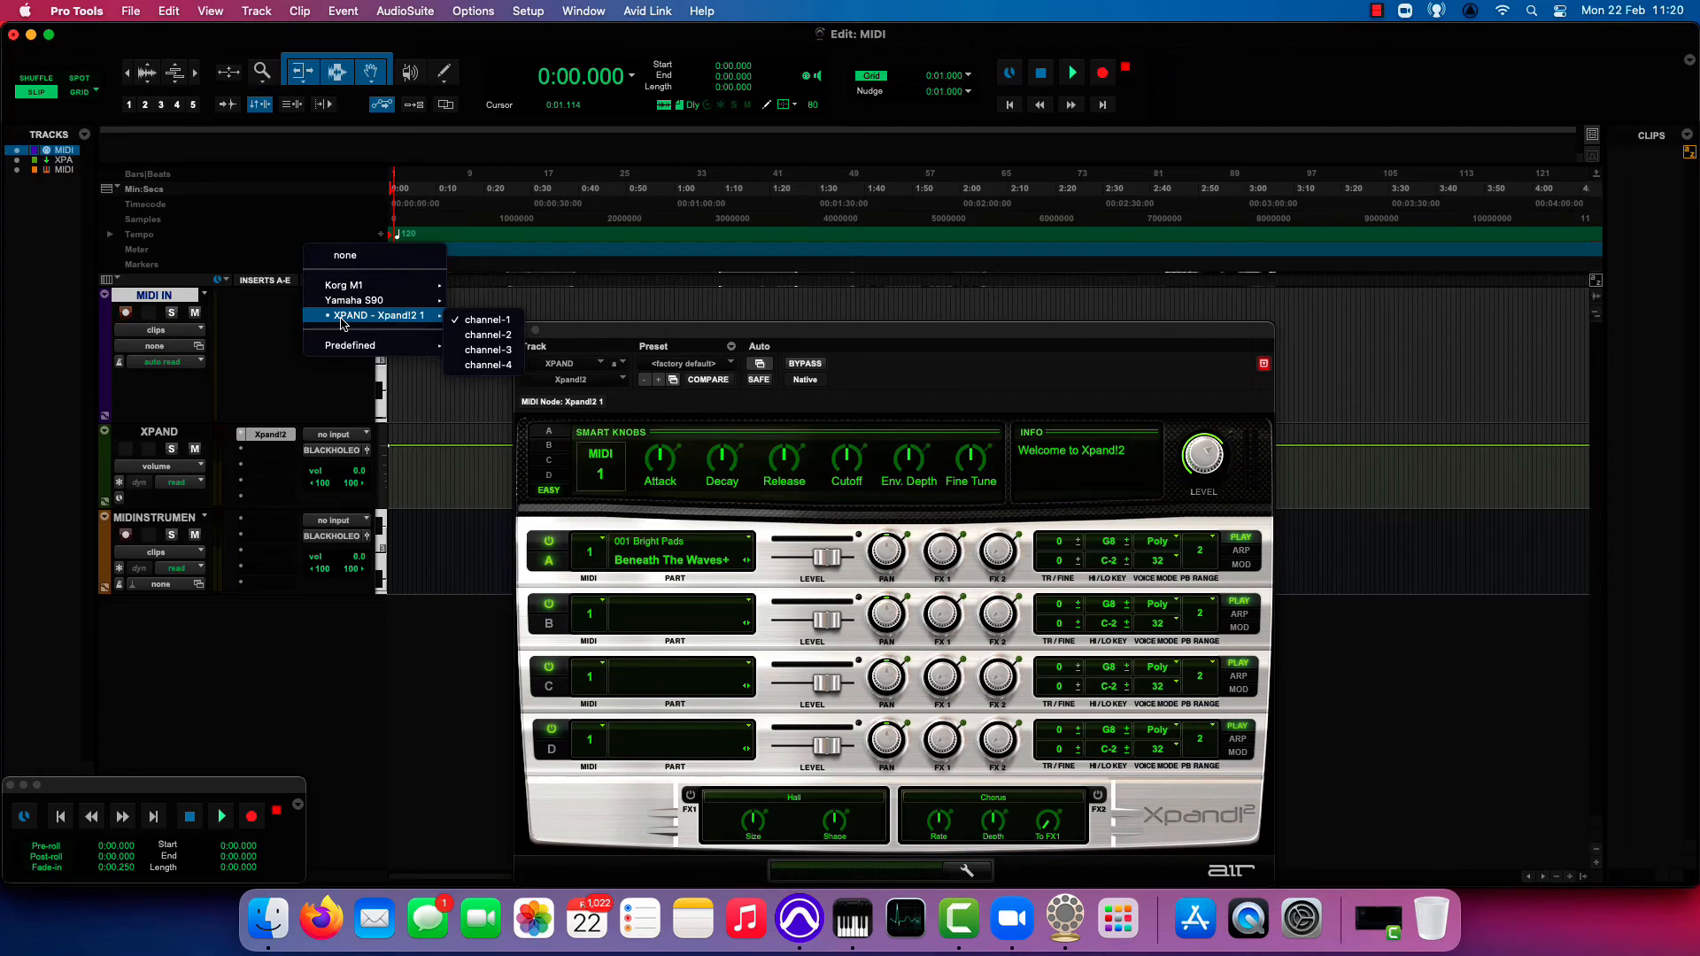
{"action": "mouse_move", "coordinate": [331, 323]}
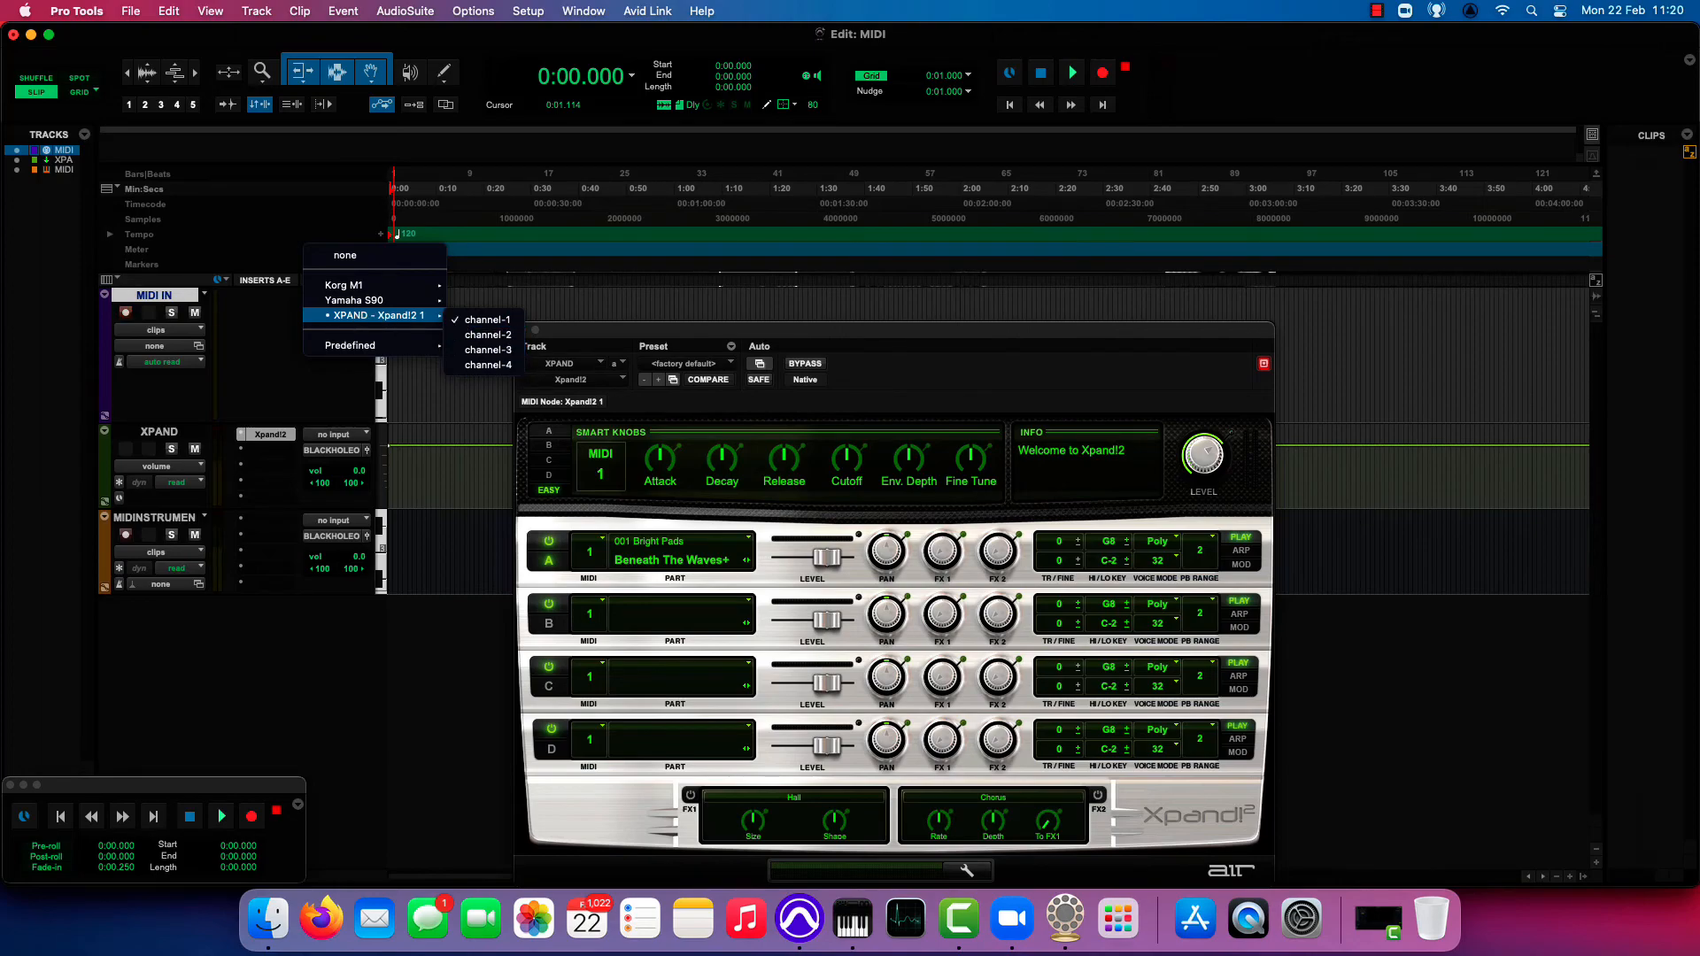
{"action": "mouse_move", "coordinate": [358, 320]}
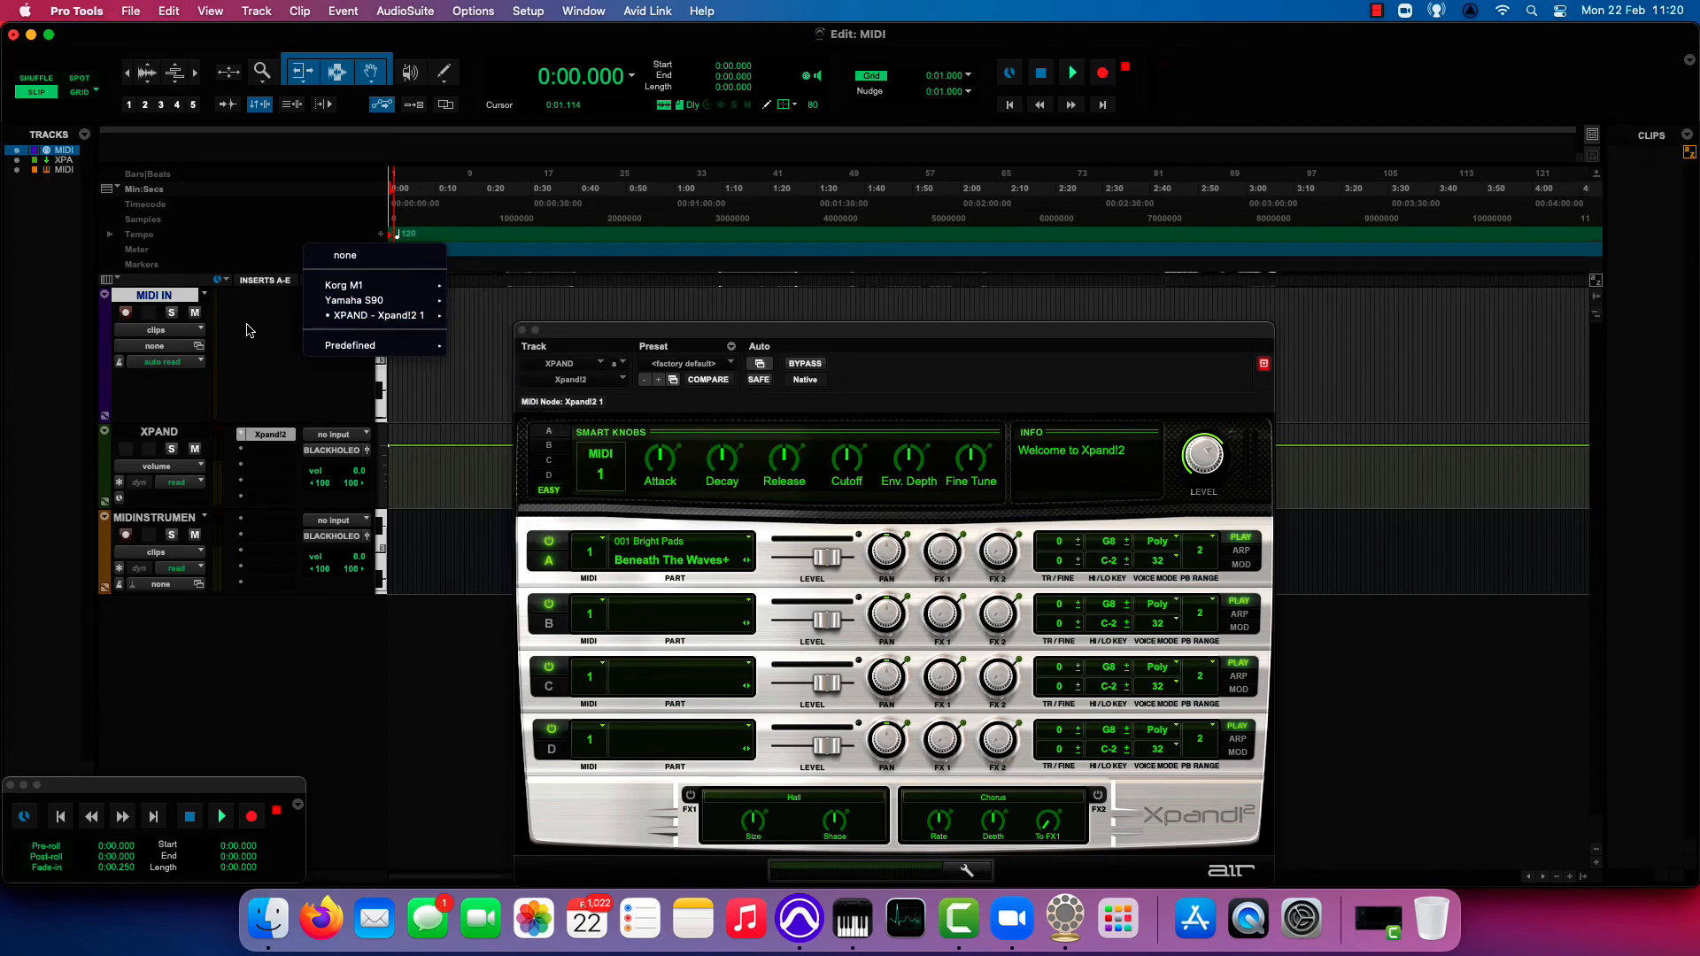
Step: Close the output menu keeping the MIDI IN track routed to Xpand!2 channel 1
{"action": "left_click", "coordinate": [379, 315]}
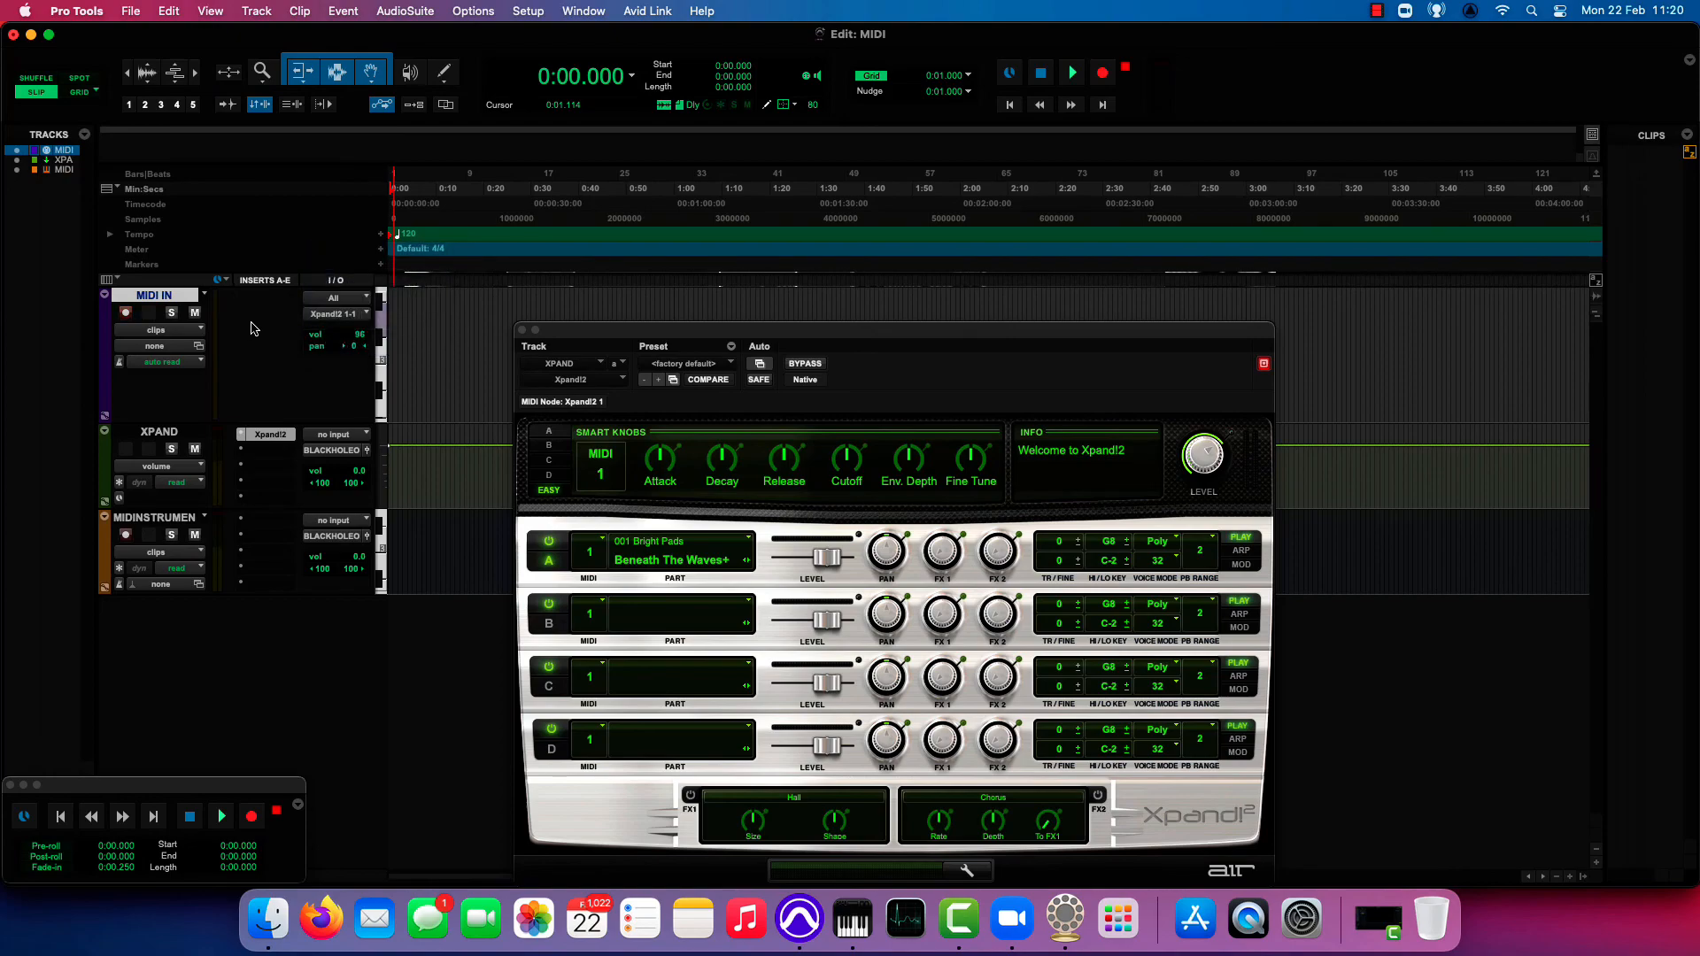